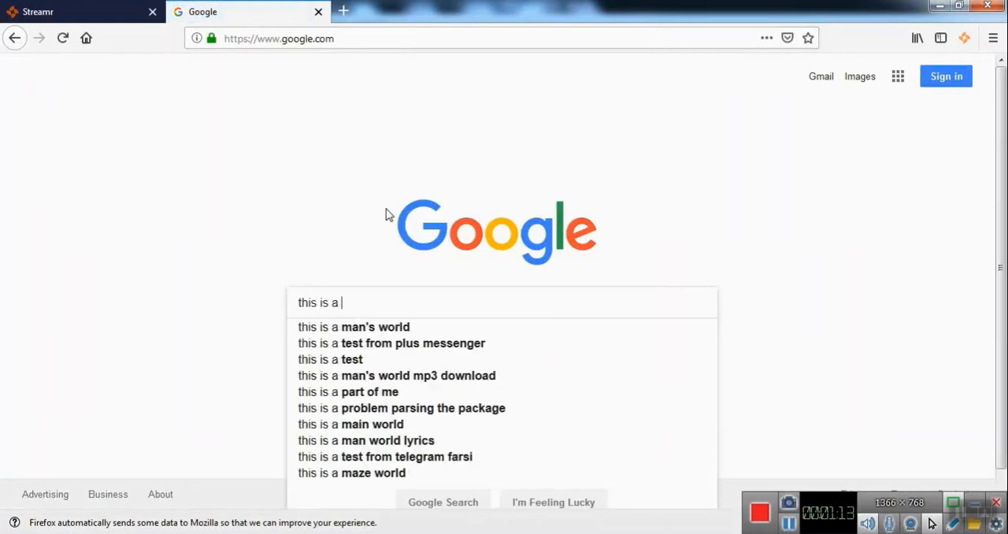
- Finish typing the Google query 'this is a search on go' so suggestions appear
{"action": "type", "text": "search on go"}
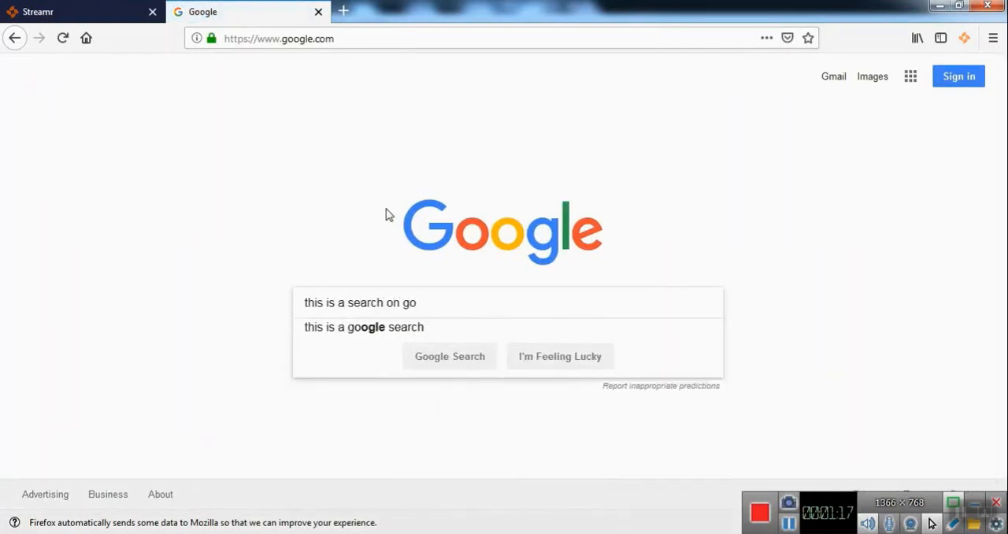
- Switch tabs toward the Streamr stream page, ending up on a blank new tab
{"action": "left_click", "coordinate": [55, 10]}
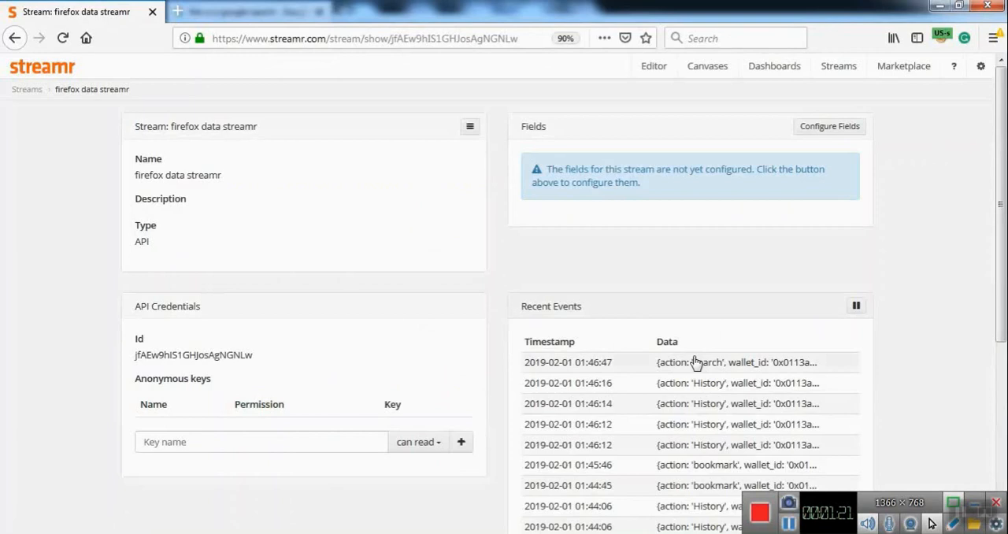
{"action": "left_click", "coordinate": [697, 362]}
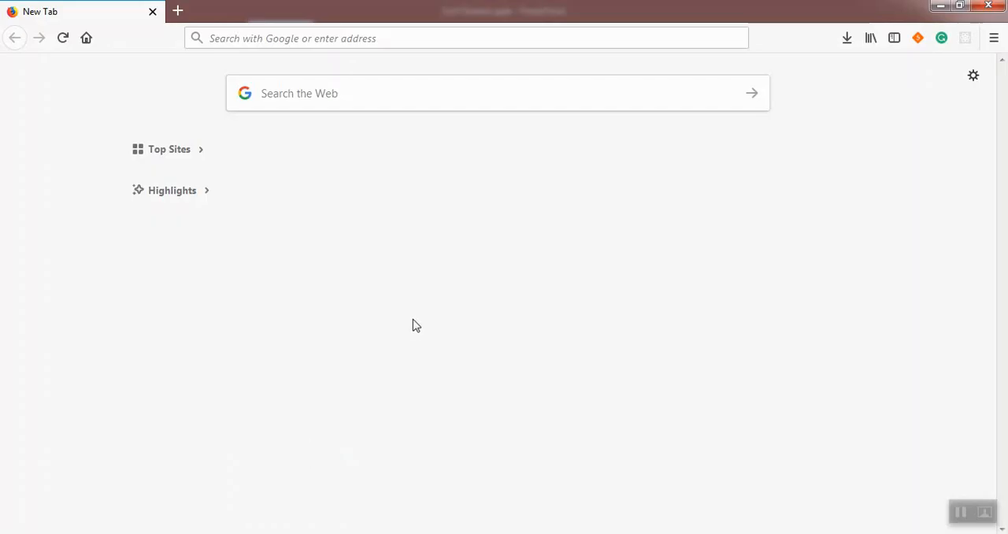
{"action": "mouse_move", "coordinate": [430, 325]}
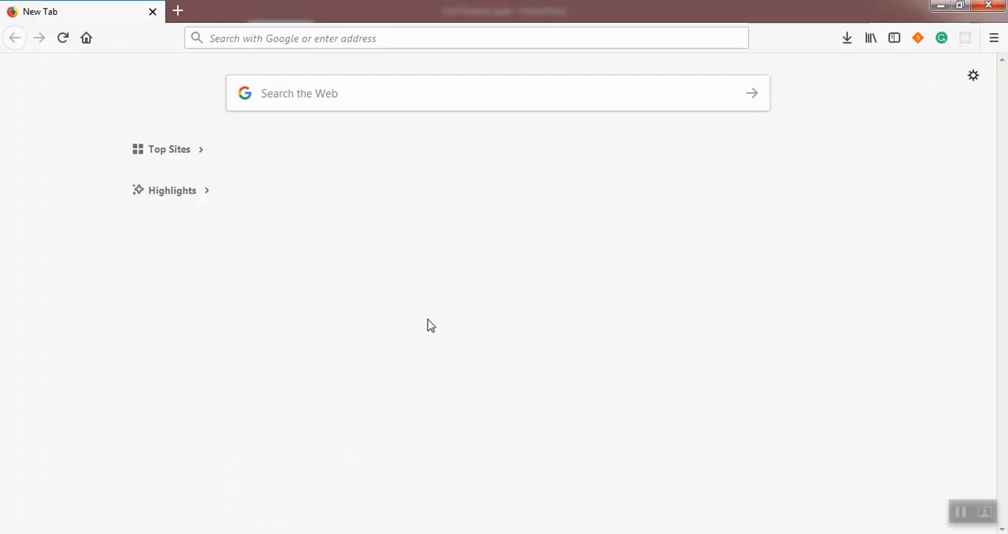
{"action": "mouse_move", "coordinate": [917, 38]}
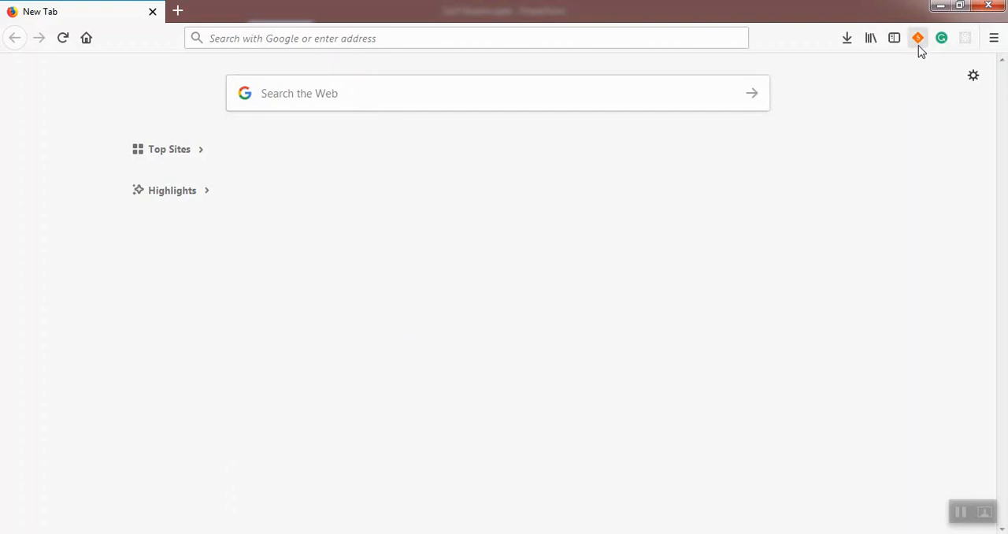
{"action": "mouse_move", "coordinate": [917, 38]}
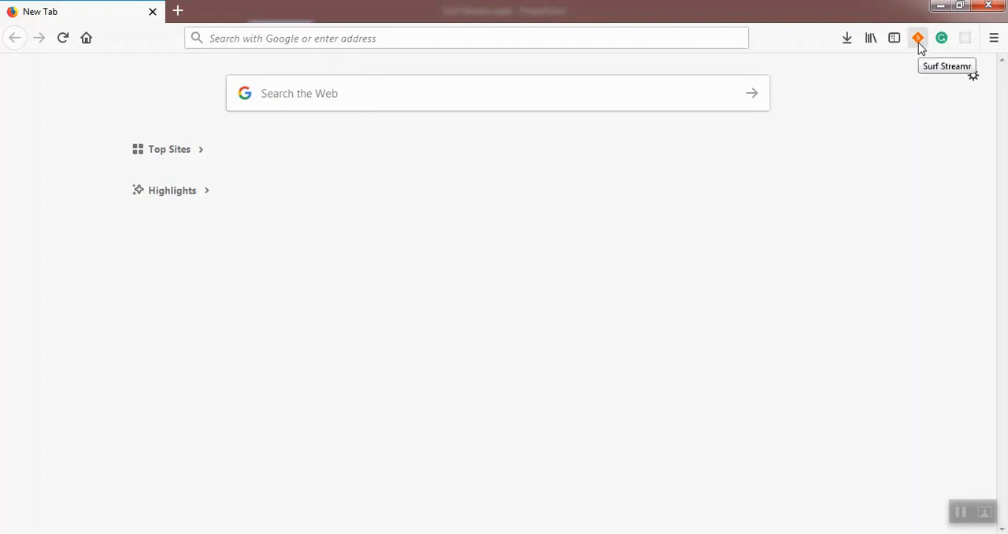
- Open the Surf Streamr toolbar panel and toggle Streaming to Disabled, then back to Enabled
{"action": "left_click", "coordinate": [917, 37]}
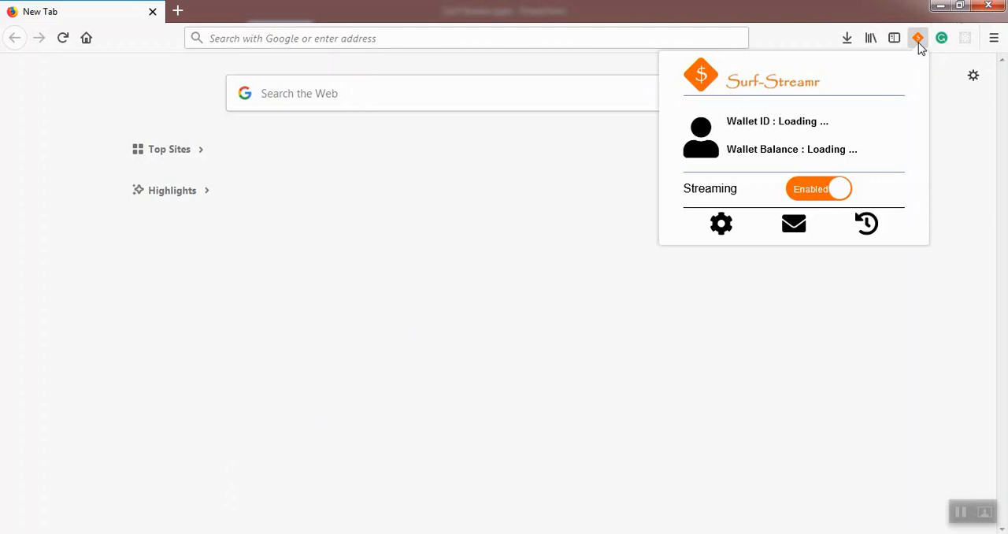
{"action": "mouse_move", "coordinate": [912, 55]}
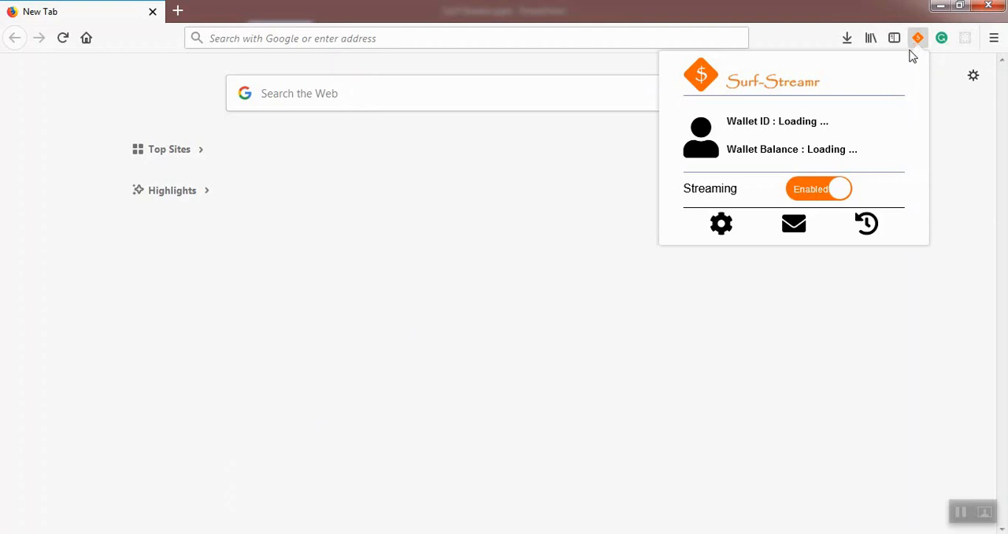
{"action": "mouse_move", "coordinate": [811, 192]}
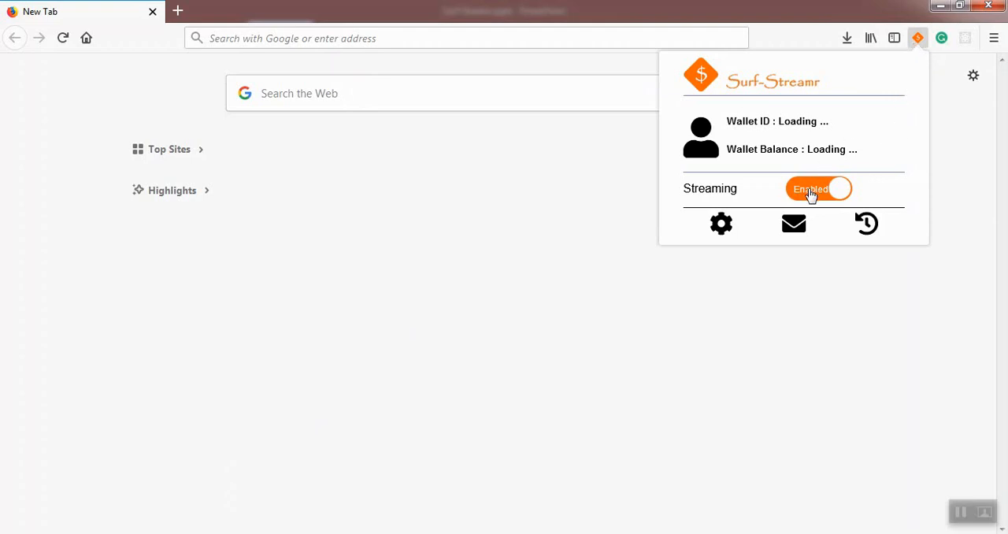
{"action": "mouse_move", "coordinate": [777, 140]}
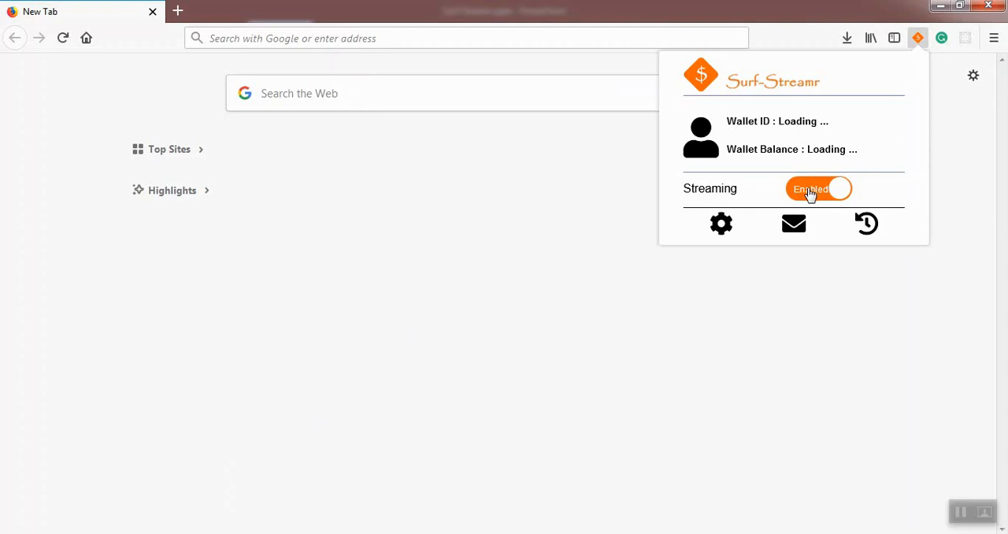
{"action": "left_click", "coordinate": [819, 189]}
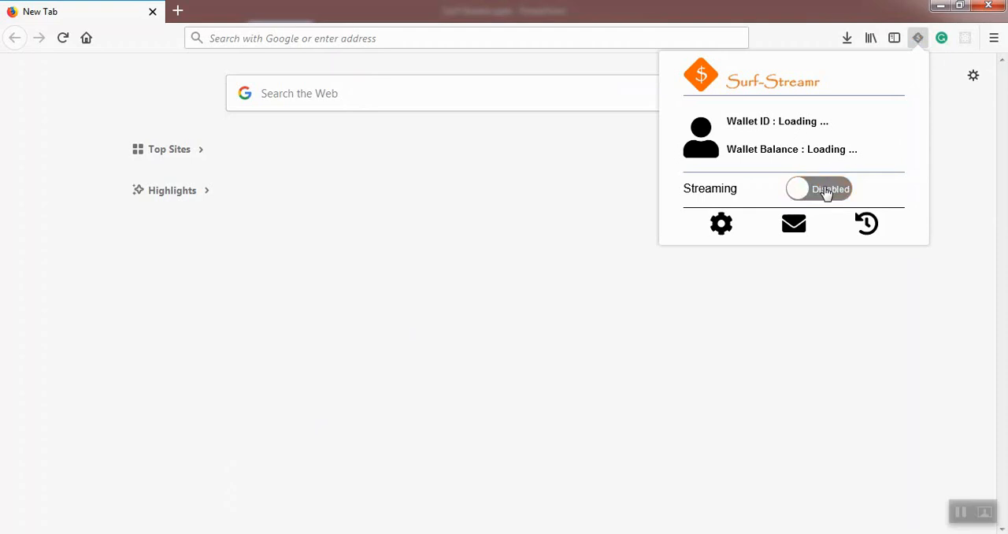
{"action": "left_click", "coordinate": [818, 188]}
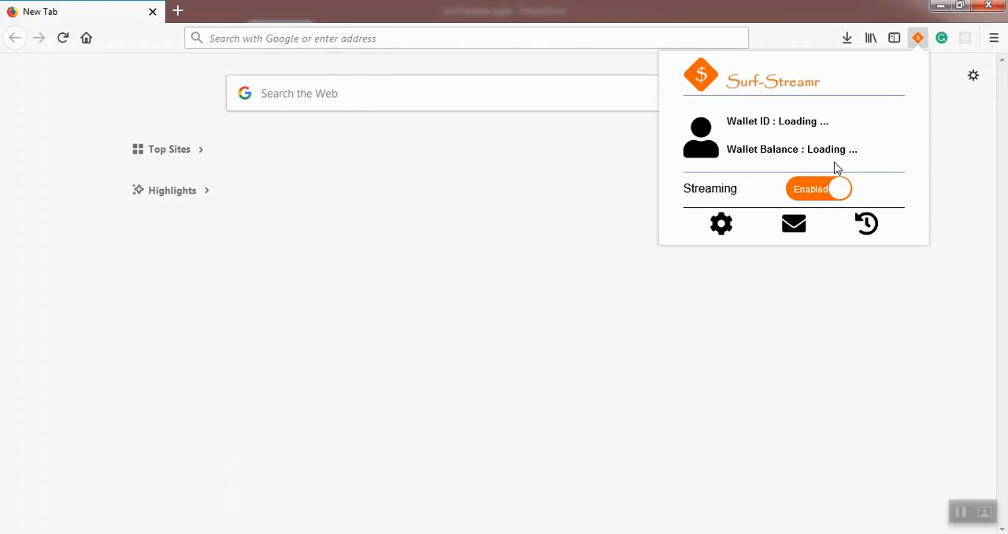
{"action": "mouse_move", "coordinate": [816, 149]}
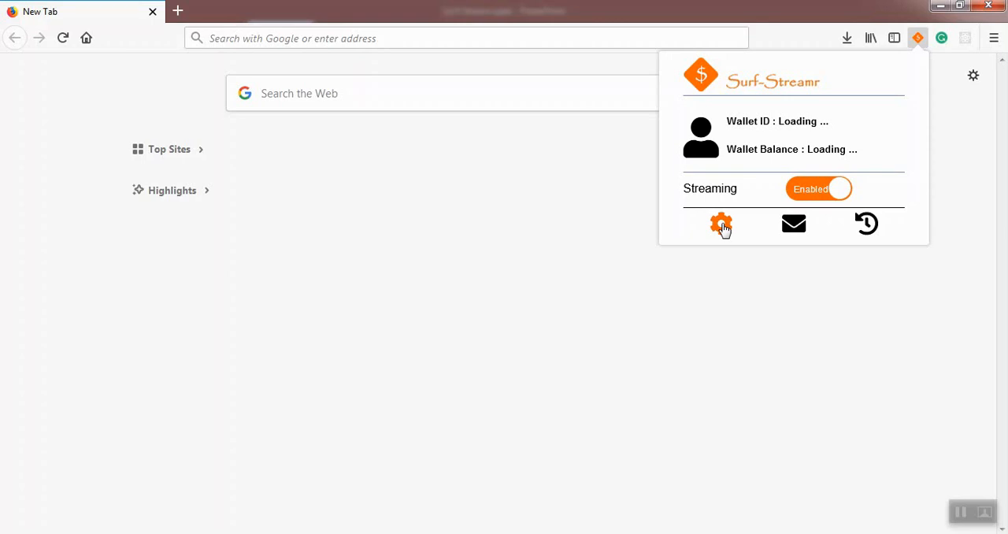
- Open the dashboard from the popup's gear icon, go to Profile, and focus Email Address
{"action": "left_click", "coordinate": [720, 224]}
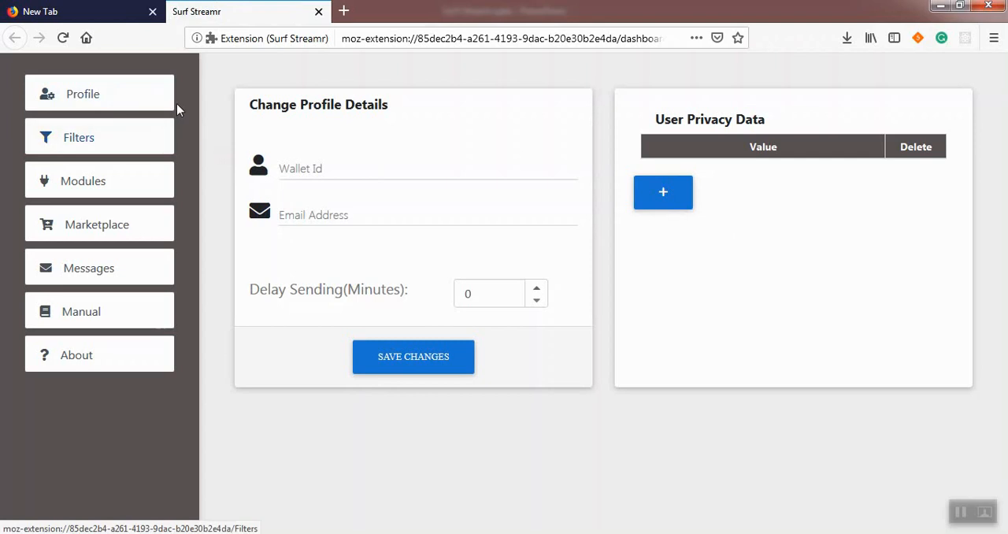
{"action": "mouse_move", "coordinate": [180, 70]}
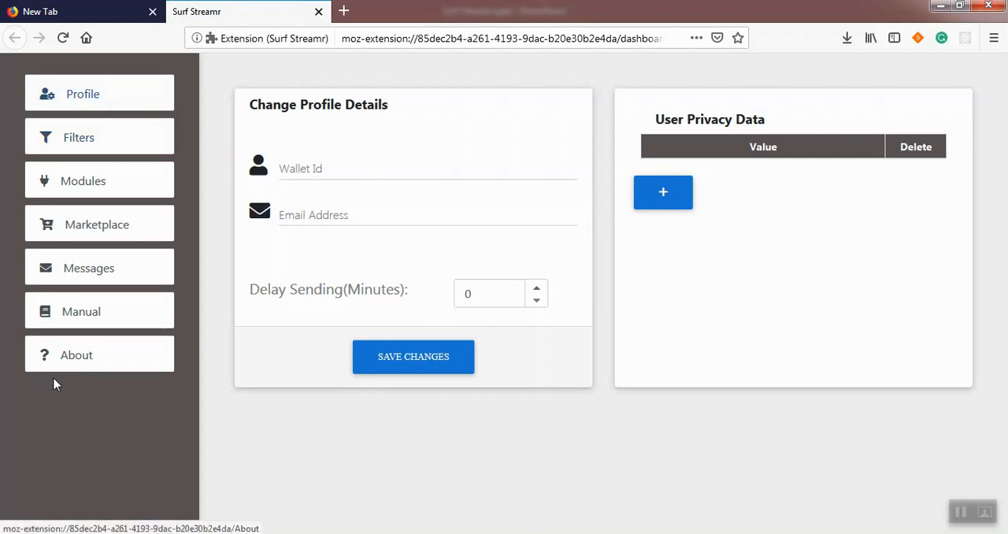
{"action": "left_click", "coordinate": [83, 94]}
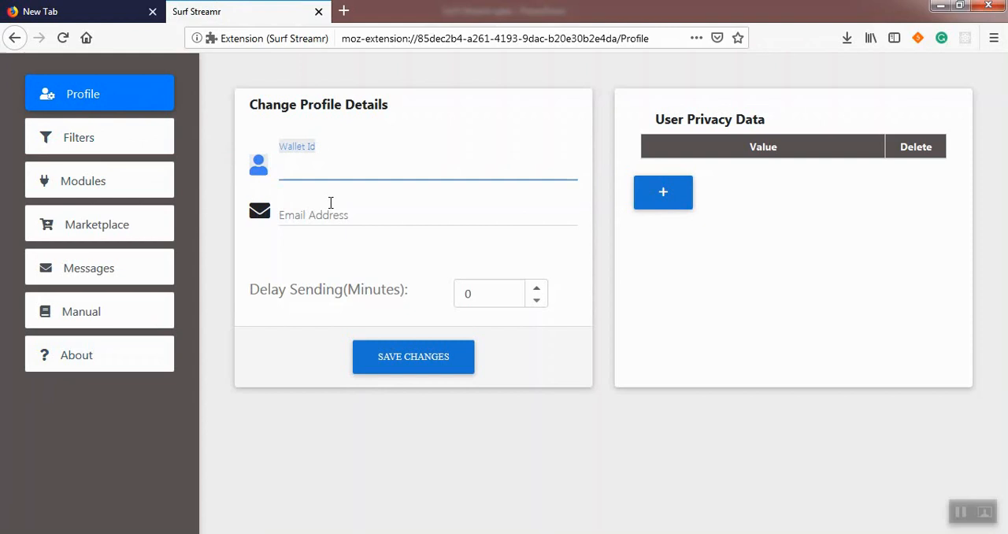
{"action": "left_click", "coordinate": [427, 214]}
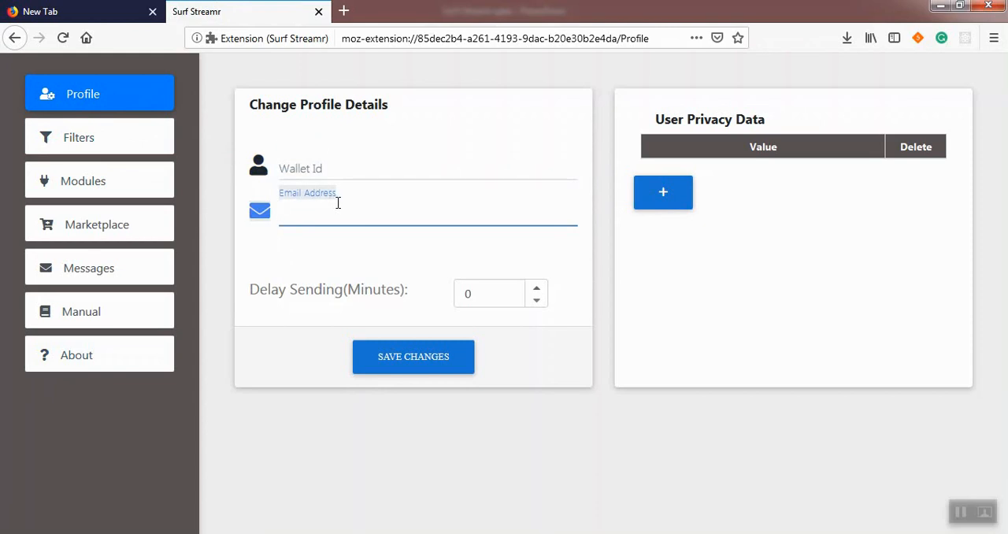
{"action": "mouse_move", "coordinate": [349, 204]}
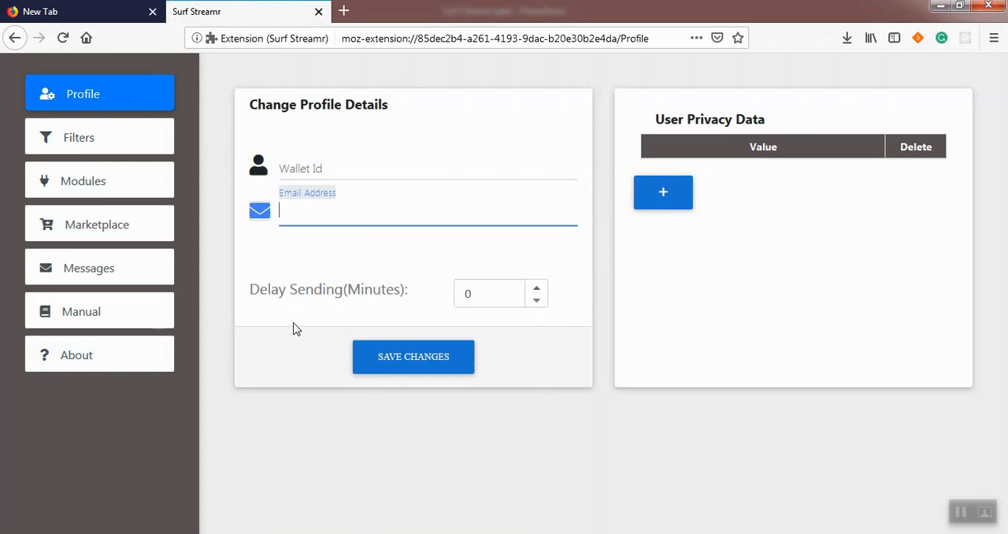
{"action": "mouse_move", "coordinate": [151, 151]}
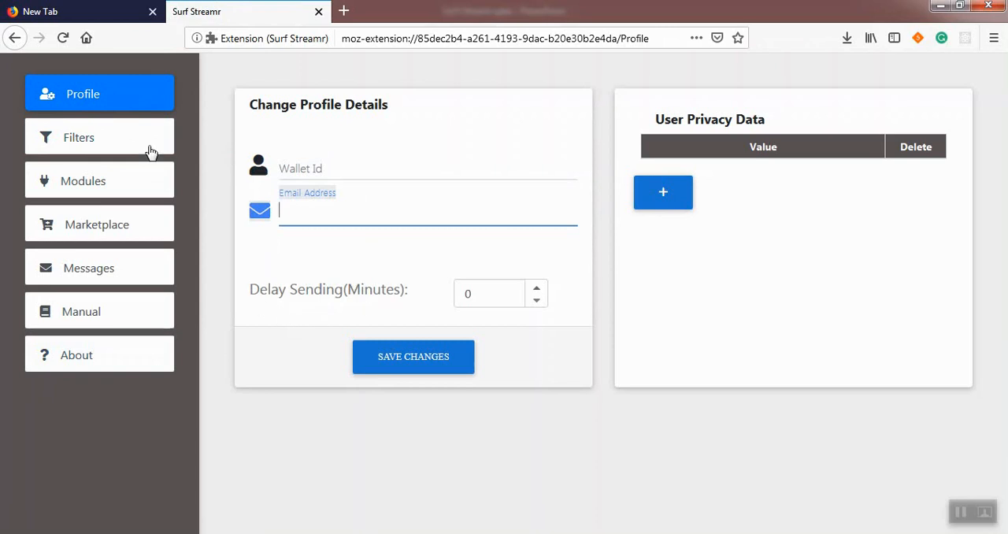
{"action": "left_click", "coordinate": [78, 137]}
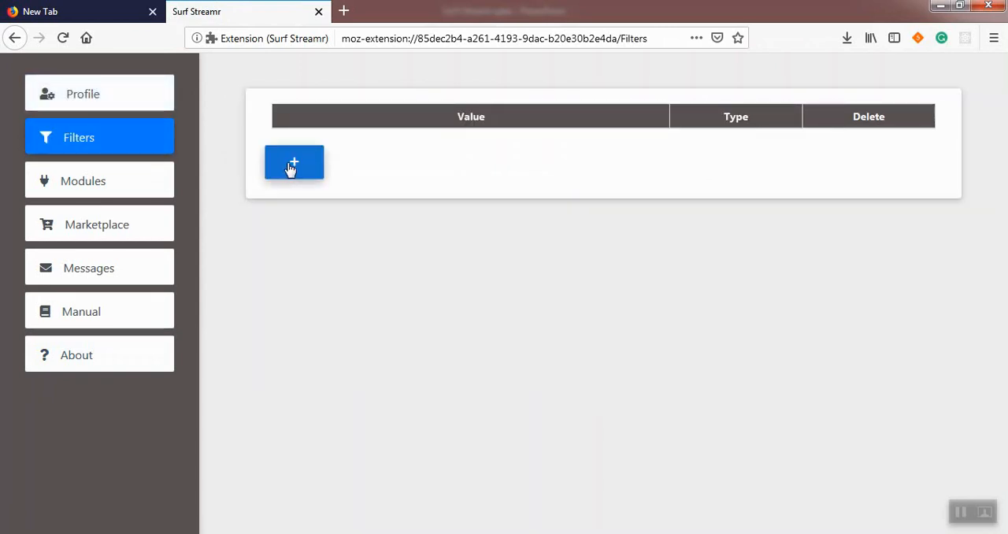
{"action": "left_click", "coordinate": [293, 162]}
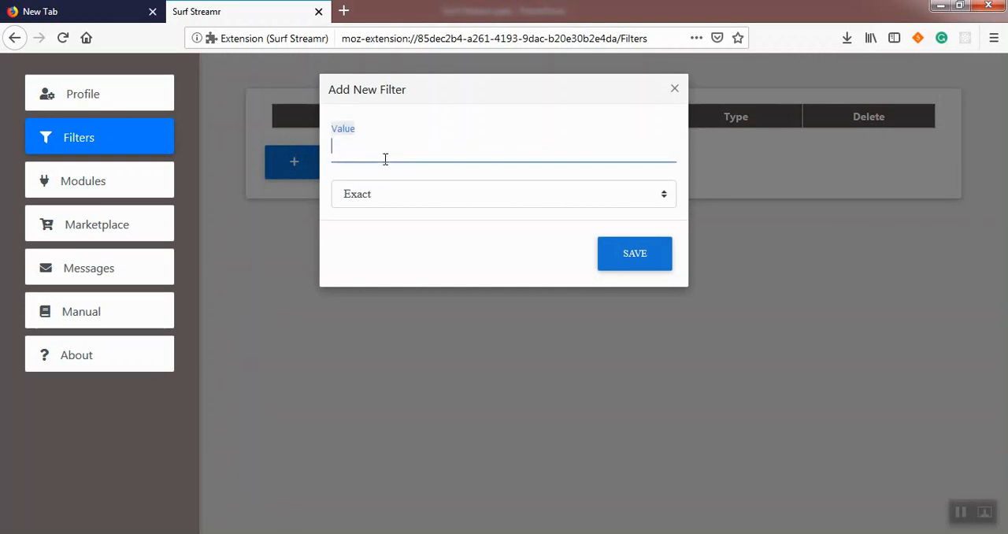
{"action": "type", "text": "https://"}
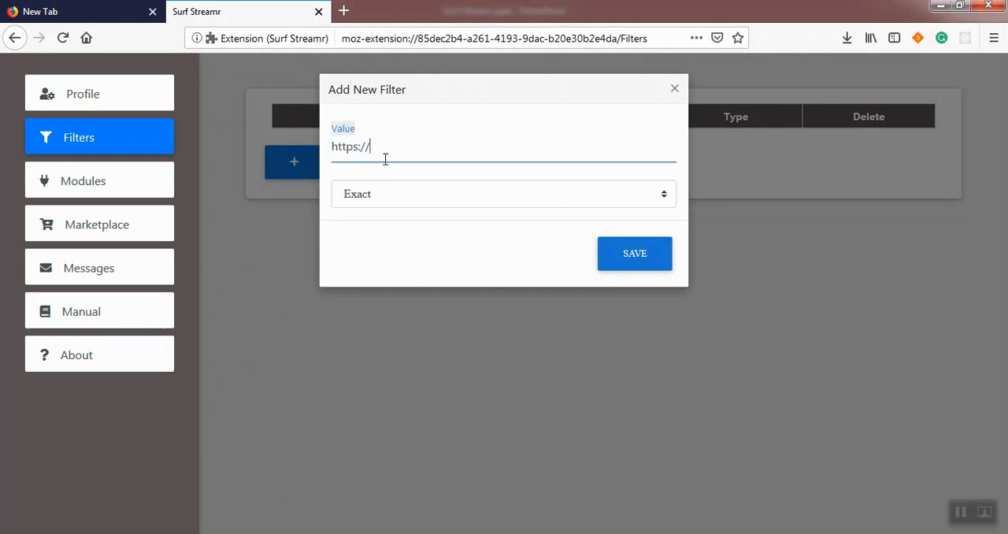
{"action": "type", "text": "*.st"}
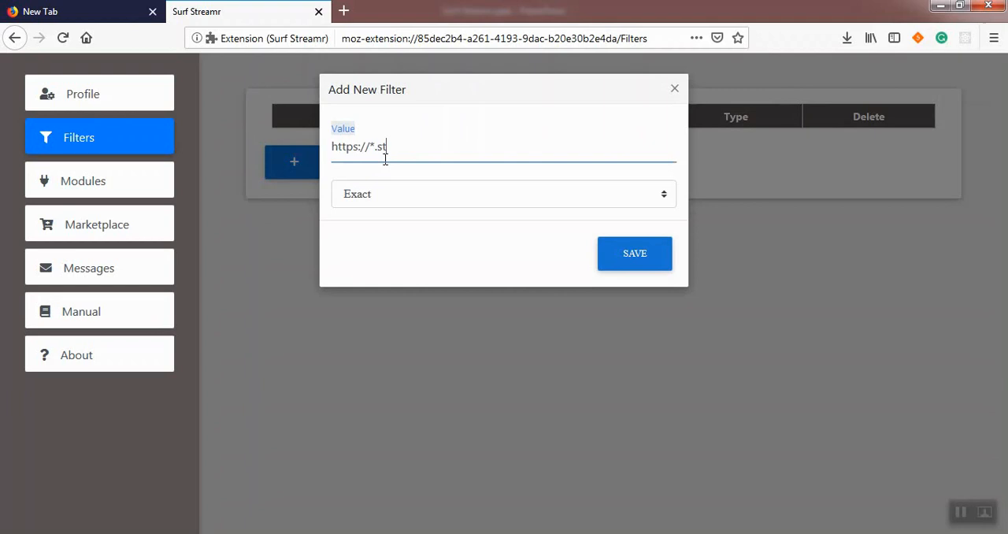
{"action": "type", "text": "reamr.c"}
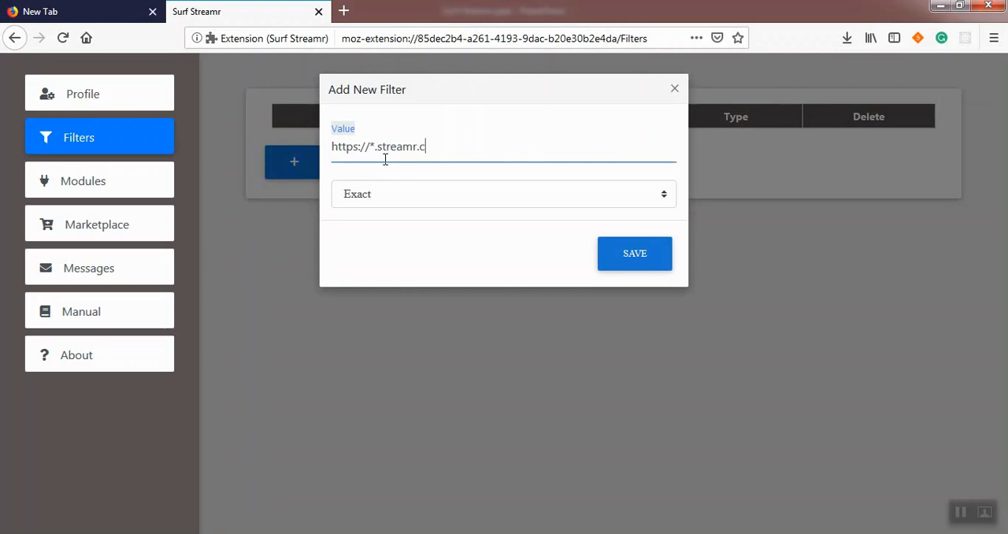
{"action": "type", "text": "om/*"}
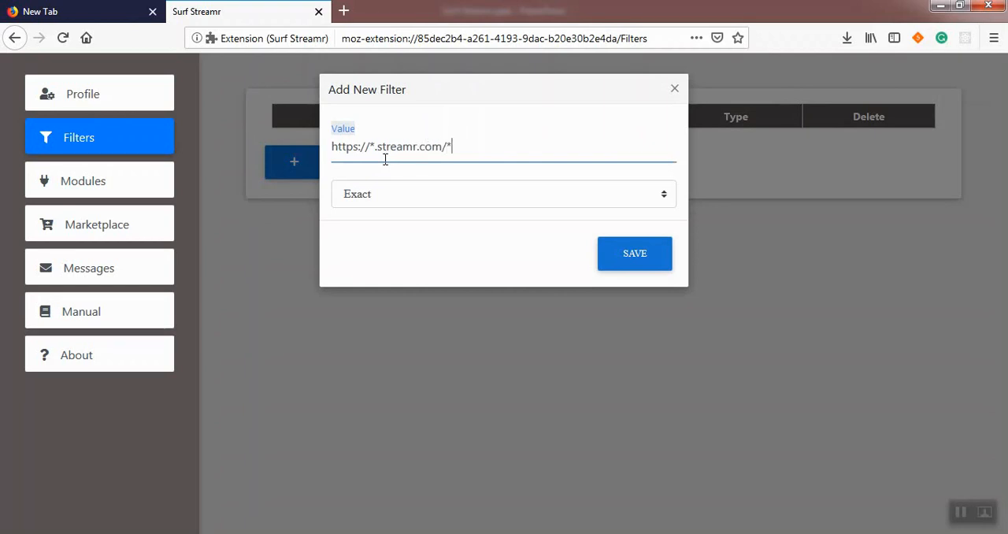
{"action": "left_click", "coordinate": [503, 194]}
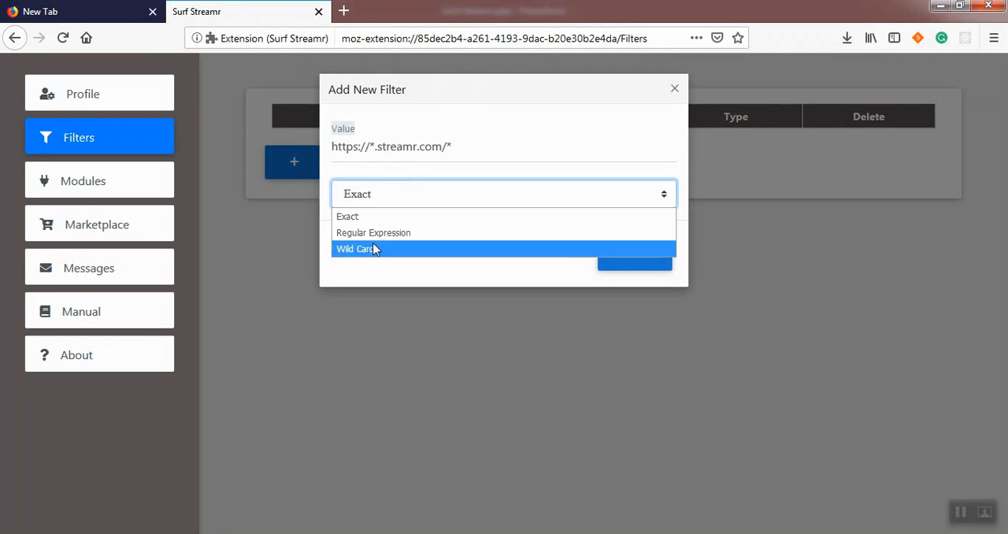
{"action": "left_click", "coordinate": [357, 248]}
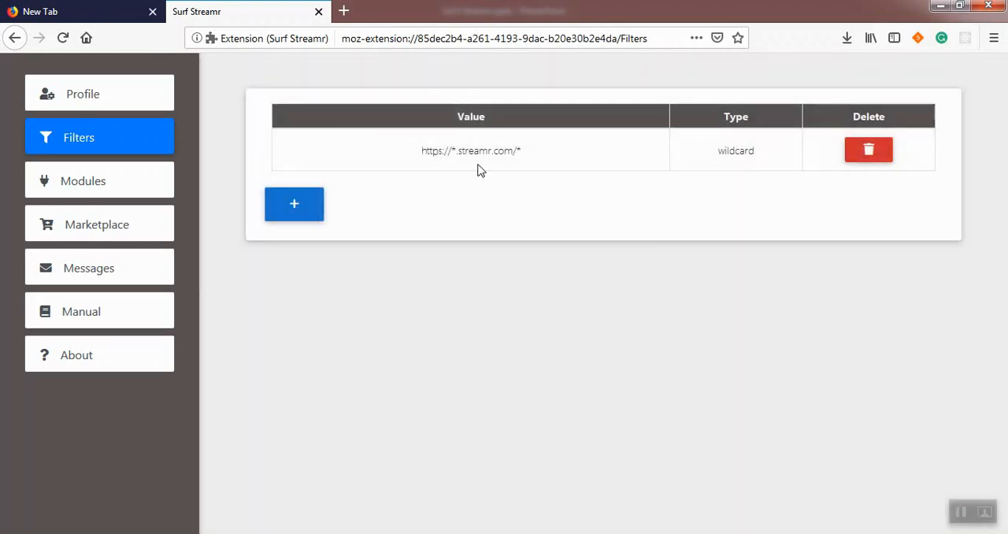
- Browse the Marketplace products on streamr.com, then return to the now-empty Filters tab
{"action": "left_click", "coordinate": [342, 11]}
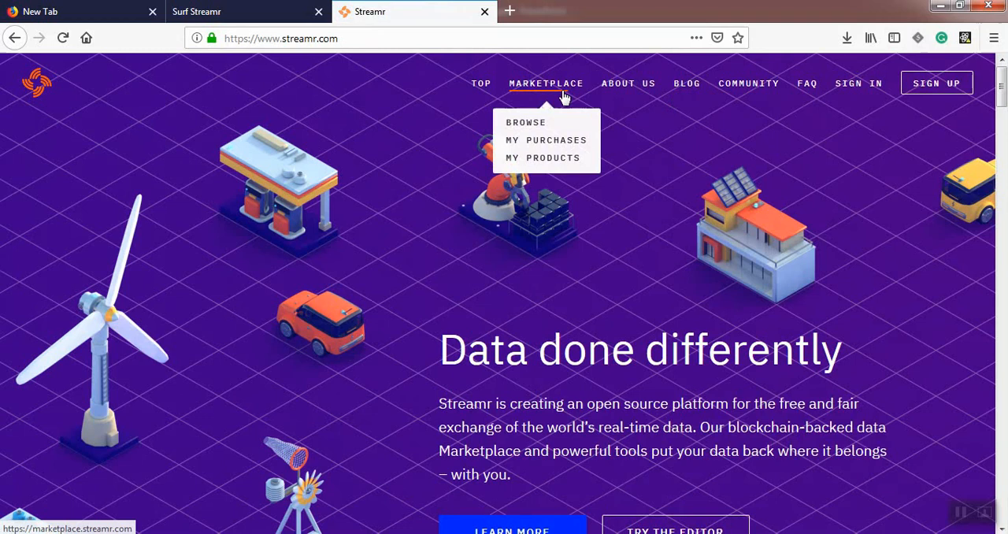
{"action": "left_click", "coordinate": [525, 122]}
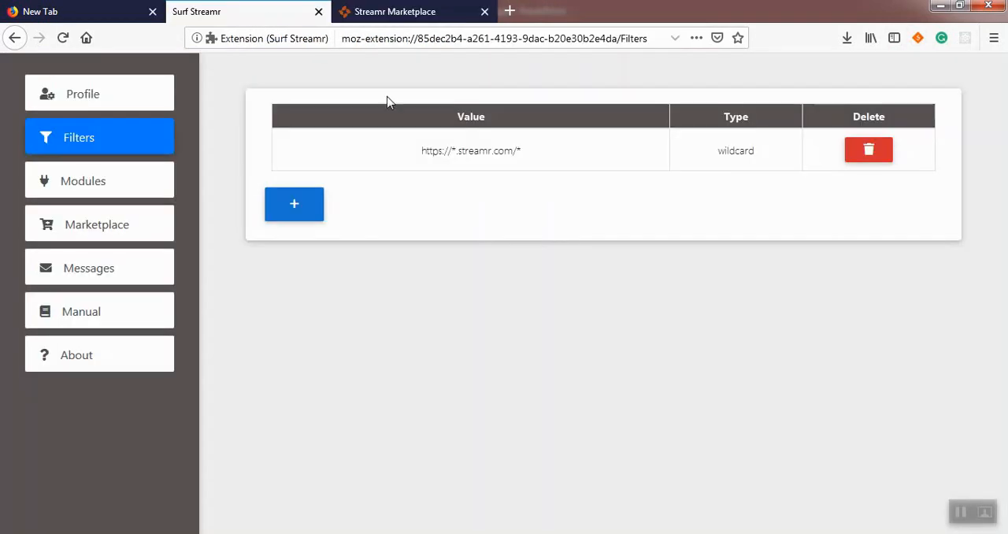
{"action": "left_click", "coordinate": [868, 149]}
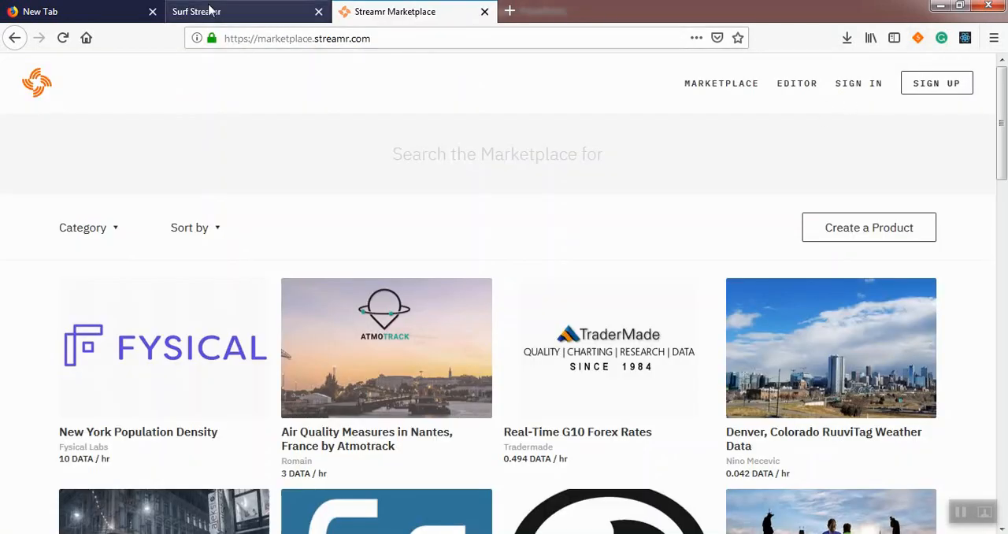
{"action": "left_click", "coordinate": [212, 11]}
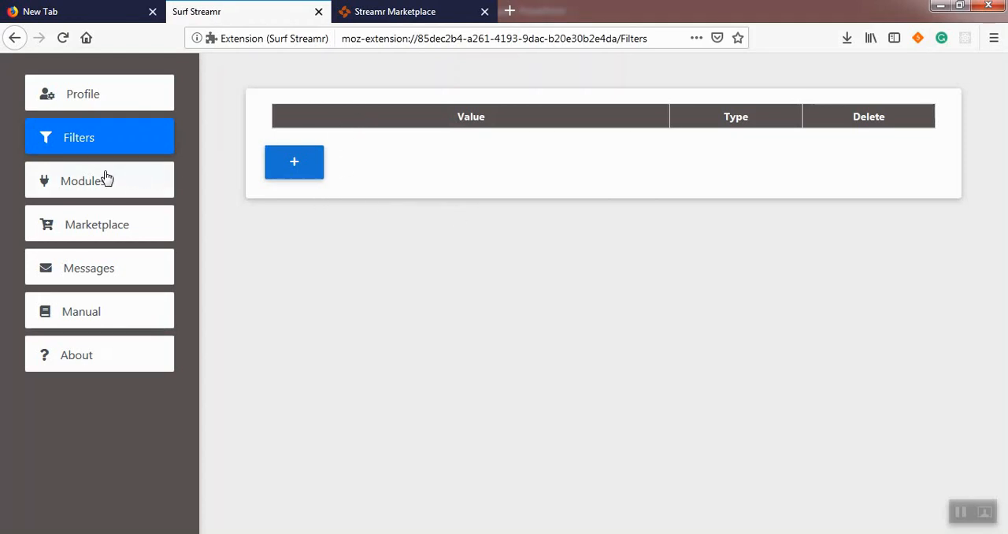
- Show the Modules page listing Amazon, facebook, Search, Surfing, twitter and youtube
{"action": "left_click", "coordinate": [84, 180]}
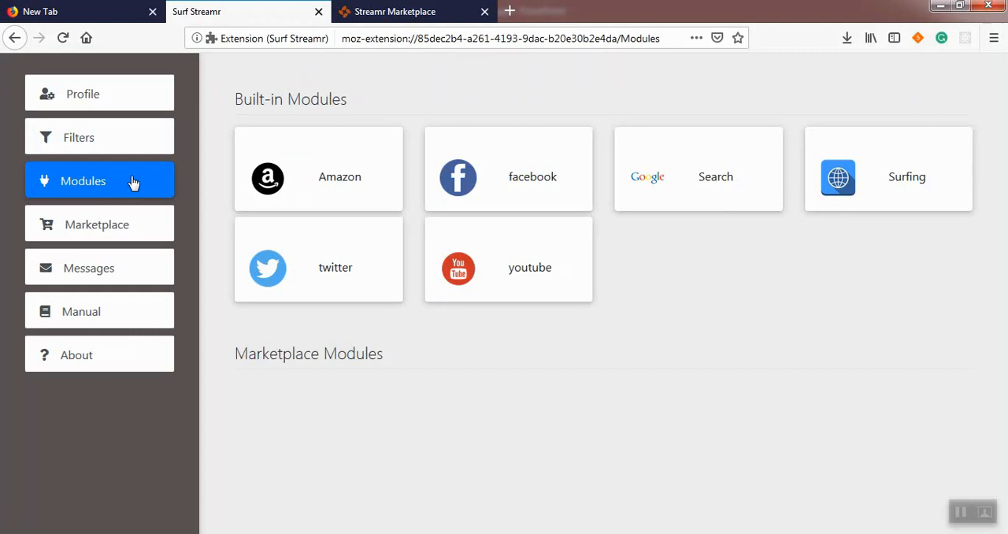
{"action": "mouse_move", "coordinate": [218, 122]}
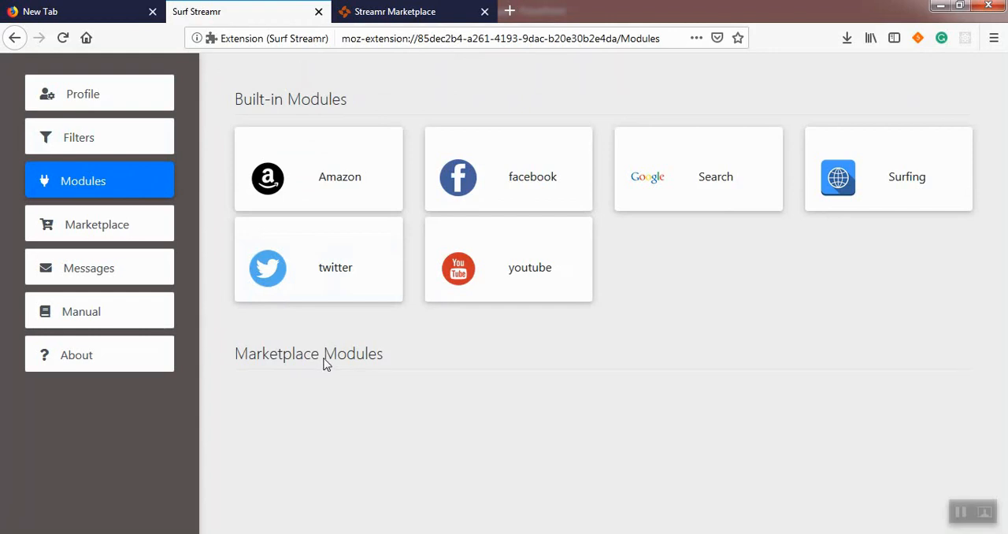
{"action": "mouse_move", "coordinate": [286, 105]}
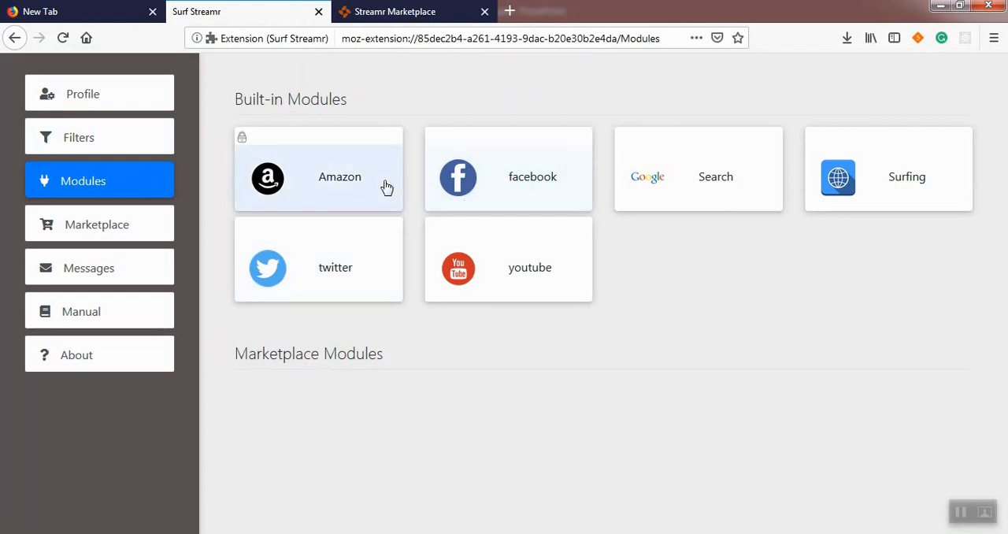
{"action": "mouse_move", "coordinate": [495, 184]}
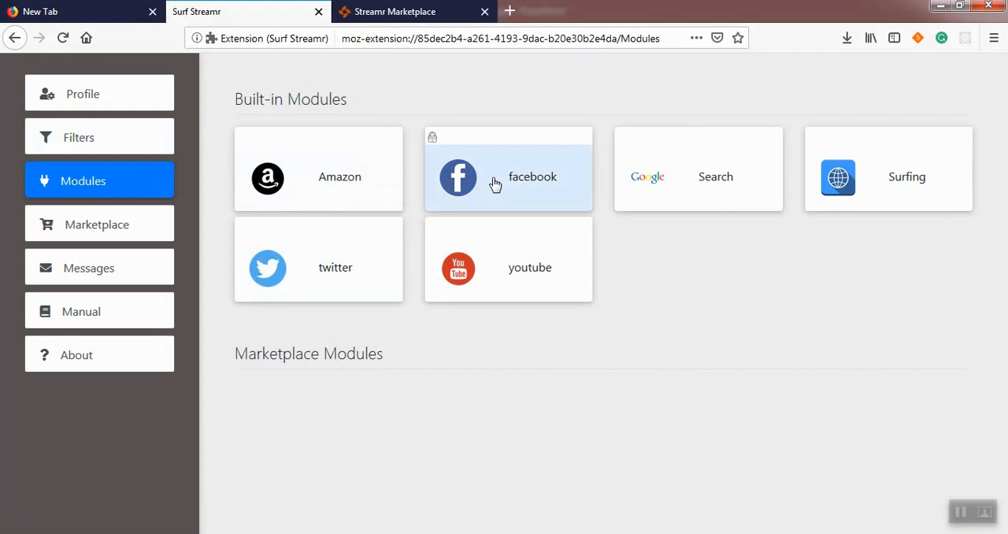
{"action": "mouse_move", "coordinate": [364, 270]}
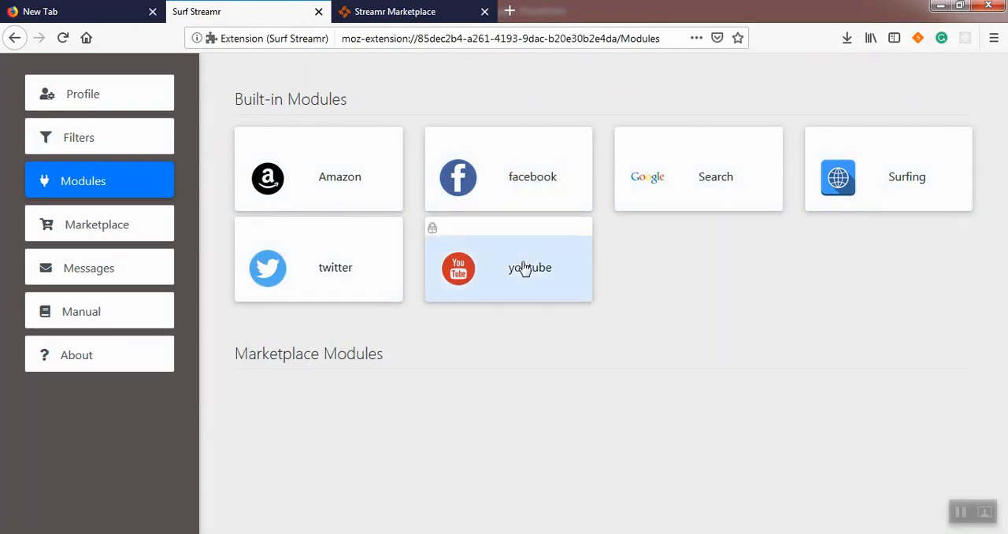
{"action": "mouse_move", "coordinate": [655, 183]}
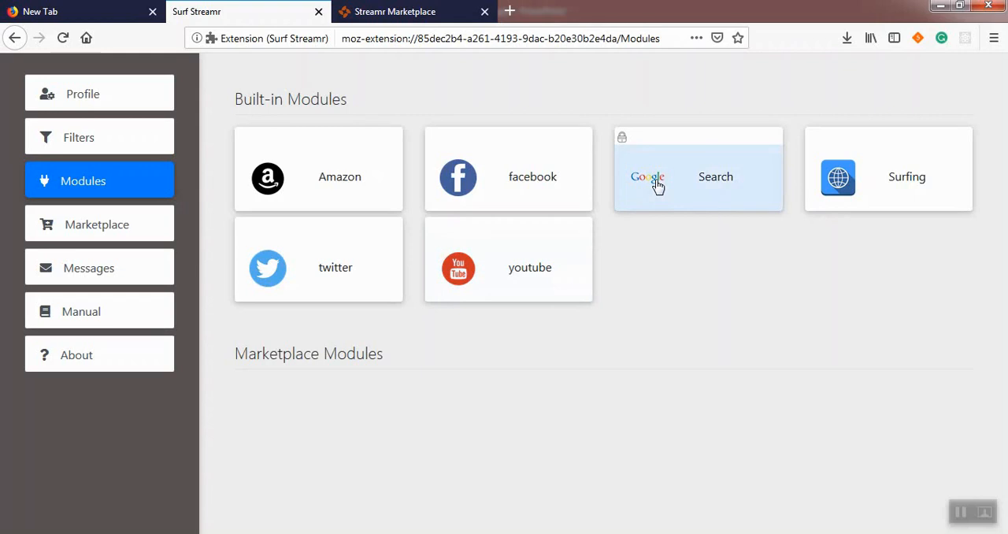
- Open the Search module card and switch its Status off and back on
{"action": "left_click", "coordinate": [697, 176]}
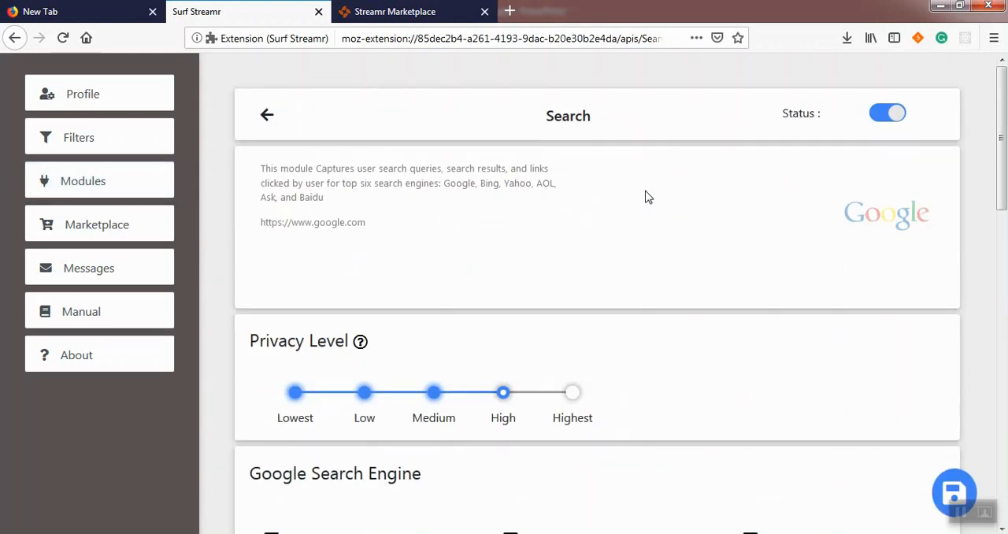
{"action": "mouse_move", "coordinate": [552, 173]}
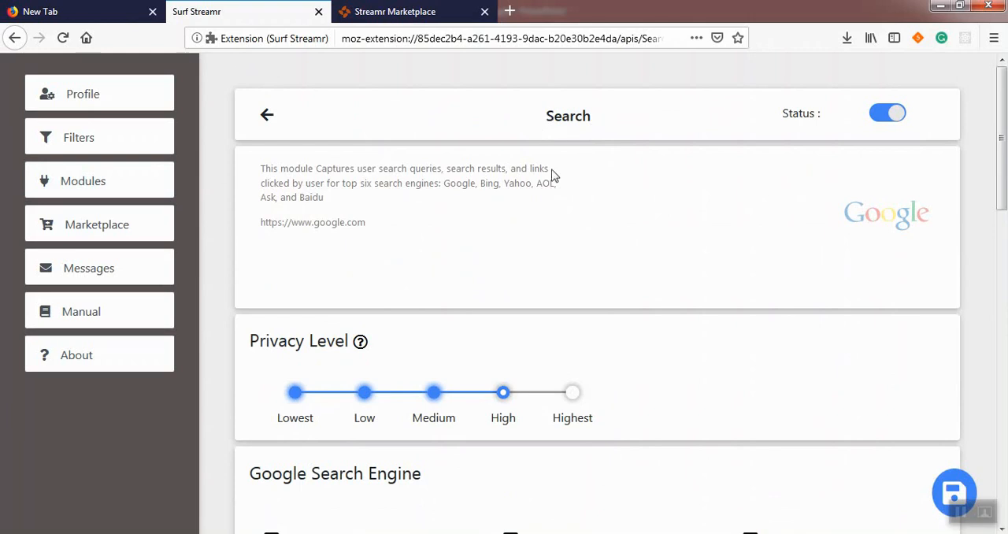
{"action": "mouse_move", "coordinate": [274, 223]}
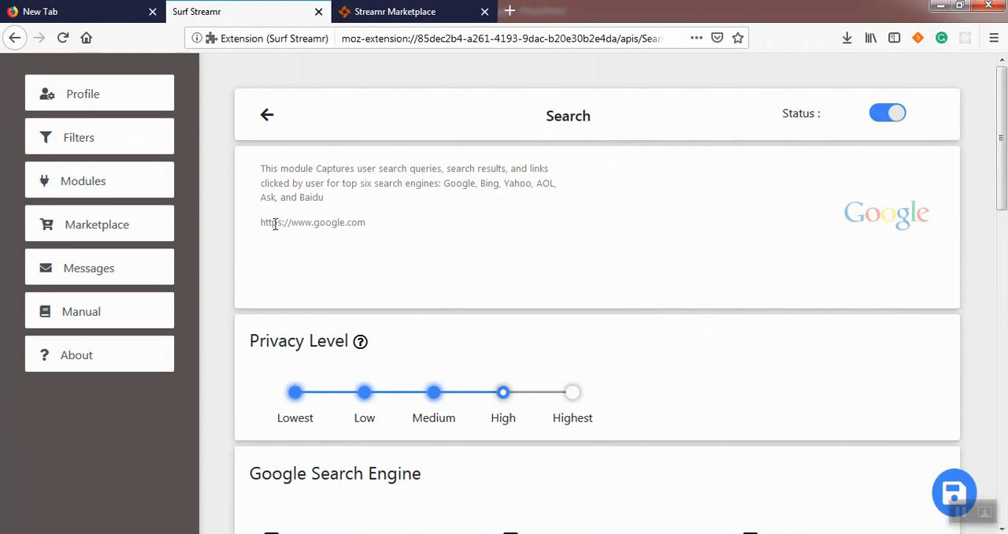
{"action": "mouse_move", "coordinate": [873, 246]}
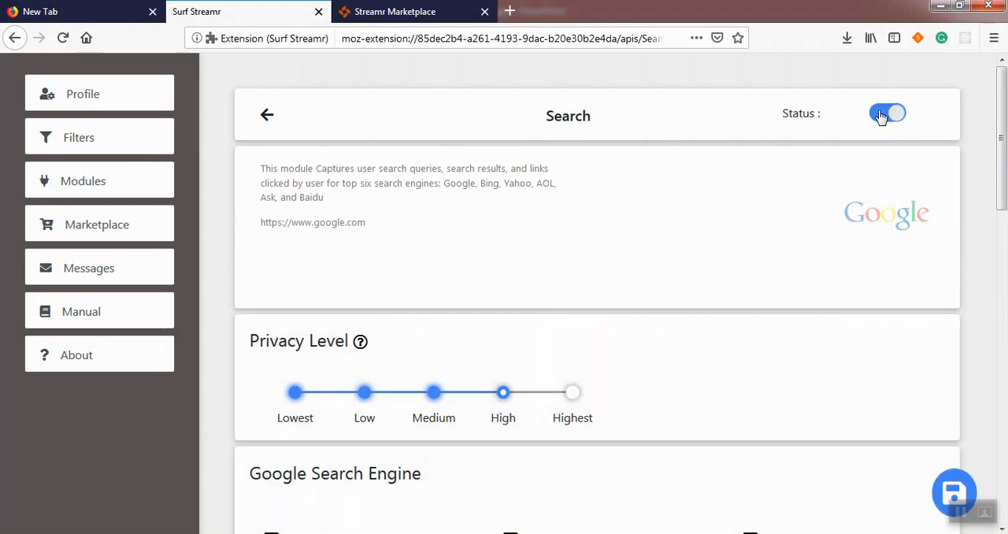
{"action": "left_click", "coordinate": [886, 113]}
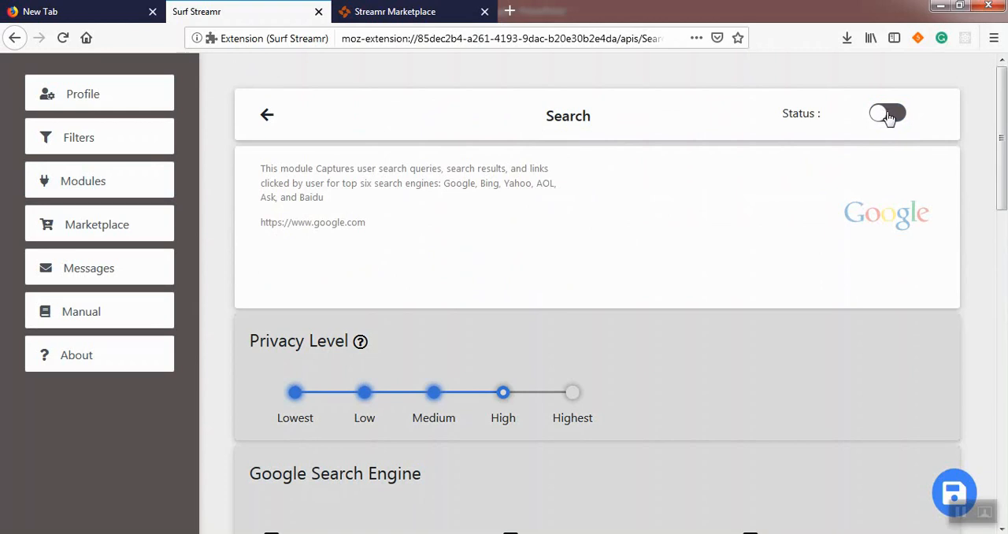
{"action": "left_click", "coordinate": [886, 113]}
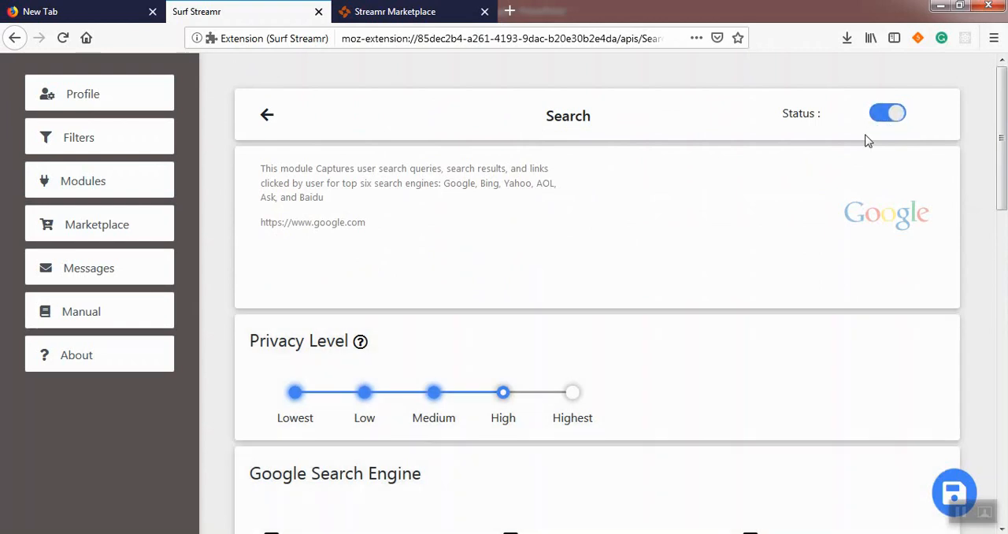
{"action": "scroll", "scroll_direction": "down", "scroll_amount": 3}
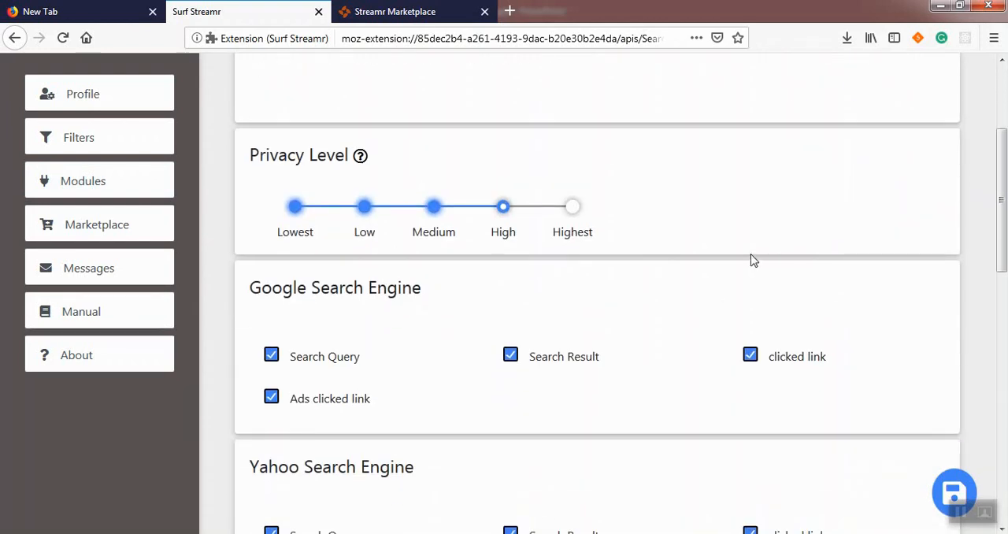
{"action": "mouse_move", "coordinate": [302, 367]}
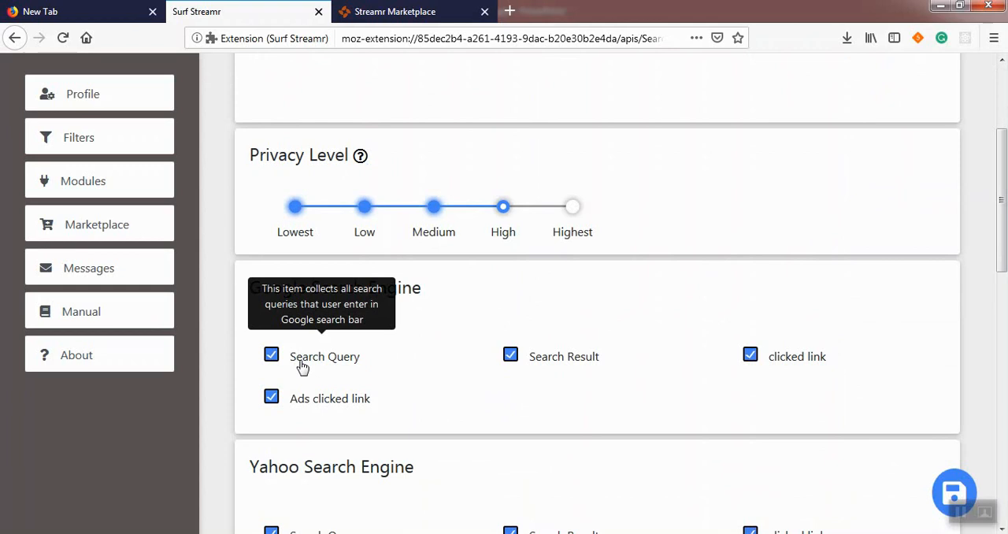
{"action": "mouse_move", "coordinate": [337, 370]}
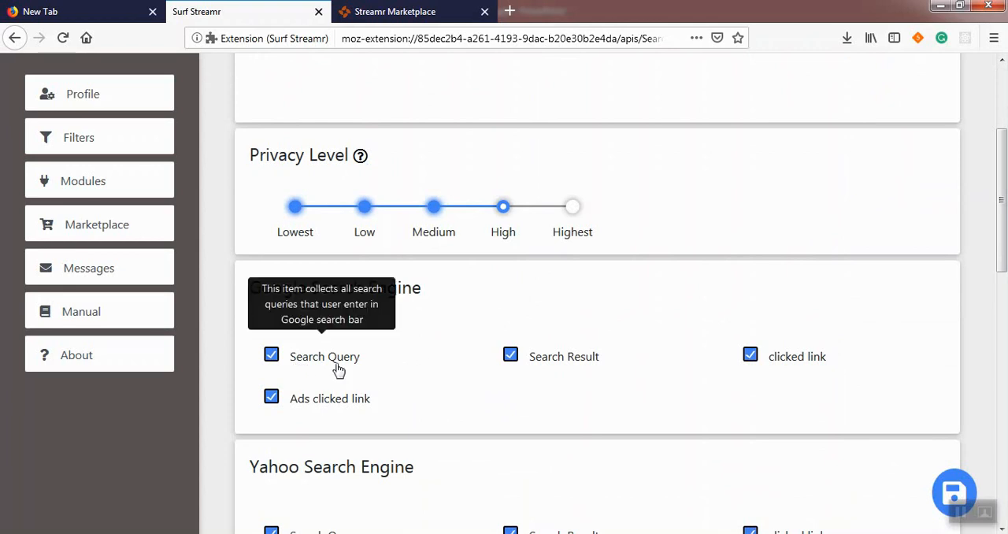
{"action": "mouse_move", "coordinate": [760, 354]}
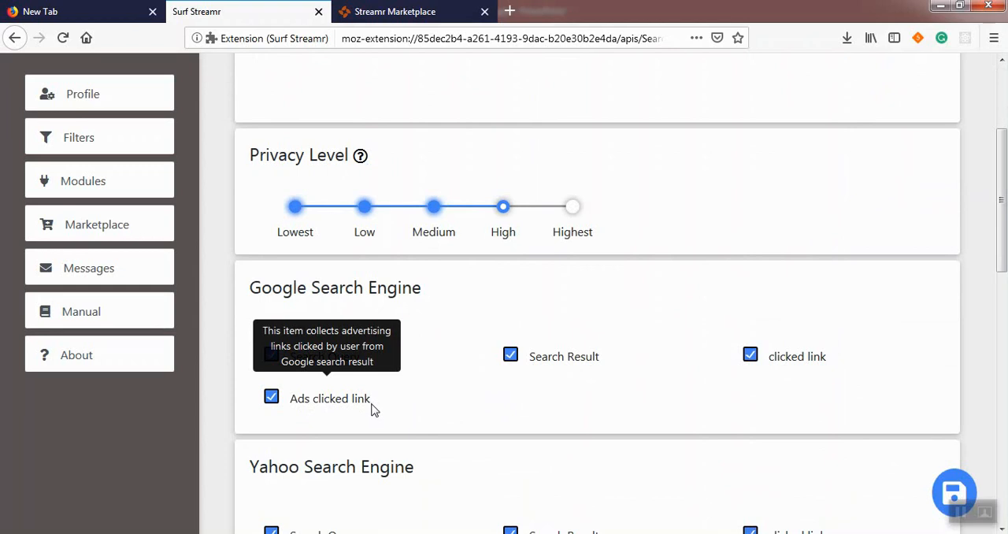
{"action": "mouse_move", "coordinate": [425, 296]}
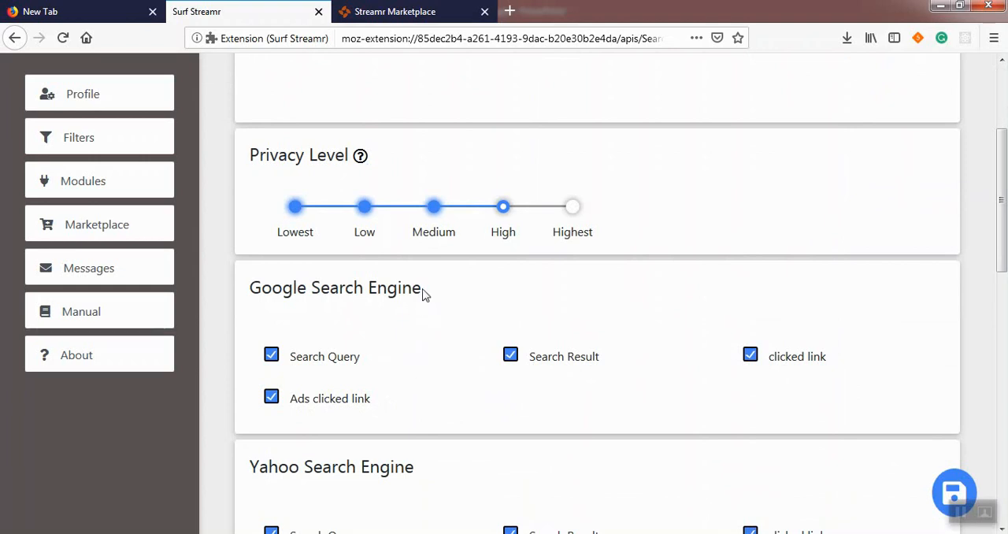
{"action": "double_click", "coordinate": [334, 287]}
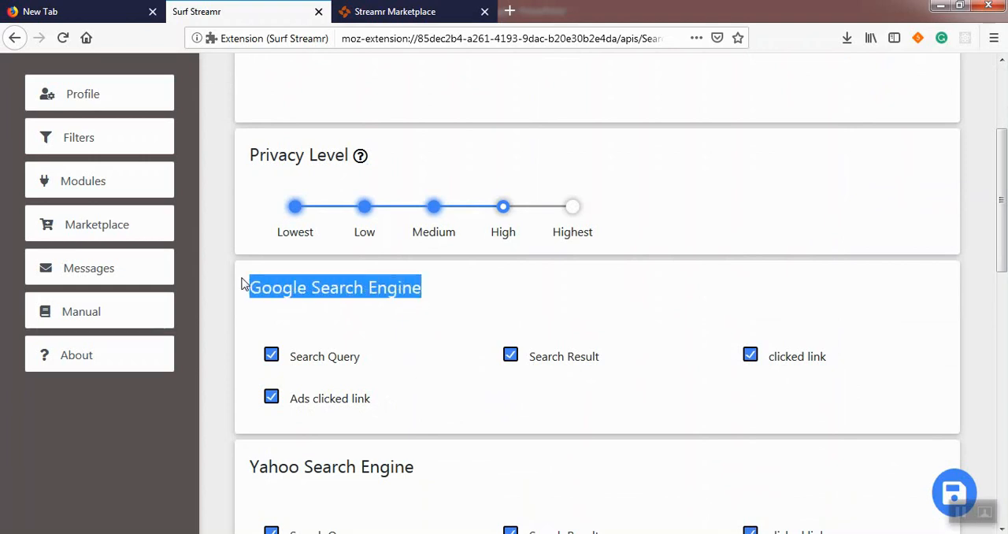
{"action": "scroll", "scroll_direction": "down", "scroll_amount": 3}
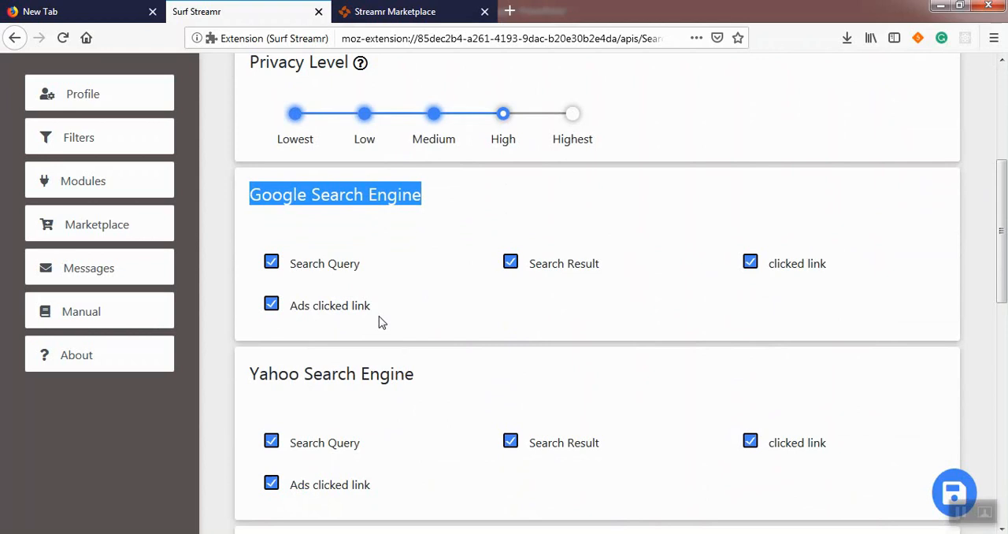
{"action": "mouse_move", "coordinate": [409, 362]}
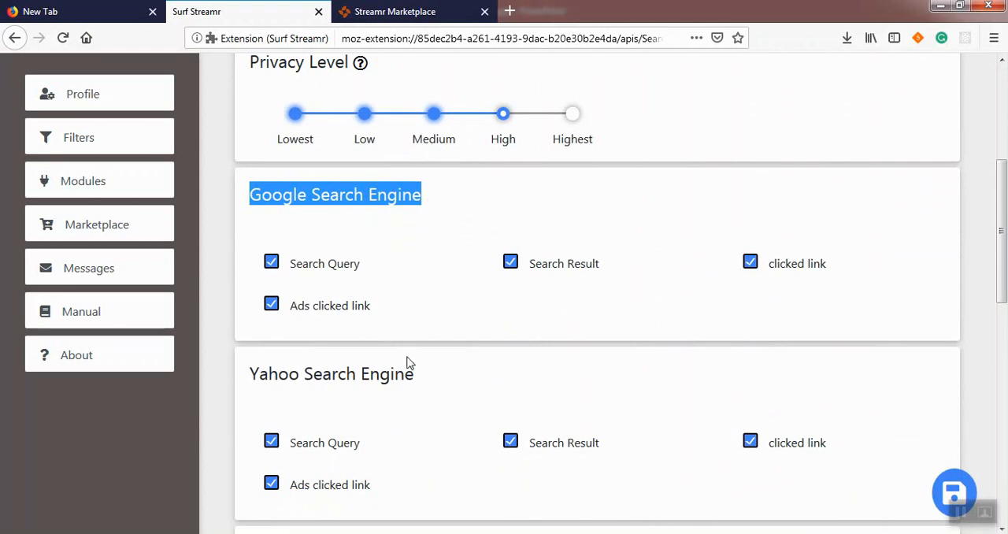
{"action": "scroll", "scroll_direction": "down", "scroll_amount": 3}
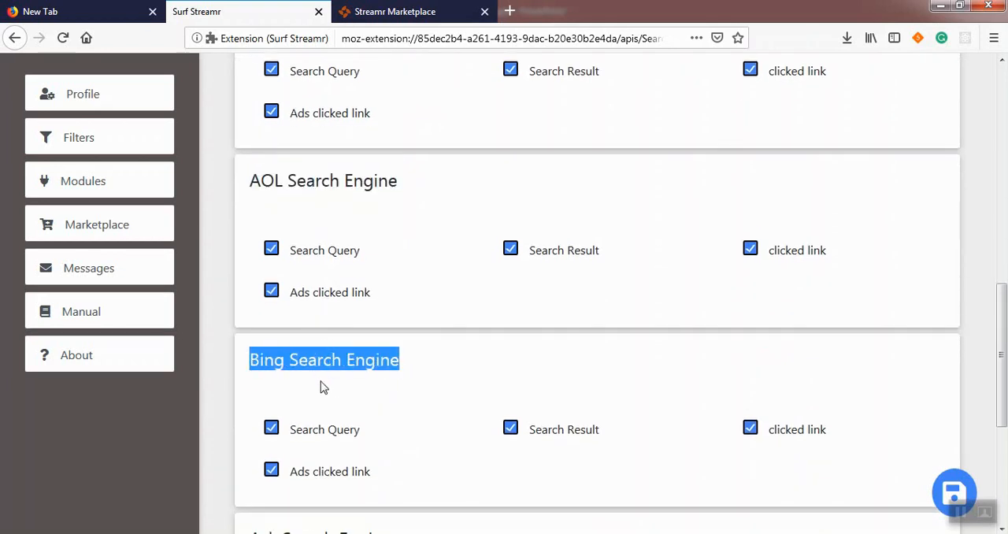
{"action": "scroll", "scroll_direction": "down", "scroll_amount": 3}
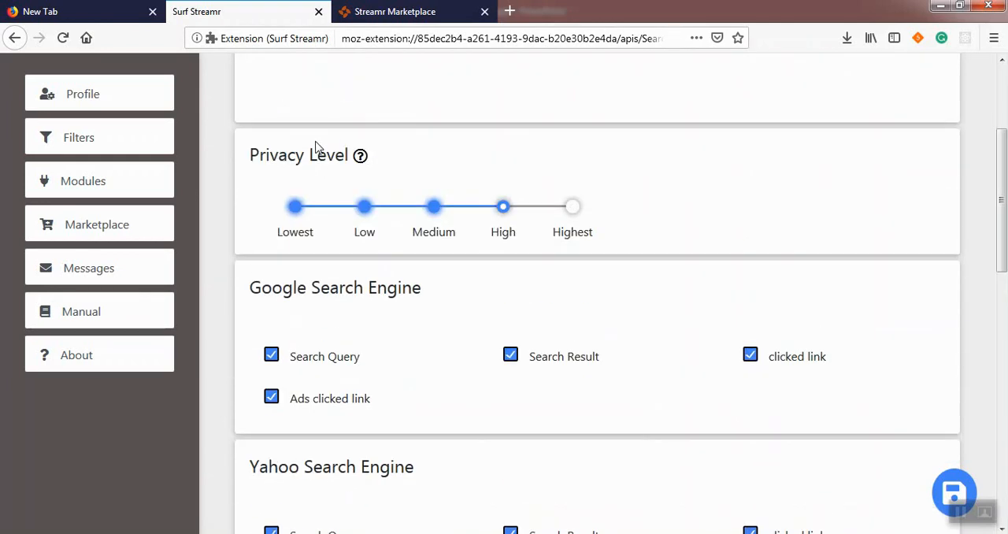
- Go back from the Search module page to the six built-in modules list
{"action": "left_click", "coordinate": [83, 180]}
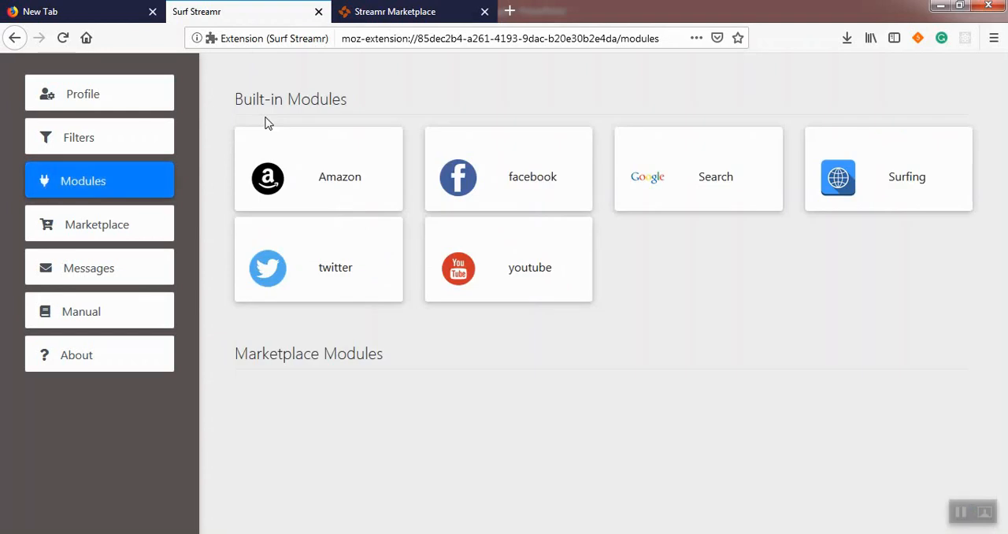
{"action": "mouse_move", "coordinate": [94, 107]}
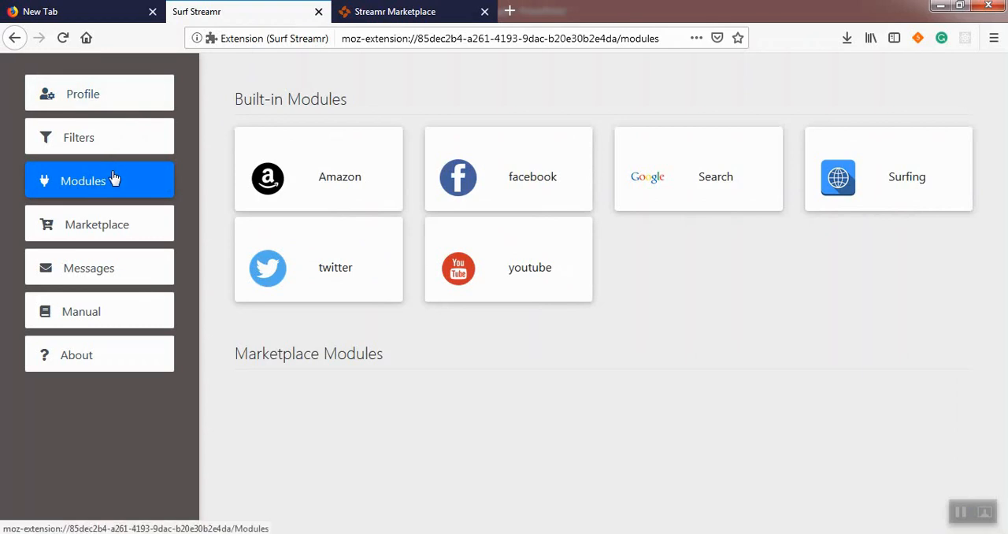
{"action": "mouse_move", "coordinate": [122, 175]}
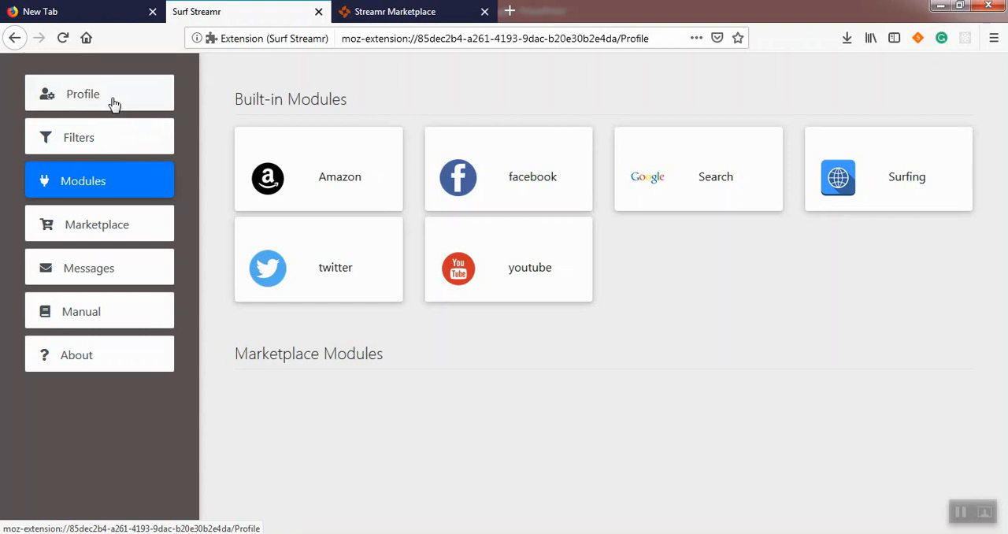
- Enter 10 in the profile's Delay Sending (Minutes) field, then open Messages
{"action": "left_click", "coordinate": [79, 94]}
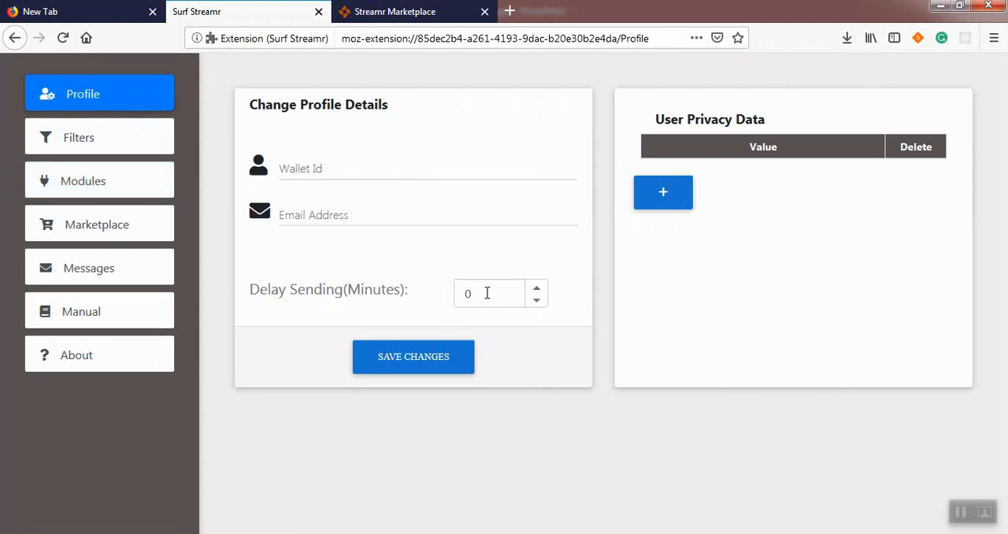
{"action": "left_click", "coordinate": [489, 293]}
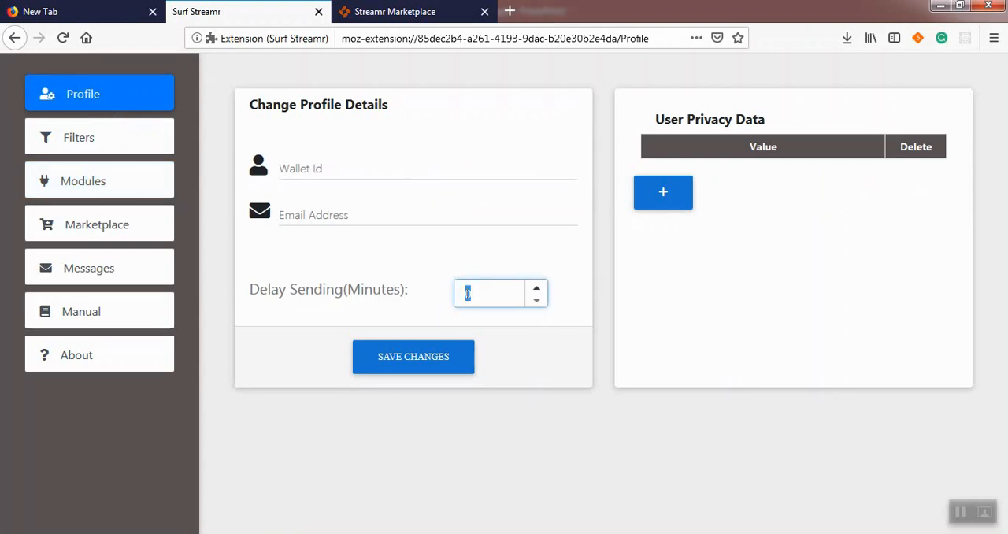
{"action": "type", "text": "10"}
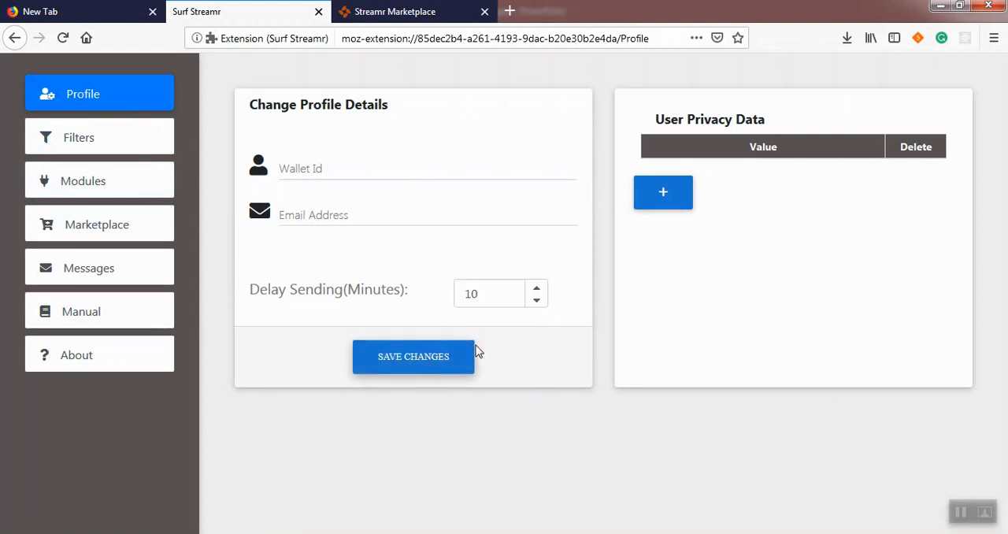
{"action": "mouse_move", "coordinate": [218, 249]}
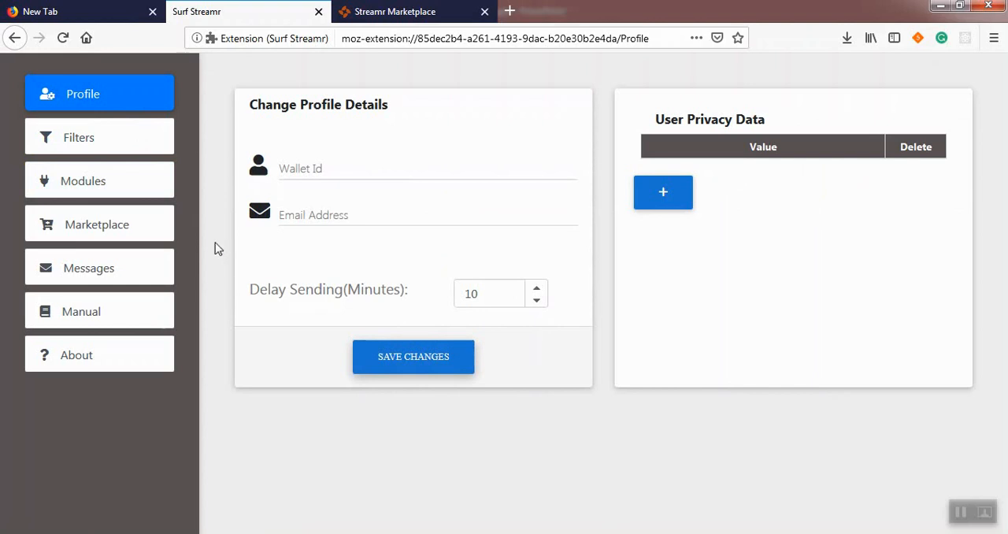
{"action": "left_click", "coordinate": [88, 267]}
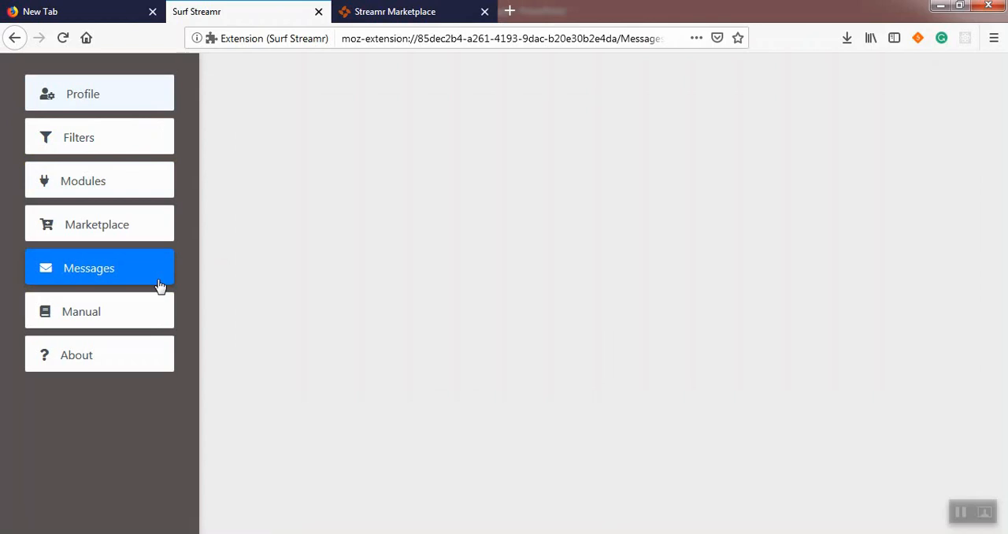
- Search Google for 'best laptops 2019' and scroll down to the review-site listings
{"action": "left_click", "coordinate": [401, 12]}
{"action": "type", "text": "g"}
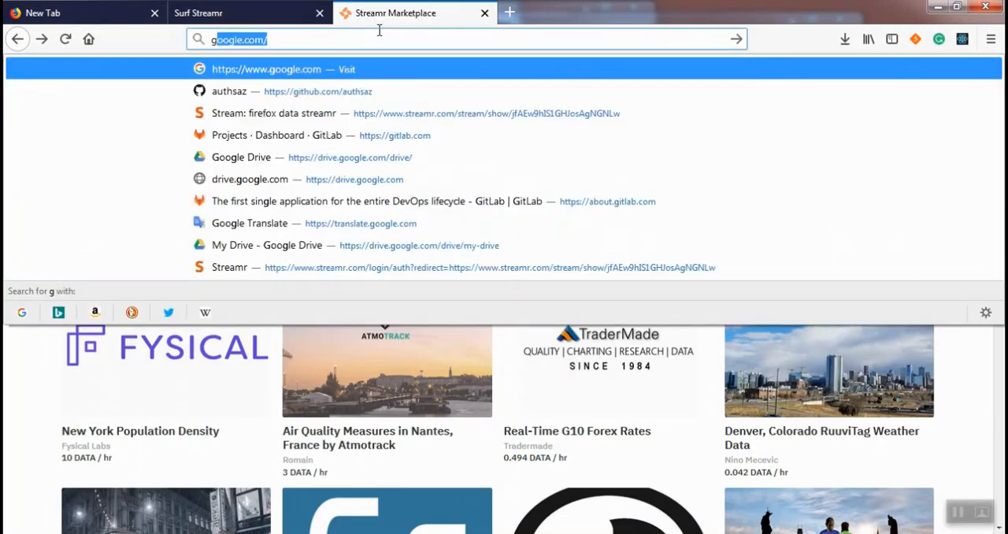
{"action": "left_click", "coordinate": [275, 69]}
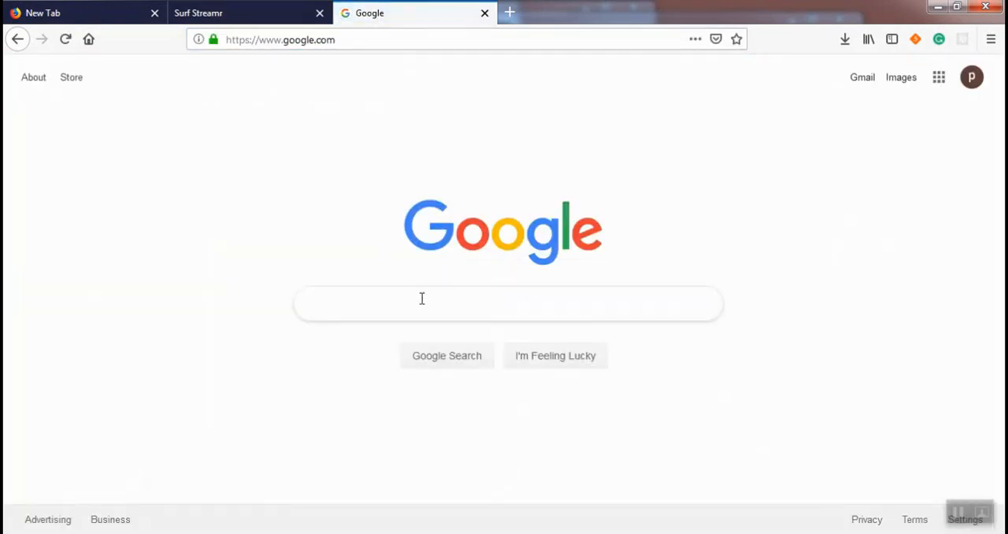
{"action": "type", "text": "best la"}
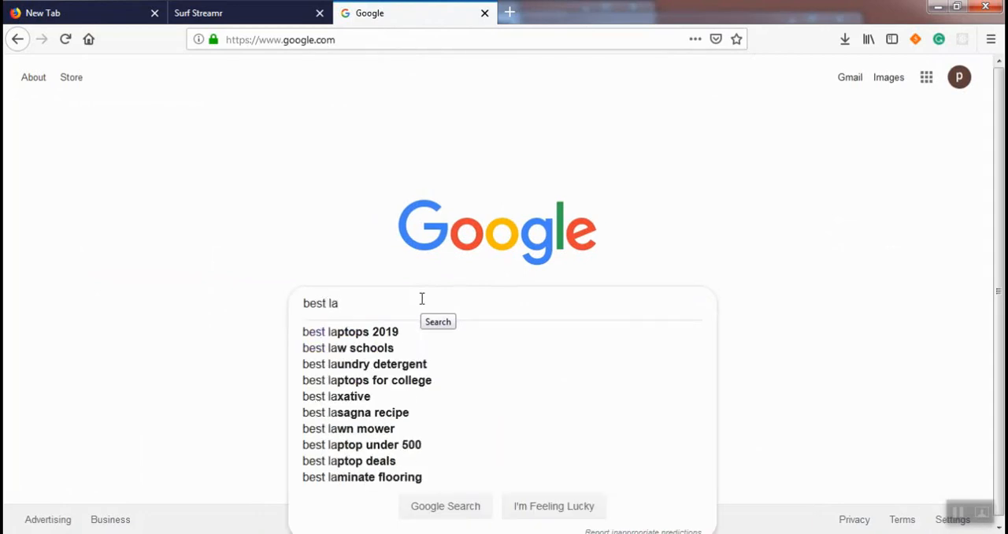
{"action": "left_click", "coordinate": [349, 331]}
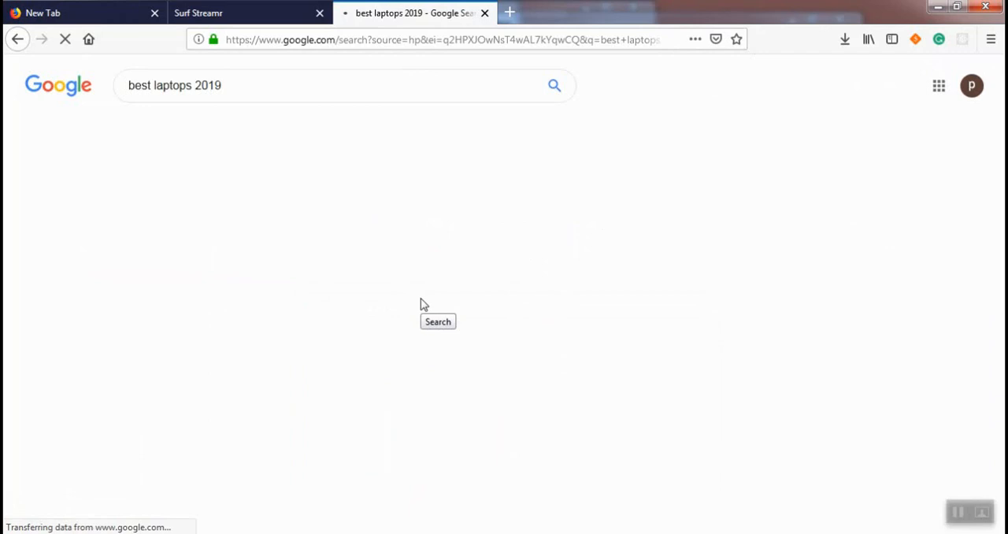
{"action": "left_click", "coordinate": [438, 321]}
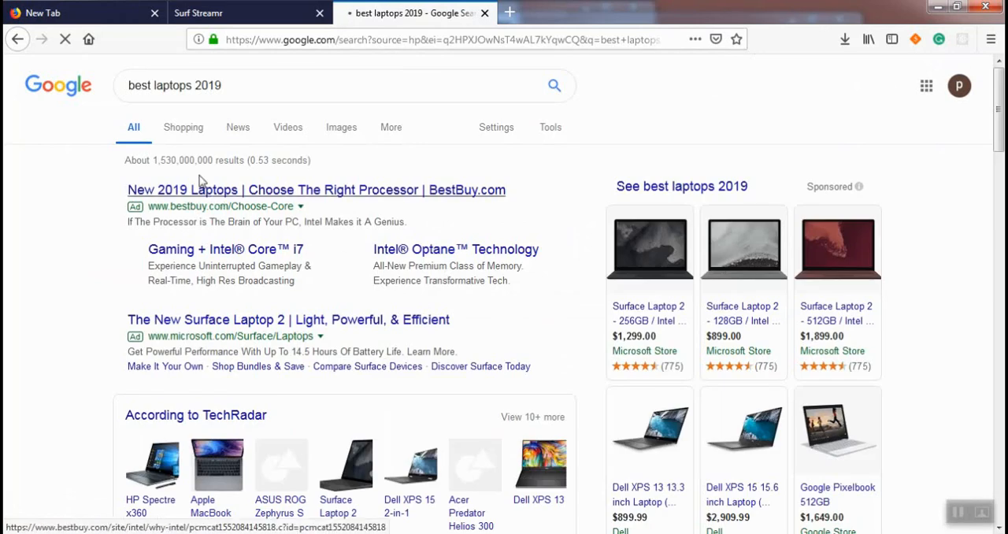
{"action": "scroll", "scroll_direction": "down", "scroll_amount": 3}
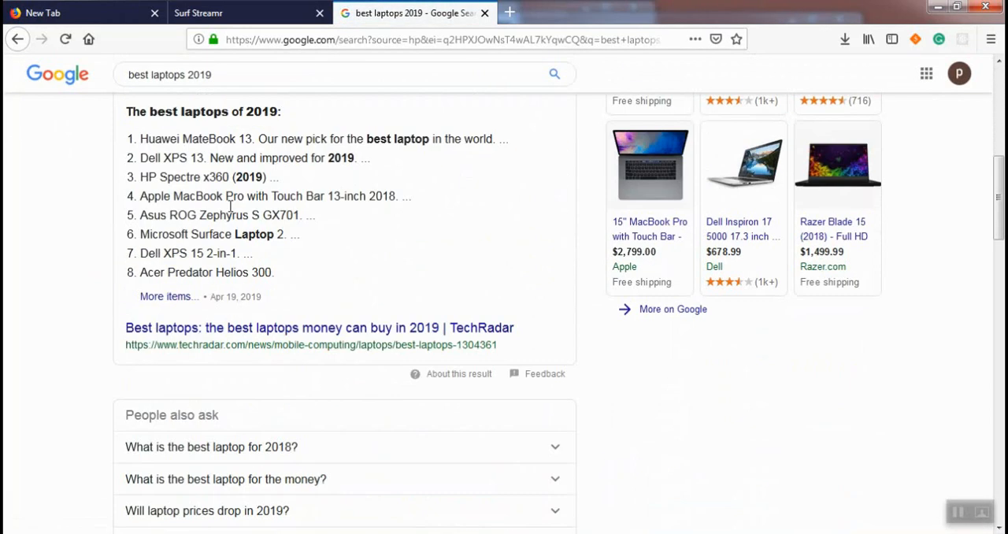
{"action": "scroll", "scroll_direction": "down", "scroll_amount": 3}
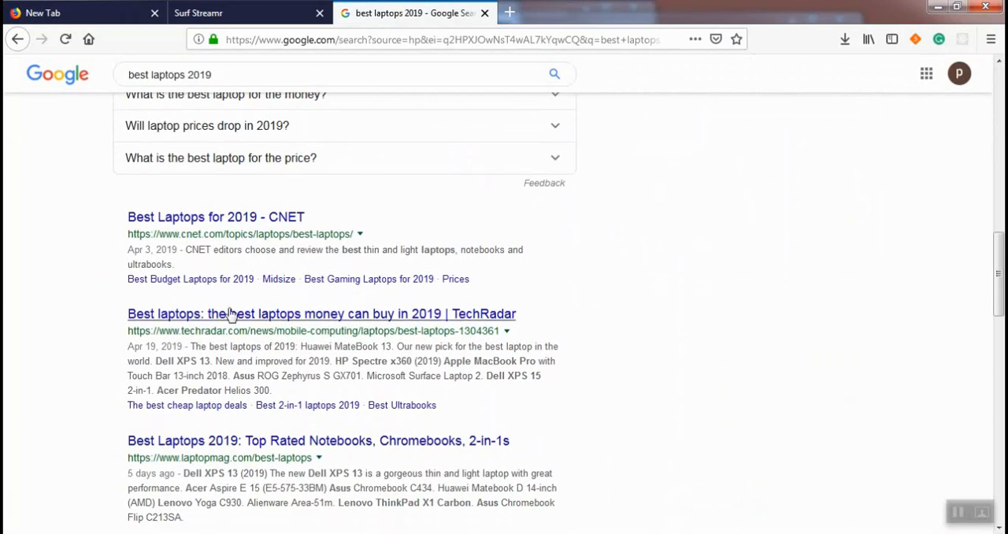
{"action": "scroll", "scroll_direction": "down", "scroll_amount": 3}
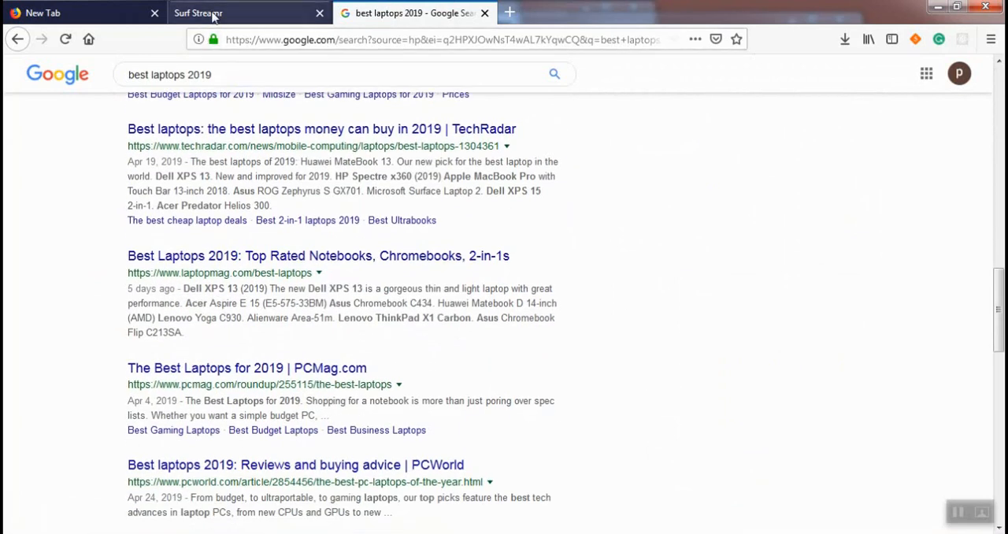
- Expand the first Search message to show the googleQuery collector and query 'best laptops 2019'
{"action": "left_click", "coordinate": [207, 13]}
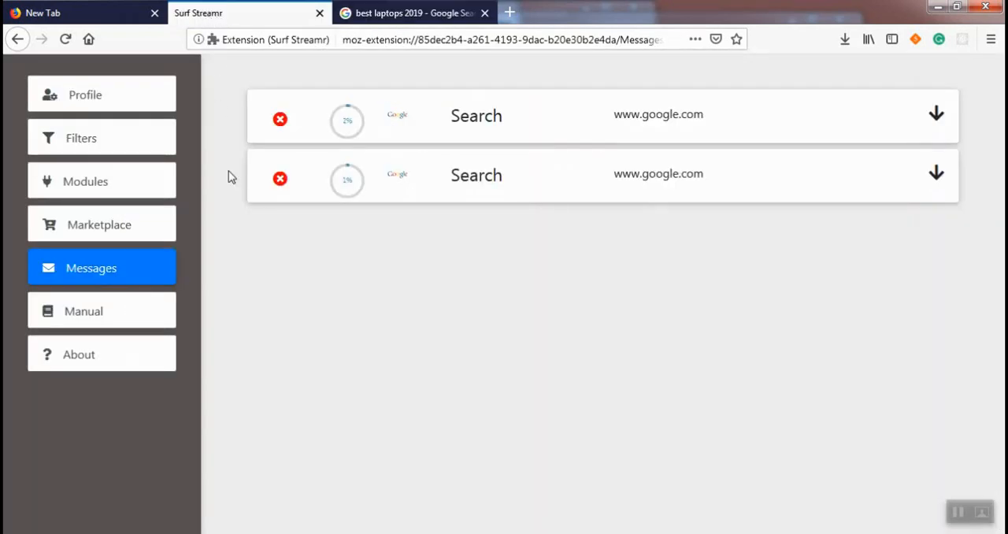
{"action": "mouse_move", "coordinate": [661, 215]}
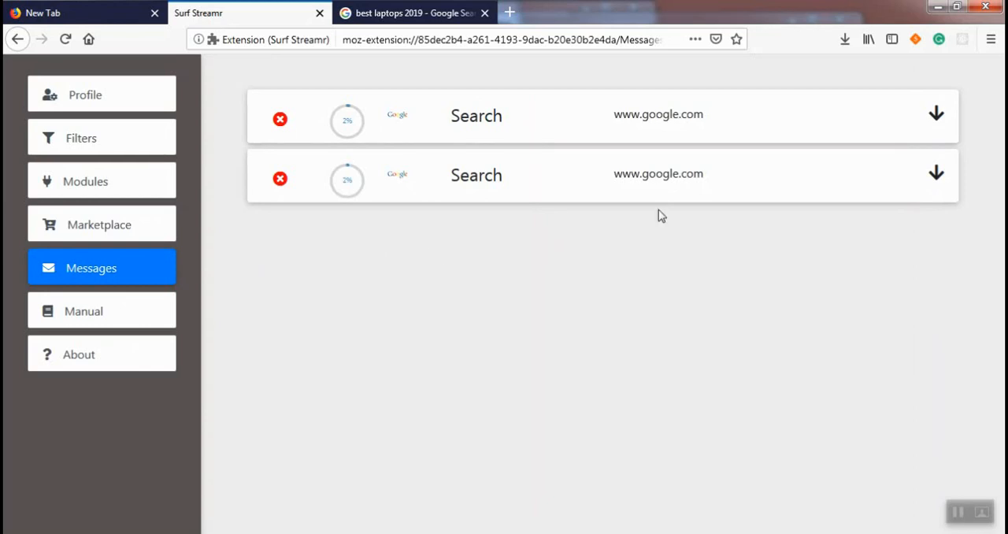
{"action": "left_click", "coordinate": [936, 114]}
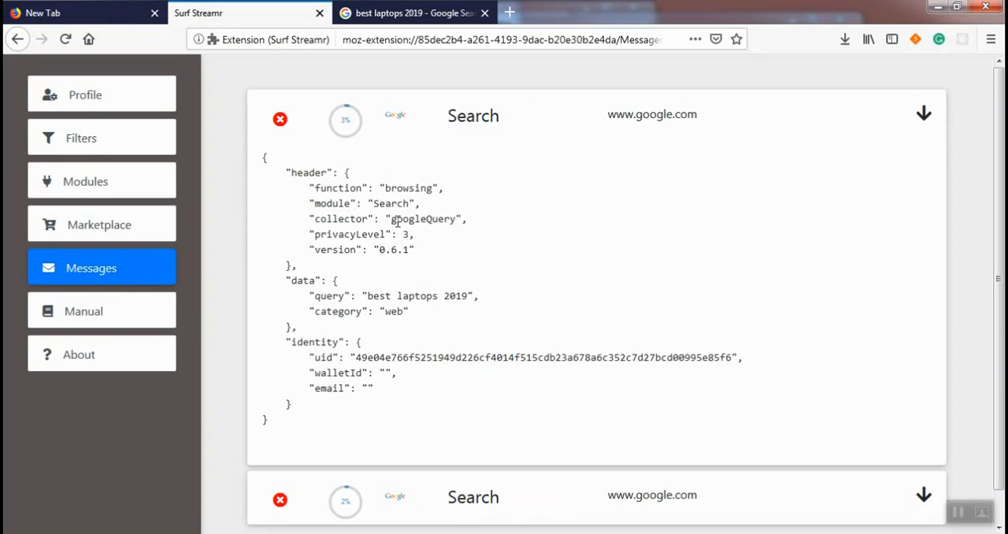
{"action": "double_click", "coordinate": [422, 219]}
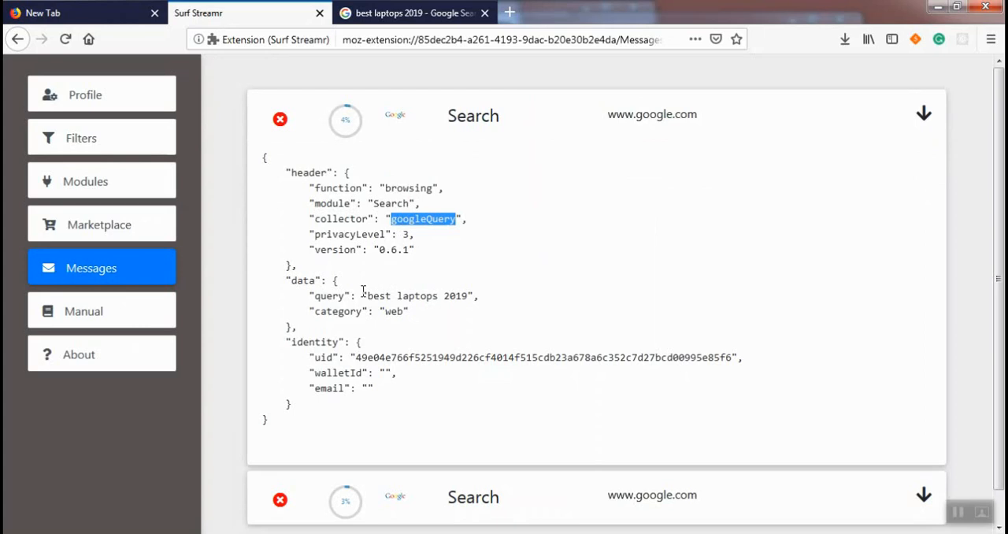
{"action": "mouse_move", "coordinate": [372, 294]}
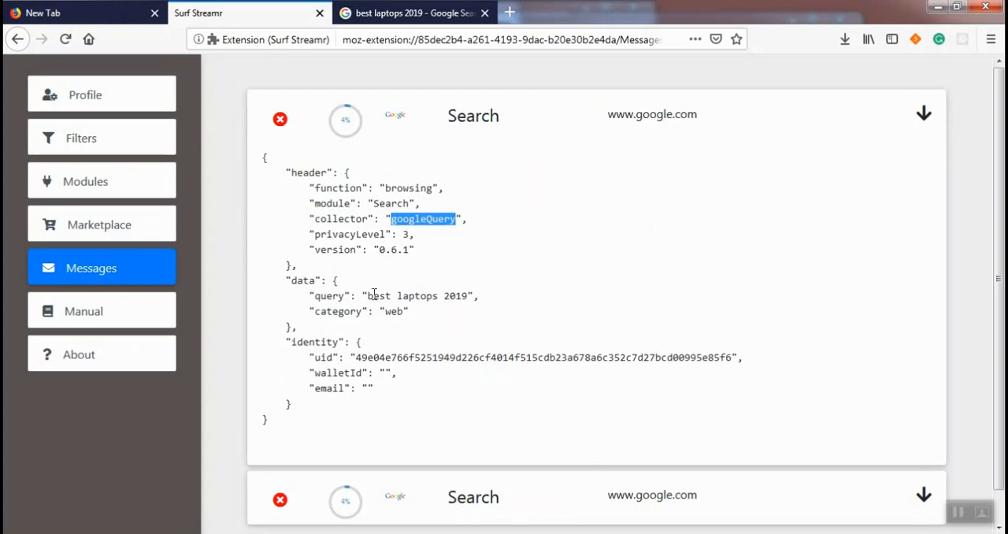
{"action": "double_click", "coordinate": [402, 296]}
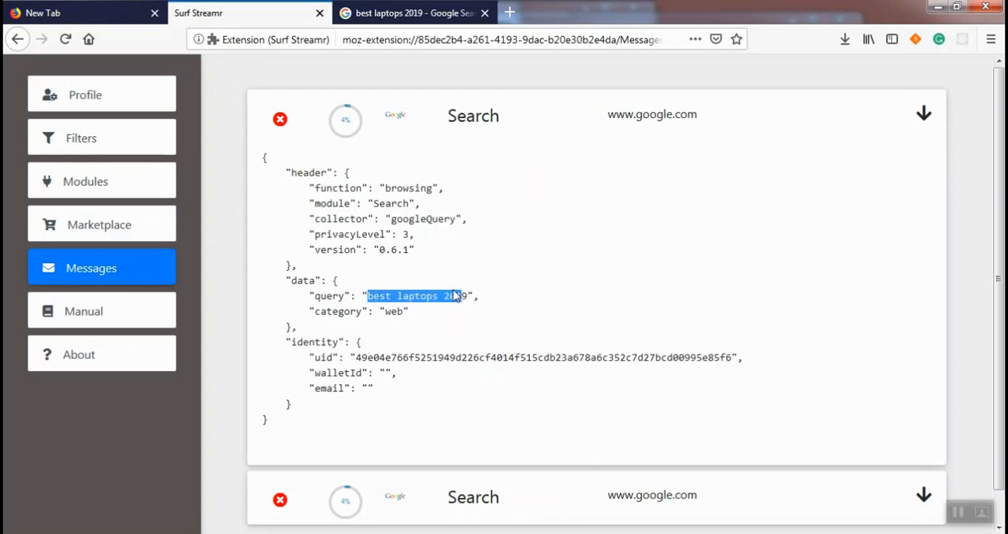
{"action": "mouse_move", "coordinate": [593, 284]}
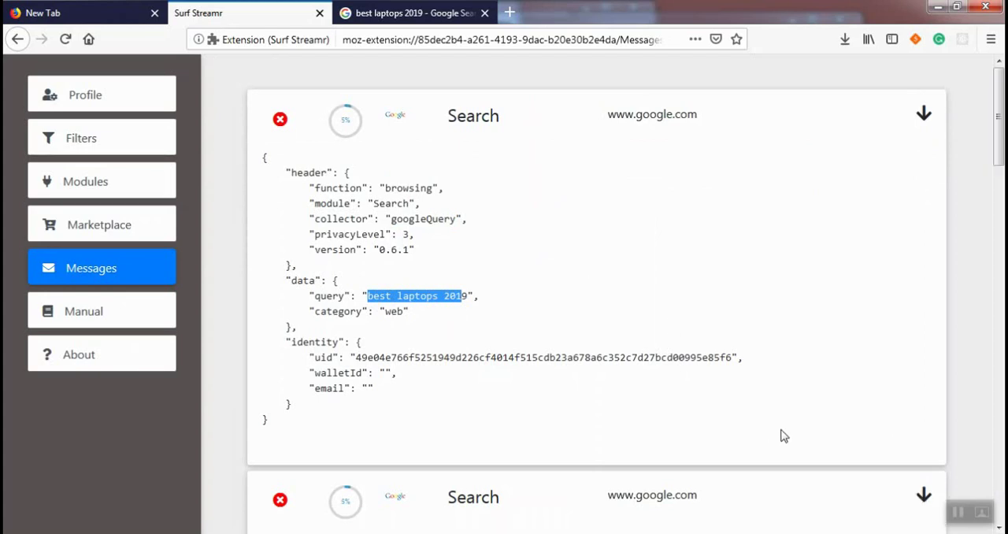
- Scroll through the googleSearchResult message's results and ads, highlighting the rank fields
{"action": "scroll", "scroll_direction": "down", "scroll_amount": 3}
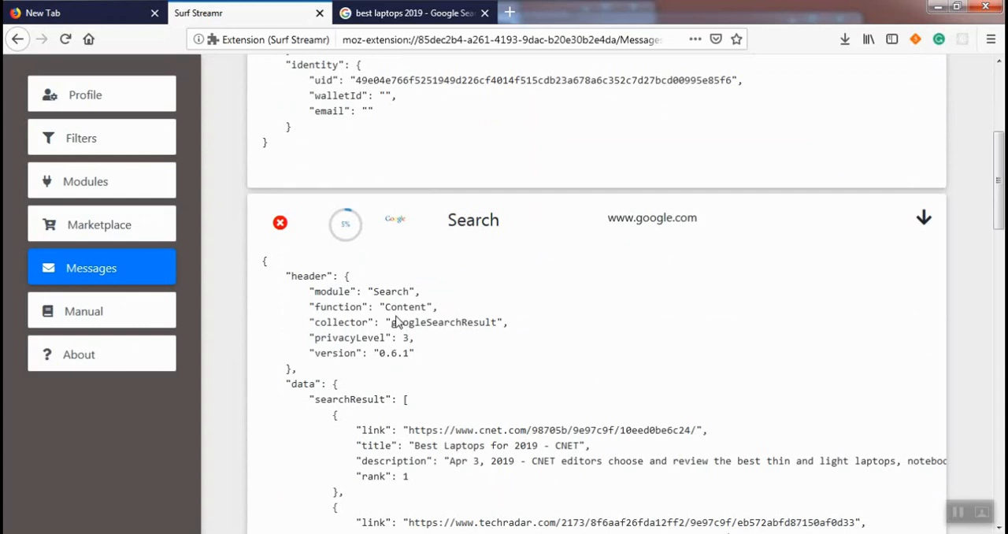
{"action": "mouse_move", "coordinate": [435, 336]}
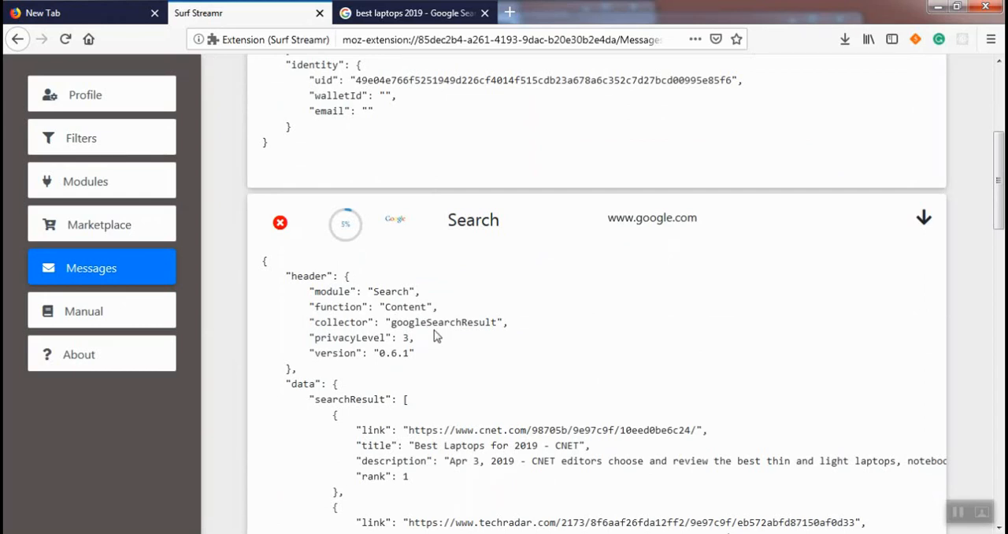
{"action": "scroll", "scroll_direction": "down", "scroll_amount": 3}
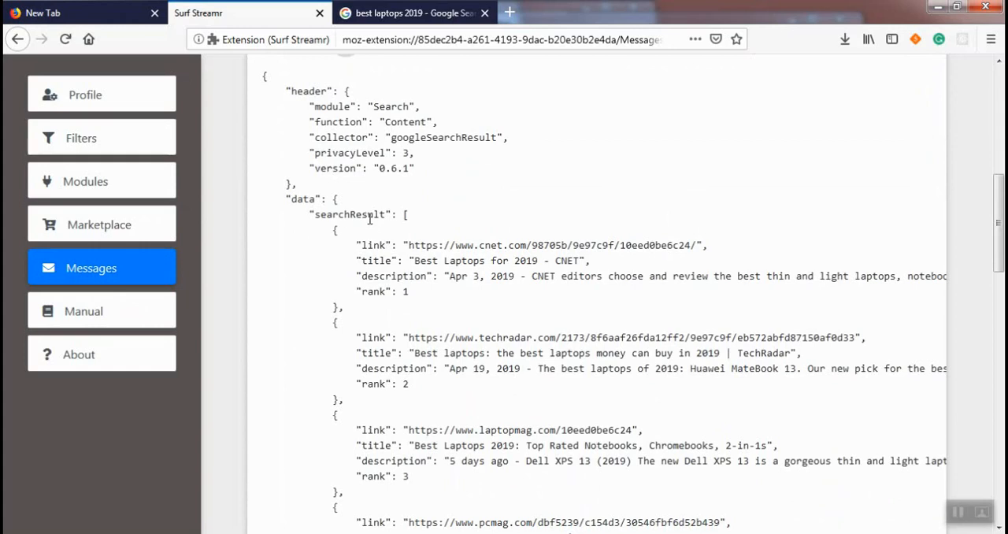
{"action": "mouse_move", "coordinate": [367, 242]}
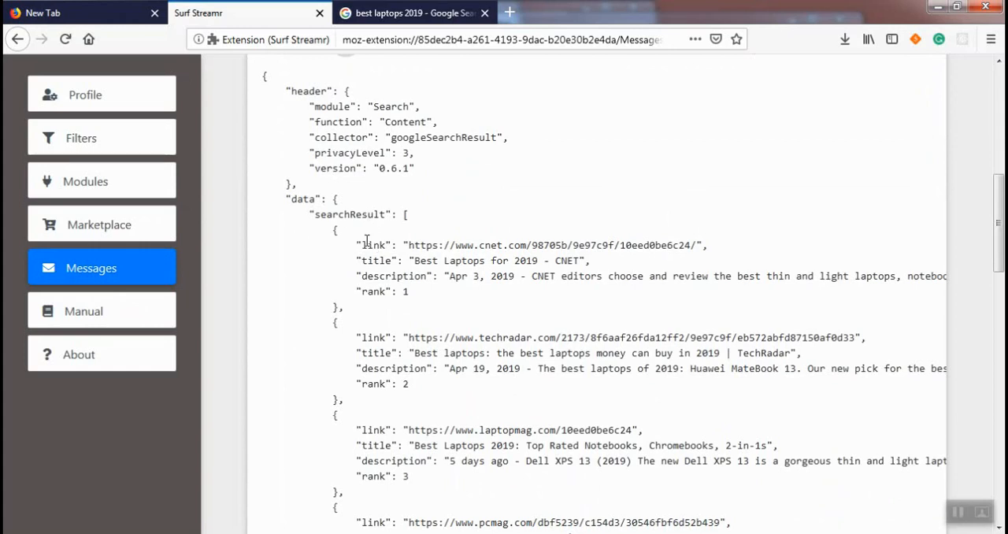
{"action": "scroll", "scroll_direction": "down", "scroll_amount": 3}
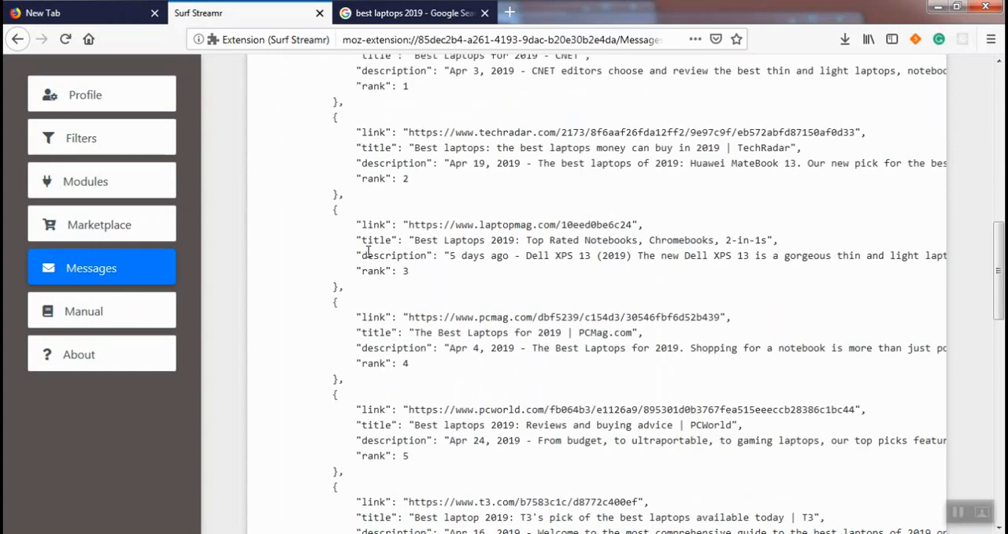
{"action": "scroll", "scroll_direction": "down", "scroll_amount": 3}
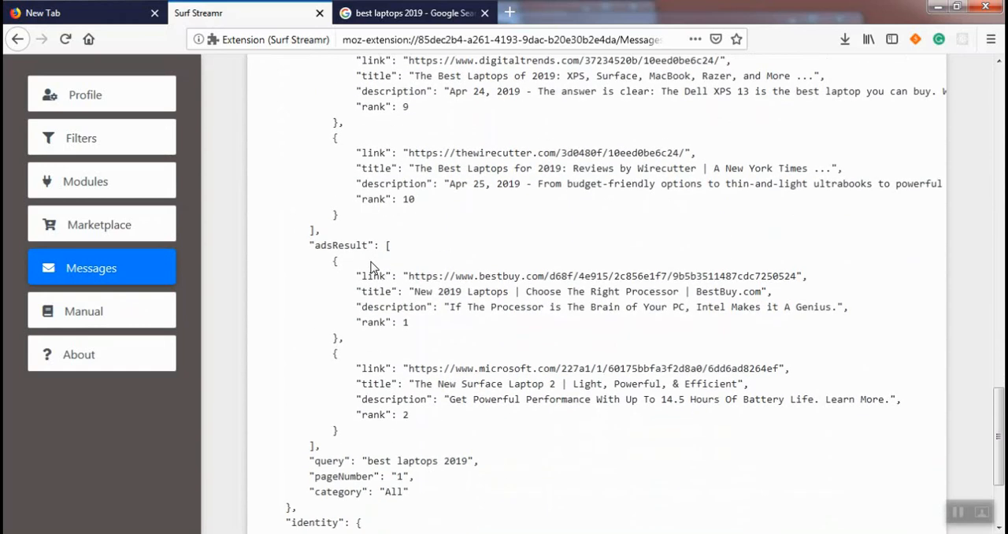
{"action": "mouse_move", "coordinate": [365, 259]}
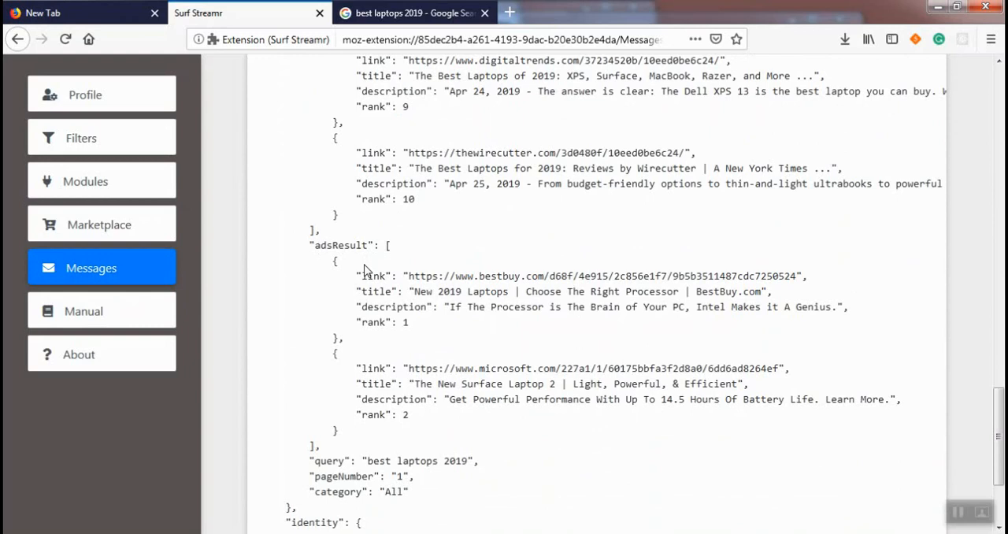
{"action": "mouse_move", "coordinate": [377, 384]}
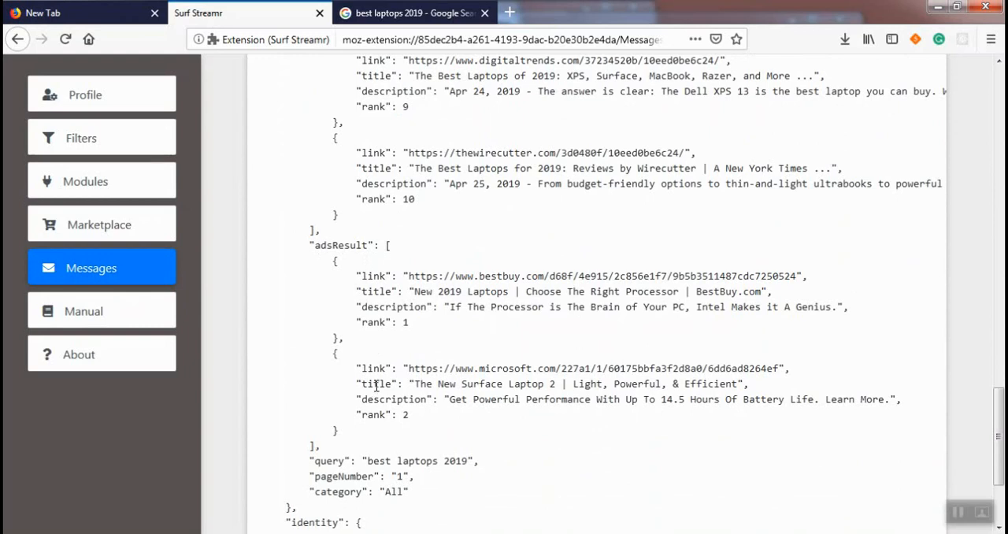
{"action": "mouse_move", "coordinate": [360, 168]}
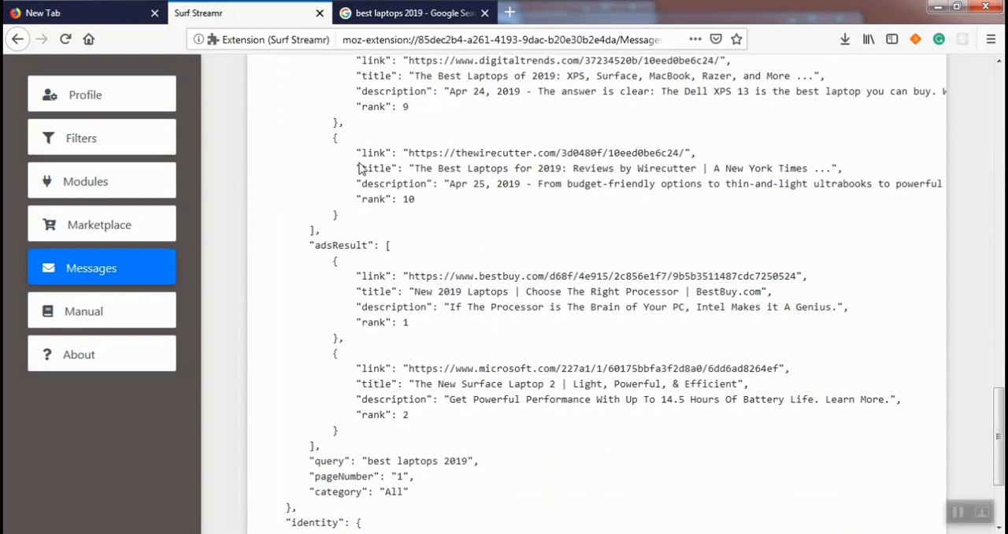
{"action": "mouse_move", "coordinate": [374, 153]}
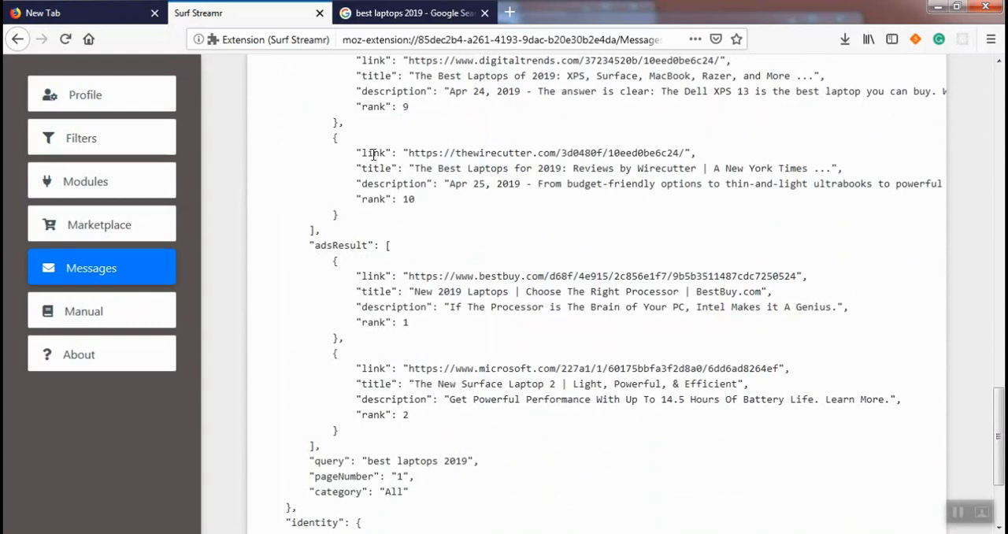
{"action": "mouse_move", "coordinate": [376, 198]}
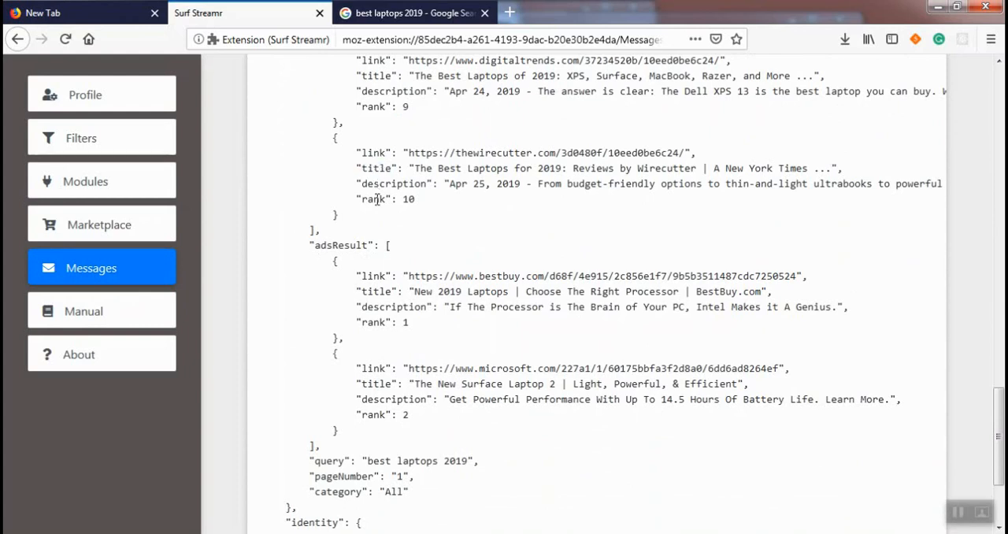
{"action": "double_click", "coordinate": [372, 199]}
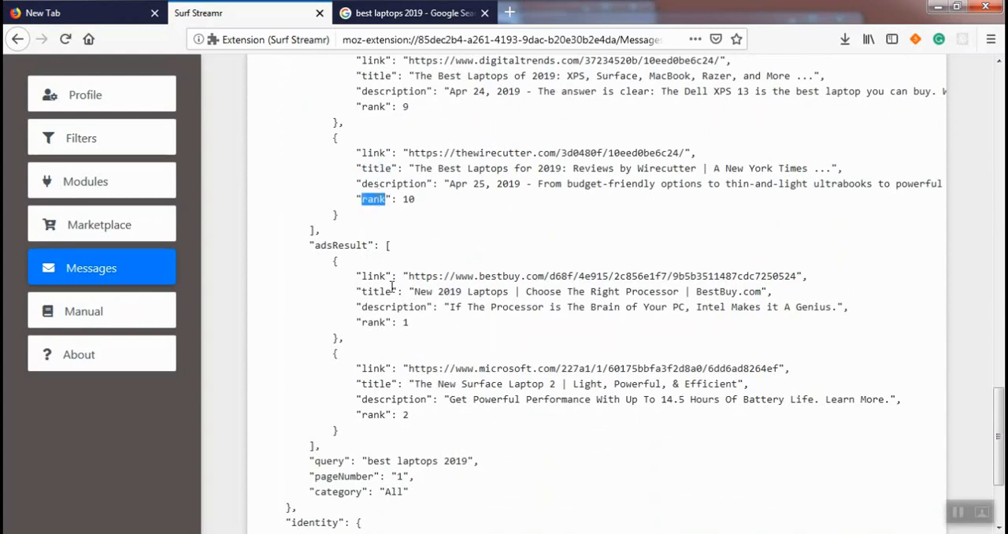
{"action": "double_click", "coordinate": [372, 276]}
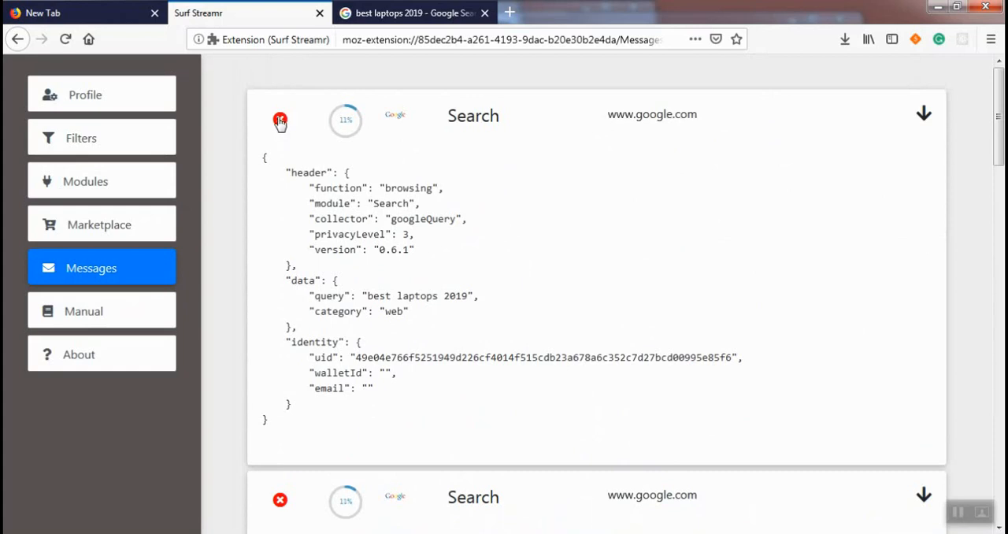
- Delete the googleQuery and search results messages, then go back to the Google results
{"action": "left_click", "coordinate": [280, 120]}
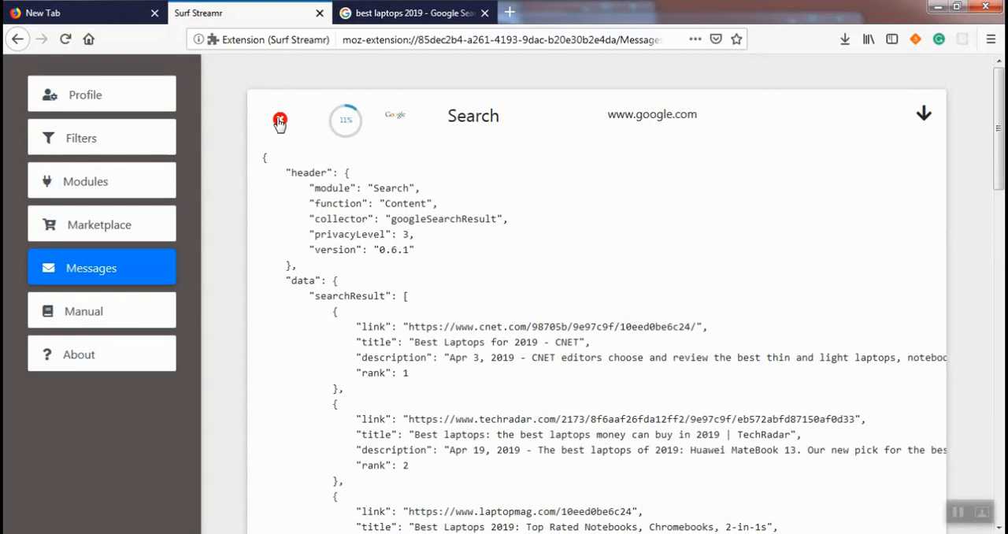
{"action": "left_click", "coordinate": [279, 120]}
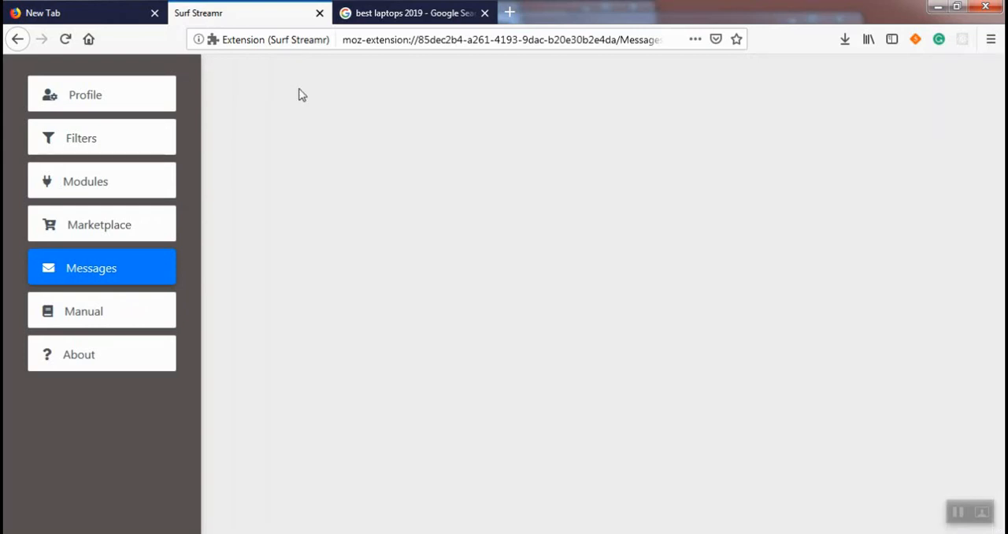
{"action": "left_click", "coordinate": [417, 13]}
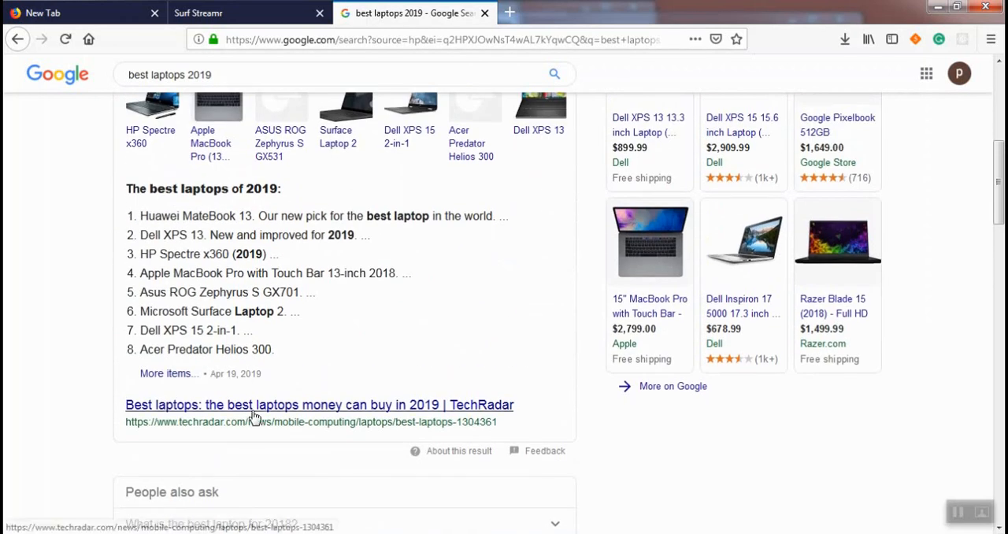
- Open the TechRadar result, then inspect and delete its googleClickedLink message
{"action": "left_click", "coordinate": [271, 404]}
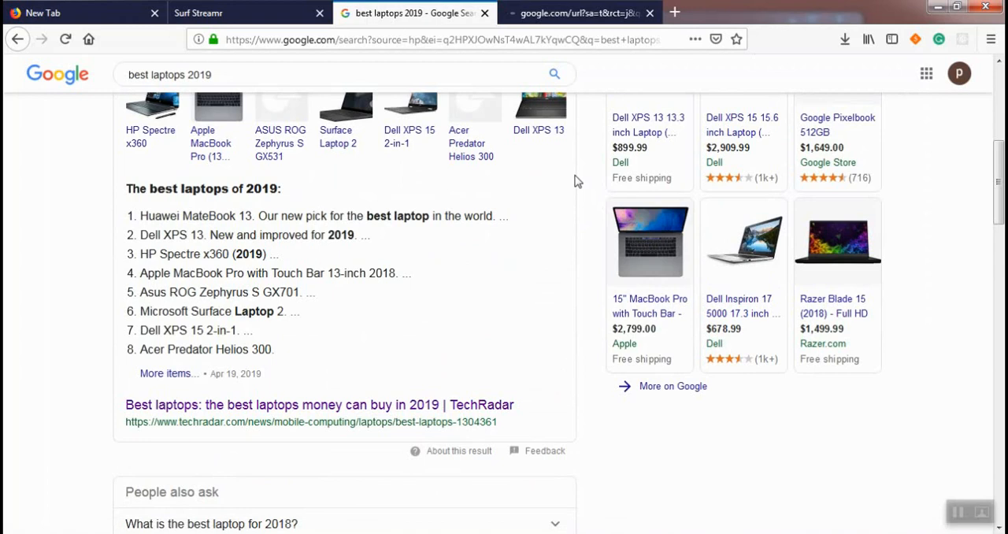
{"action": "left_click", "coordinate": [236, 13]}
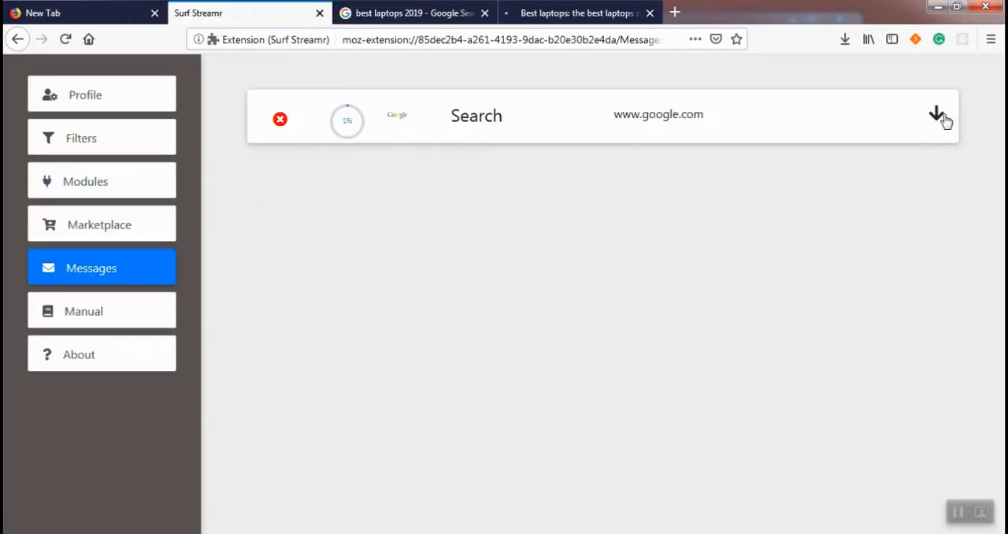
{"action": "left_click", "coordinate": [935, 113]}
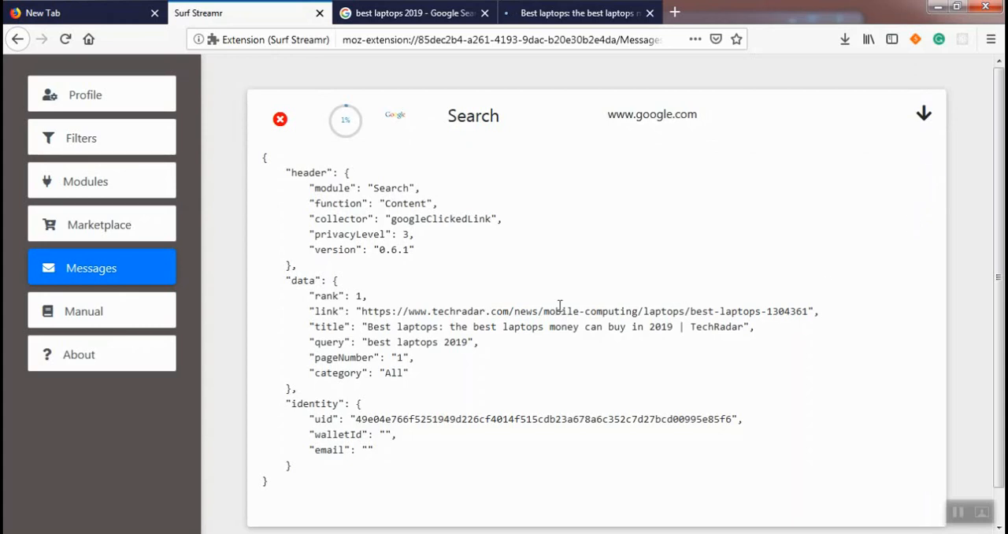
{"action": "double_click", "coordinate": [440, 218]}
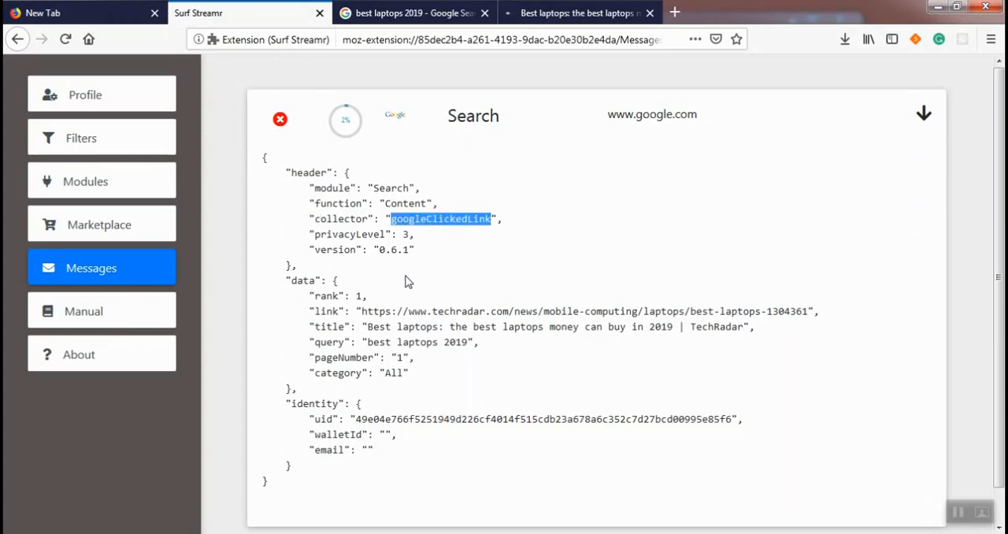
{"action": "mouse_move", "coordinate": [324, 295]}
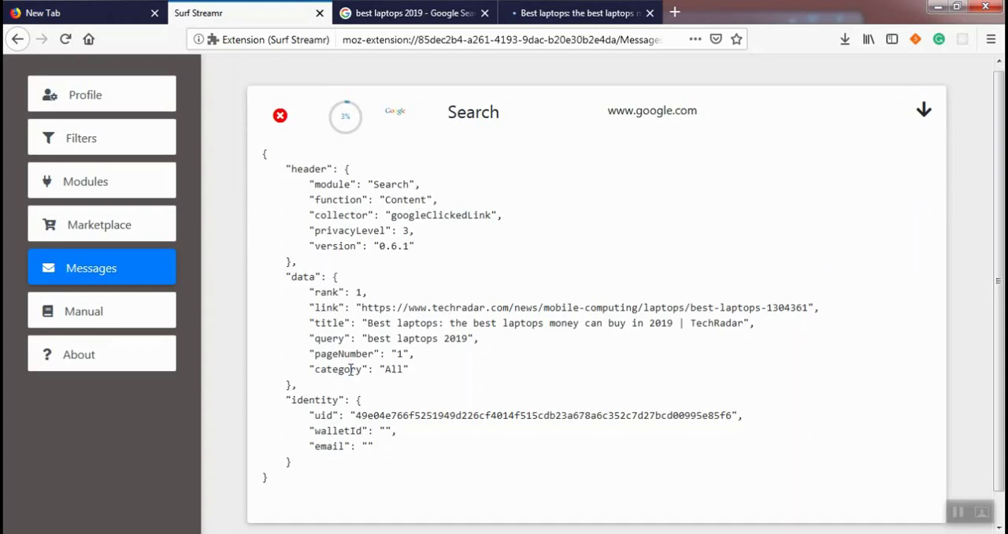
{"action": "left_click", "coordinate": [280, 116]}
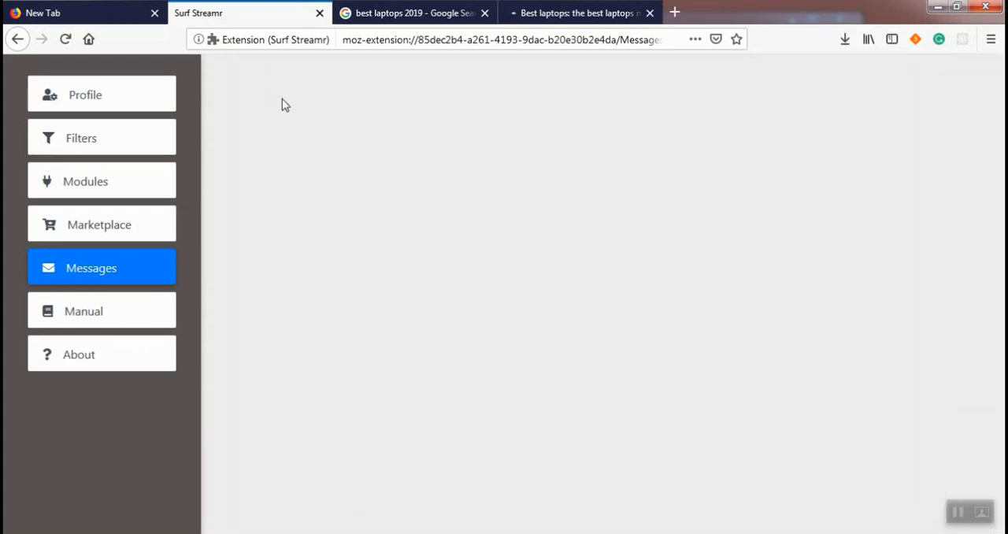
- Click the Best Buy ad, then expand and delete its googleAdsClickedLink message
{"action": "left_click", "coordinate": [413, 12]}
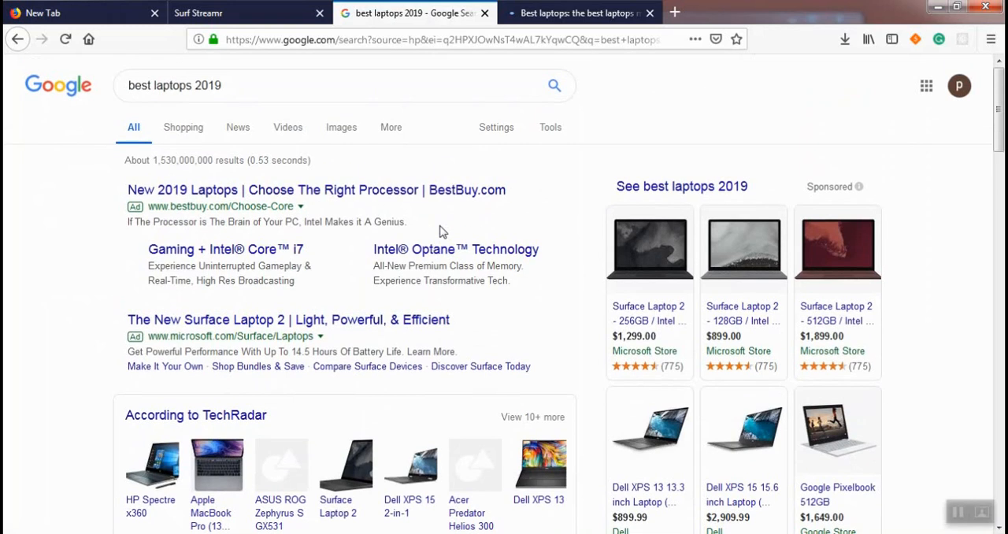
{"action": "mouse_move", "coordinate": [228, 194]}
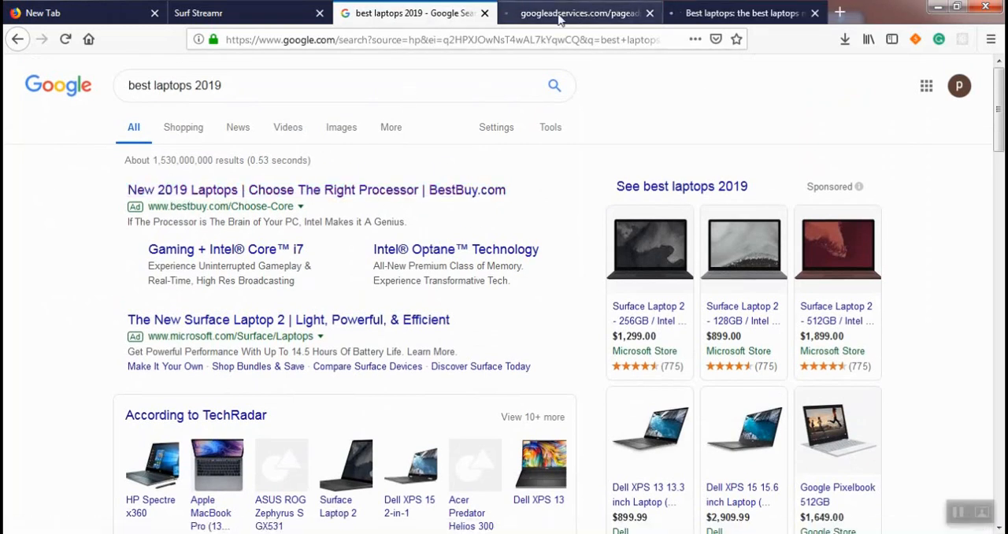
{"action": "left_click", "coordinate": [236, 13]}
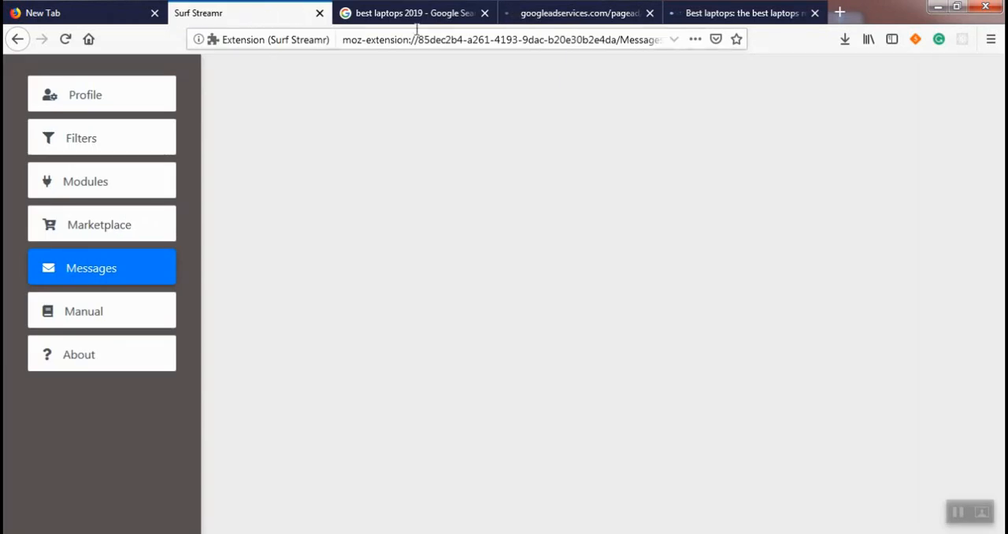
{"action": "left_click", "coordinate": [422, 12]}
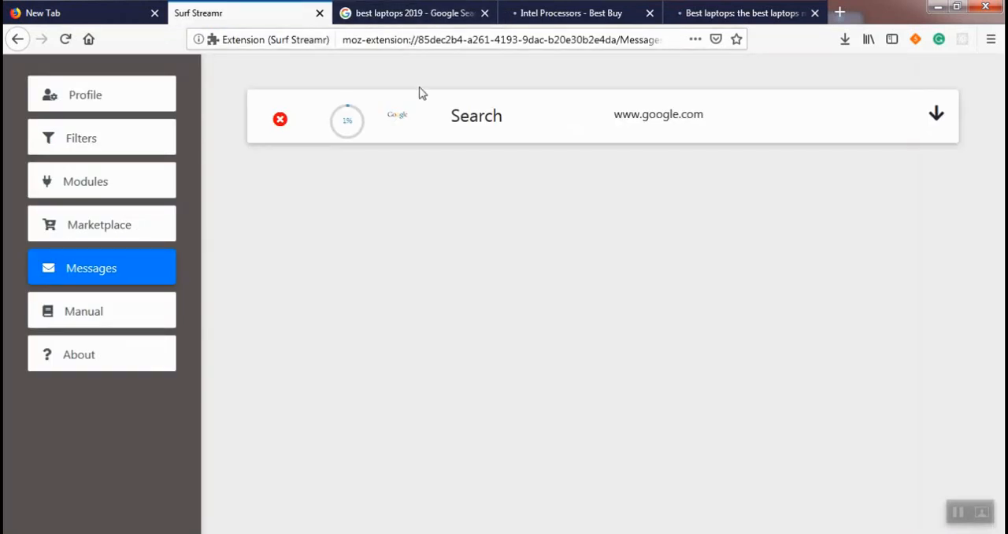
{"action": "mouse_move", "coordinate": [937, 114]}
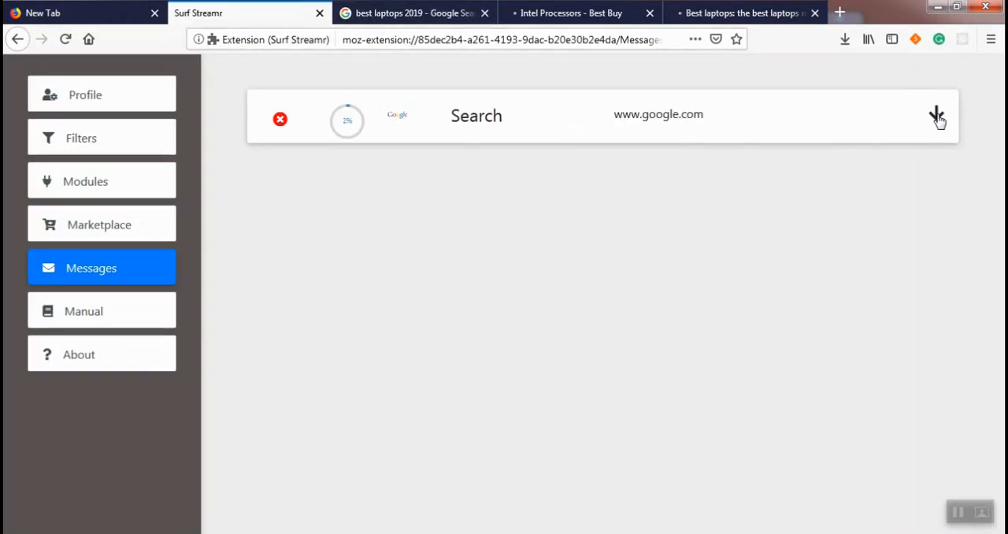
{"action": "left_click", "coordinate": [936, 115]}
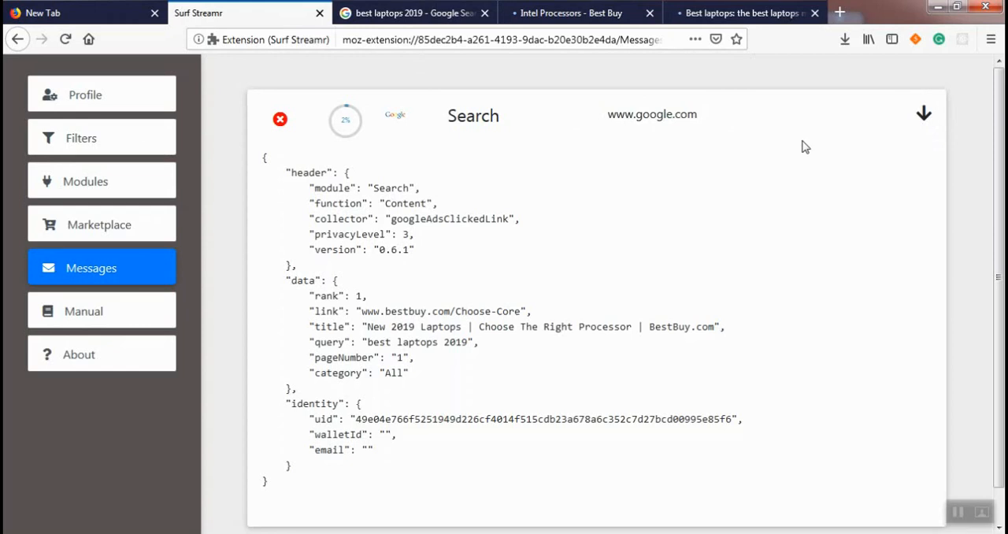
{"action": "mouse_move", "coordinate": [458, 215]}
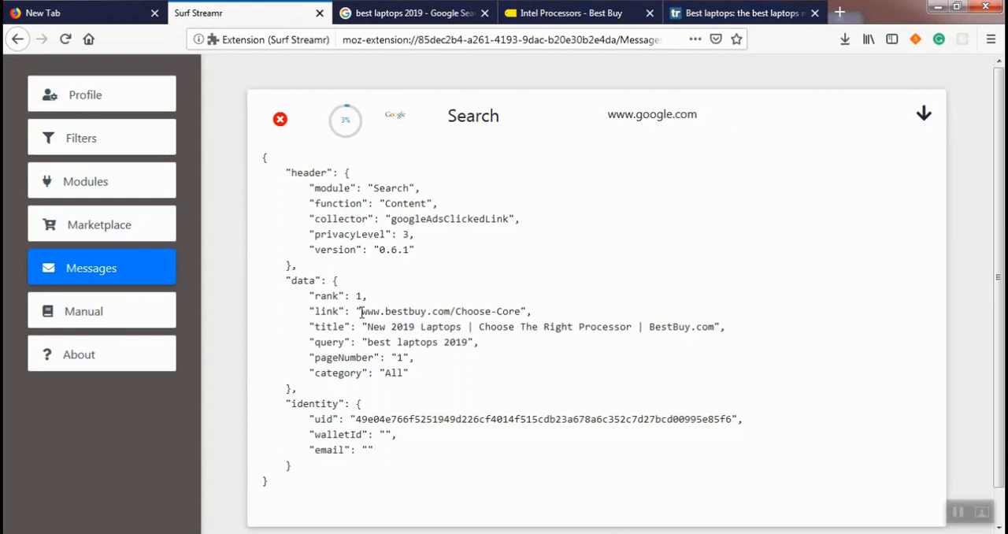
{"action": "double_click", "coordinate": [443, 311]}
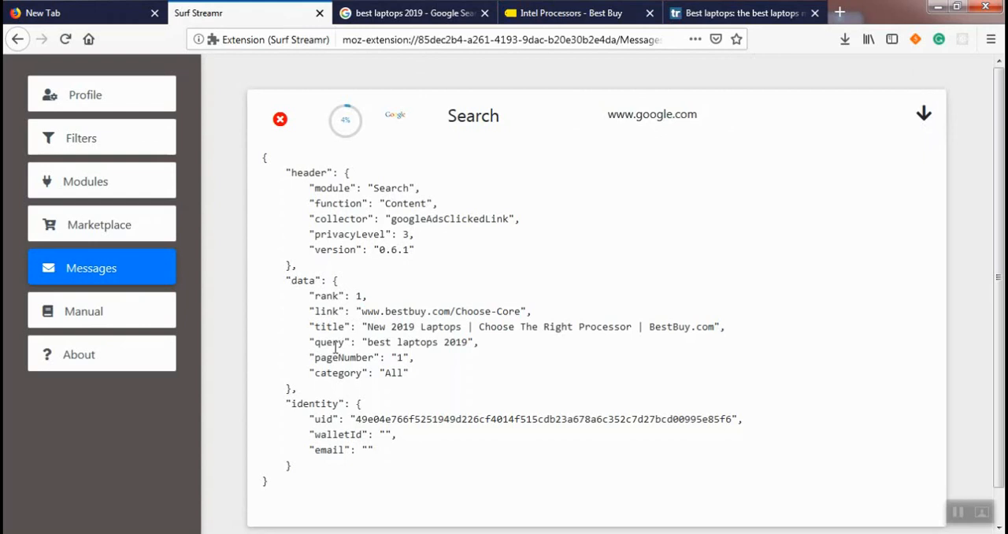
{"action": "mouse_move", "coordinate": [344, 386]}
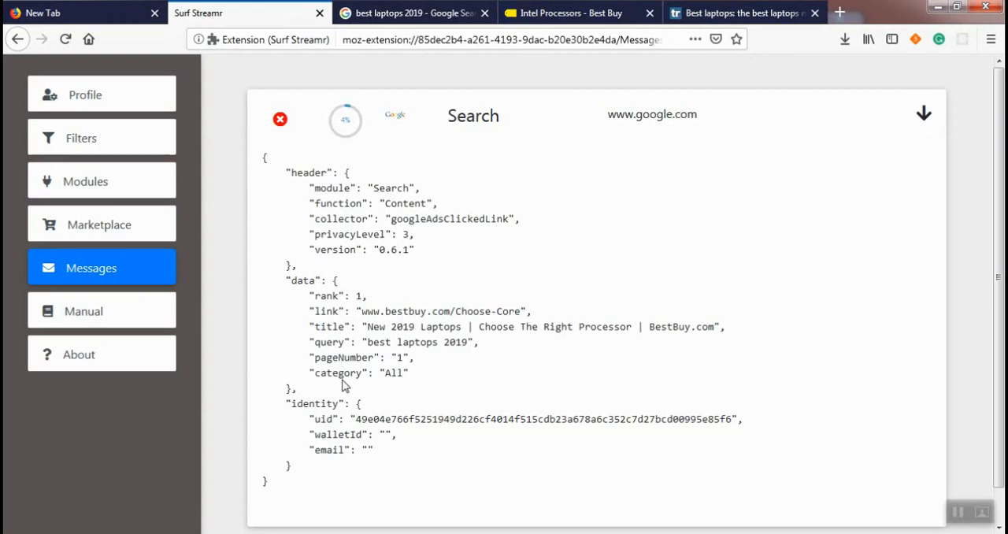
{"action": "mouse_move", "coordinate": [325, 135]}
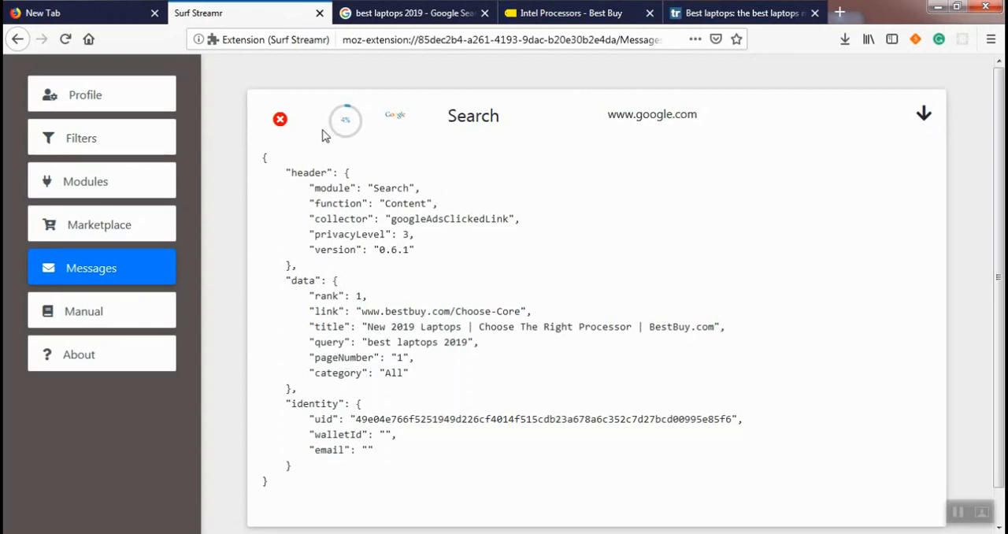
{"action": "left_click", "coordinate": [279, 119]}
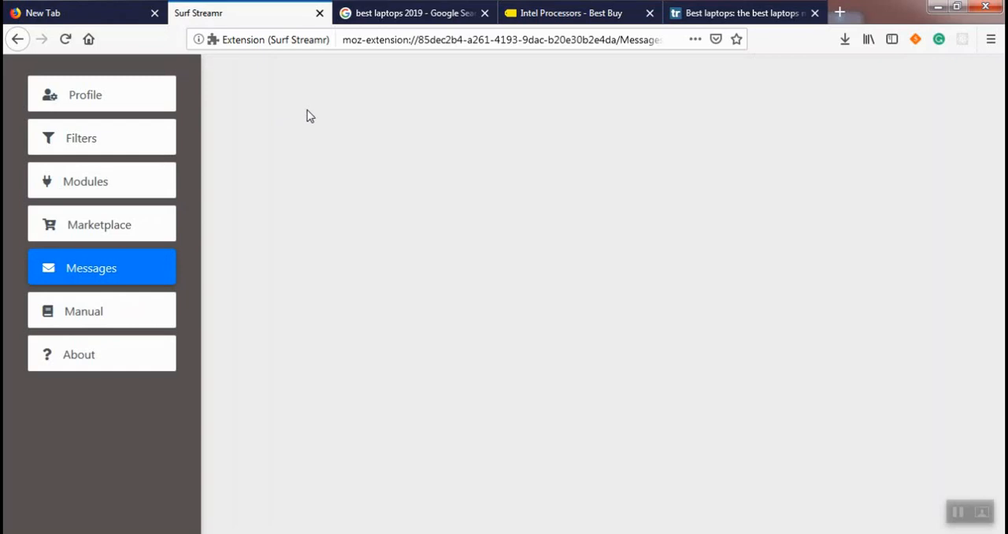
{"action": "mouse_move", "coordinate": [378, 168]}
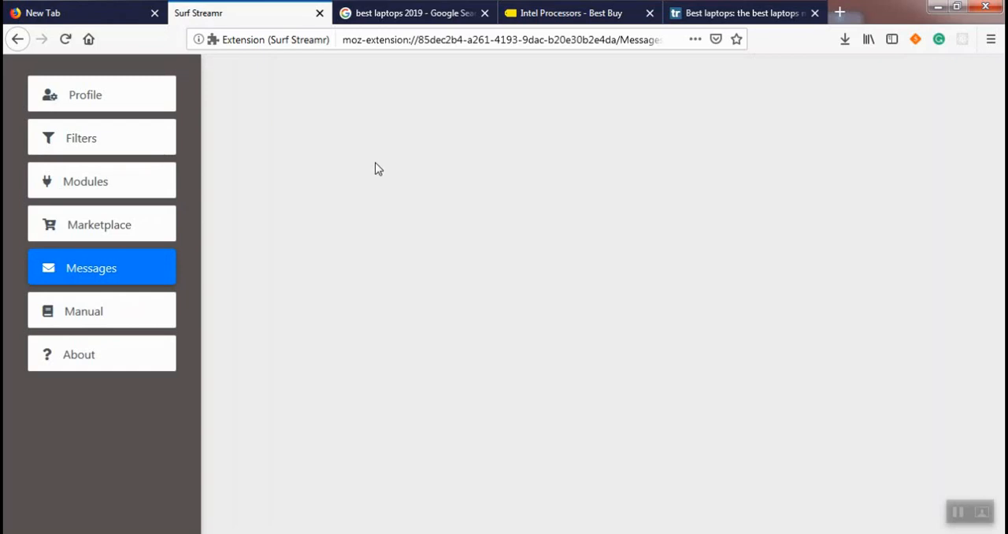
- Open the Google Search module card from the Modules page
{"action": "left_click", "coordinate": [85, 181]}
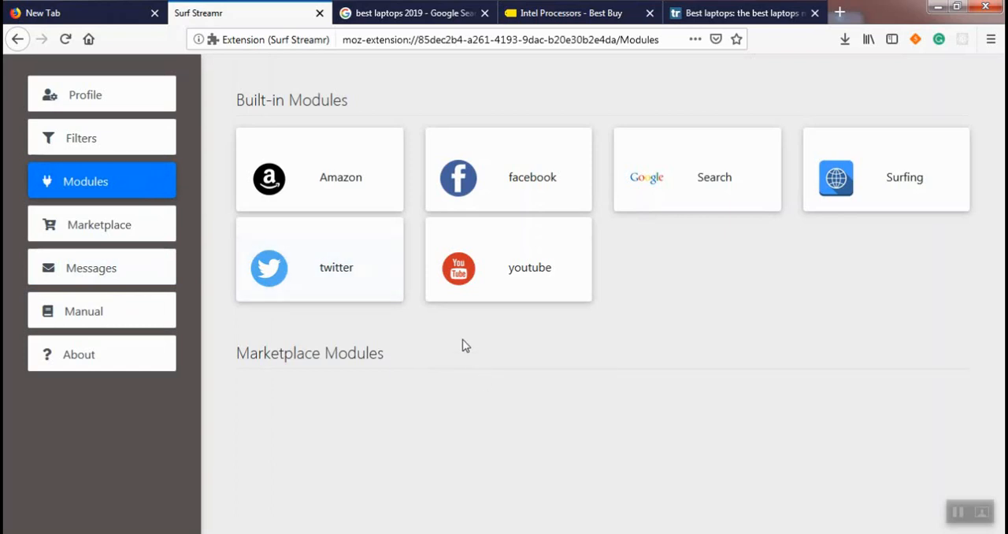
{"action": "mouse_move", "coordinate": [650, 196]}
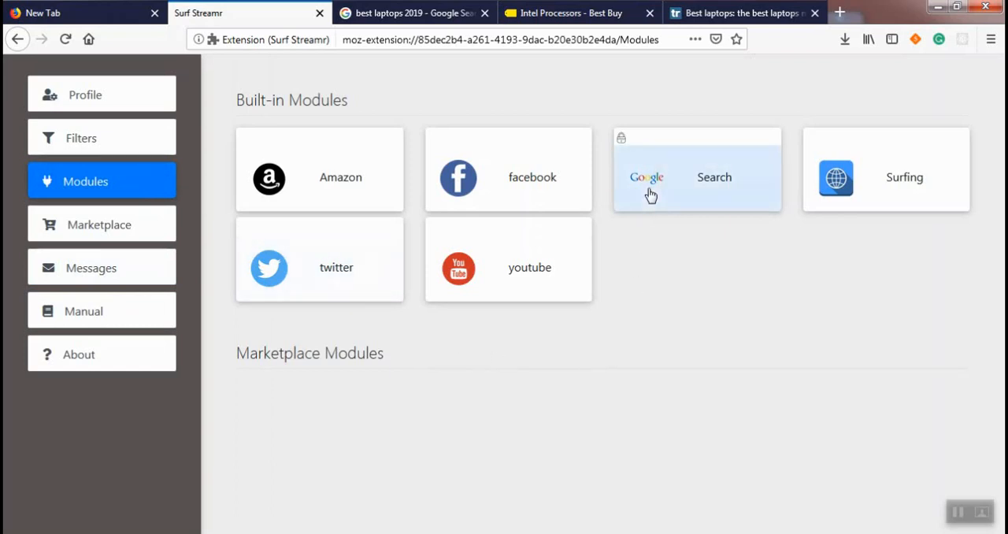
{"action": "left_click", "coordinate": [697, 176]}
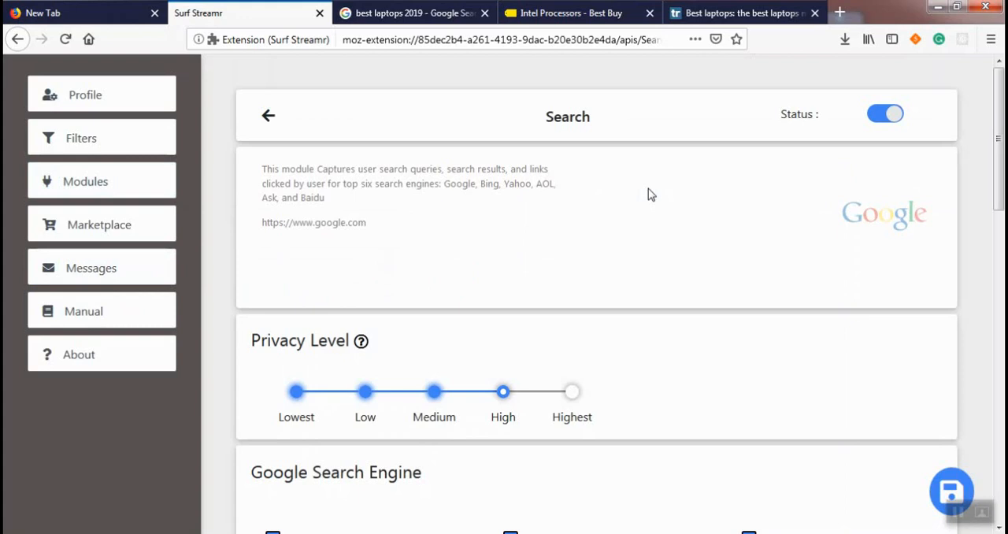
{"action": "mouse_move", "coordinate": [552, 336]}
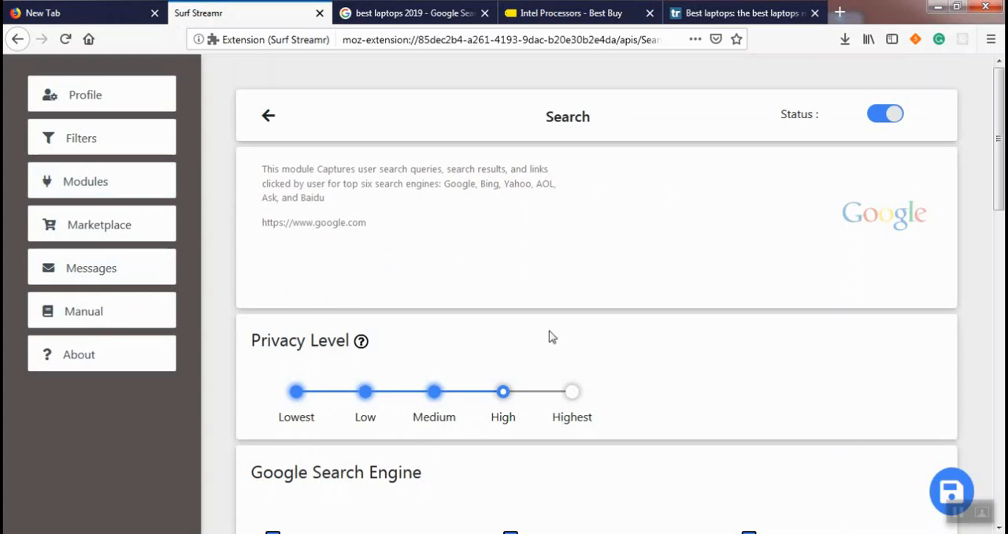
{"action": "mouse_move", "coordinate": [365, 340]}
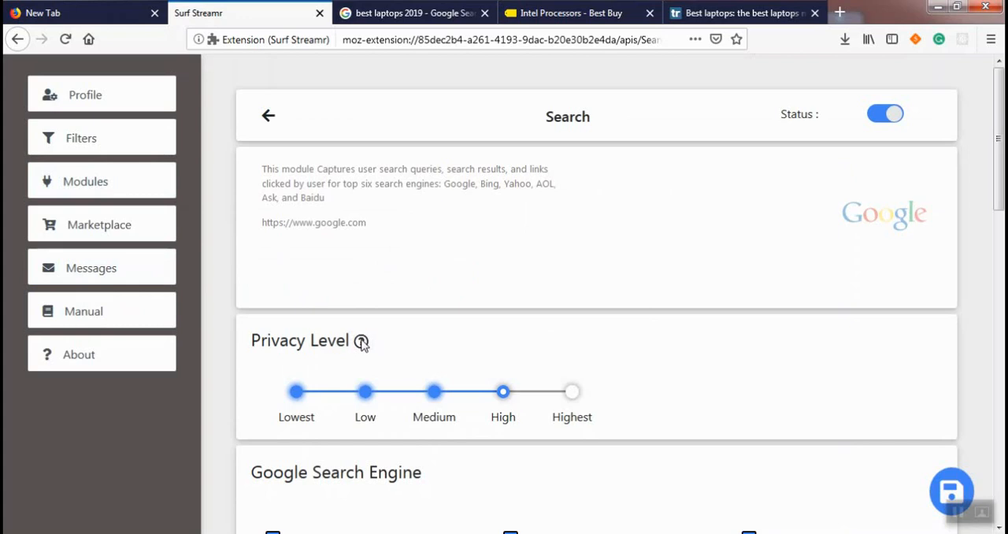
- Open the Privacy Enforcement Guide, highlight the Time data type, and slide to Low
{"action": "left_click", "coordinate": [362, 341]}
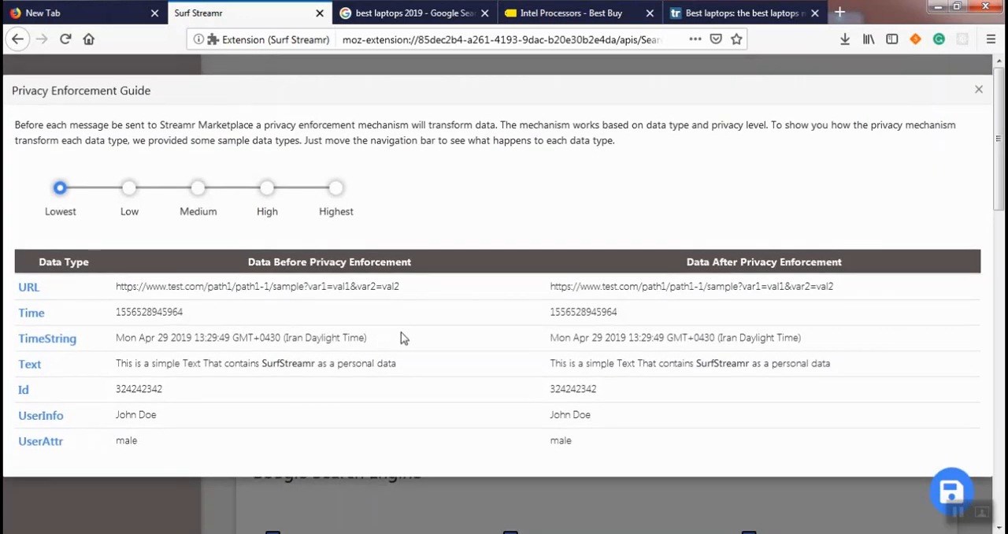
{"action": "mouse_move", "coordinate": [418, 196]}
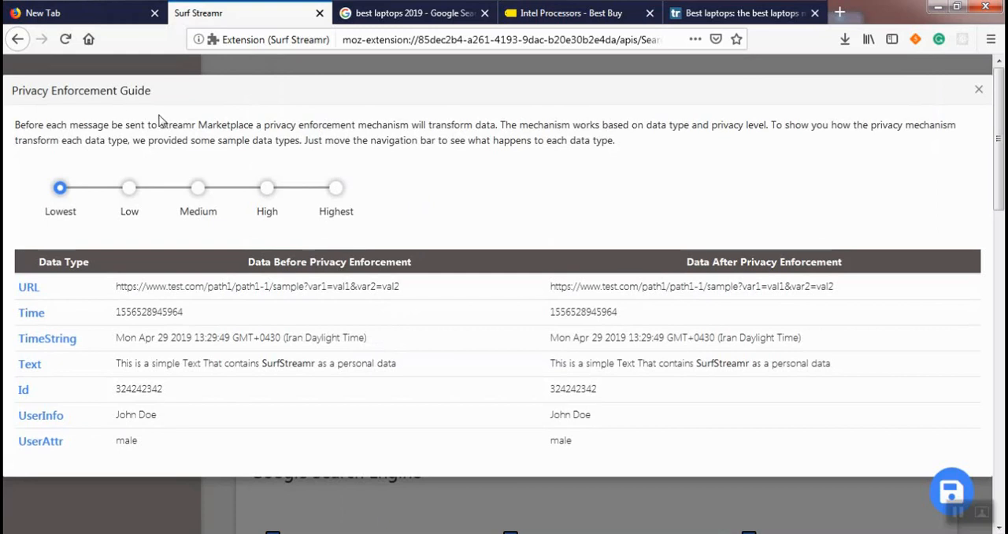
{"action": "mouse_move", "coordinate": [106, 140]}
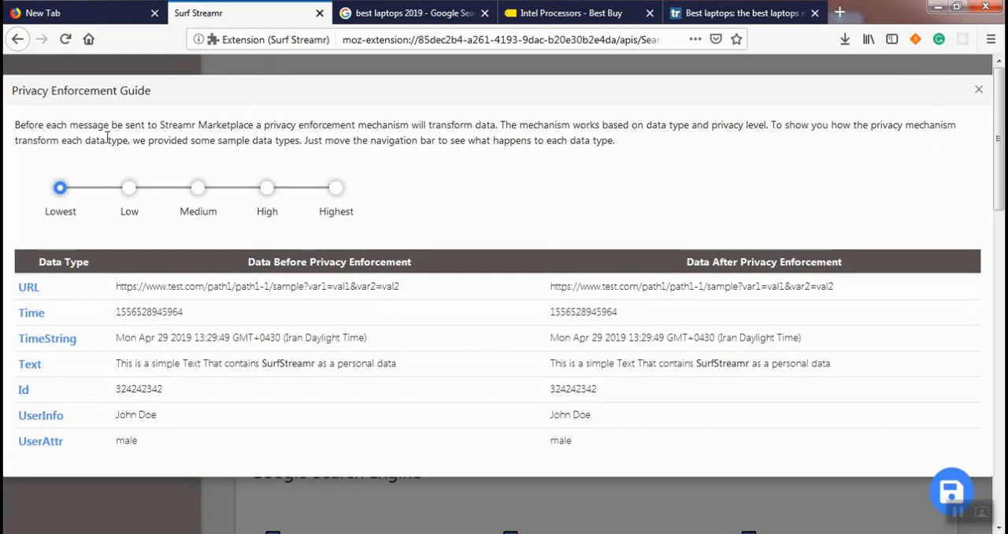
{"action": "mouse_move", "coordinate": [29, 225]}
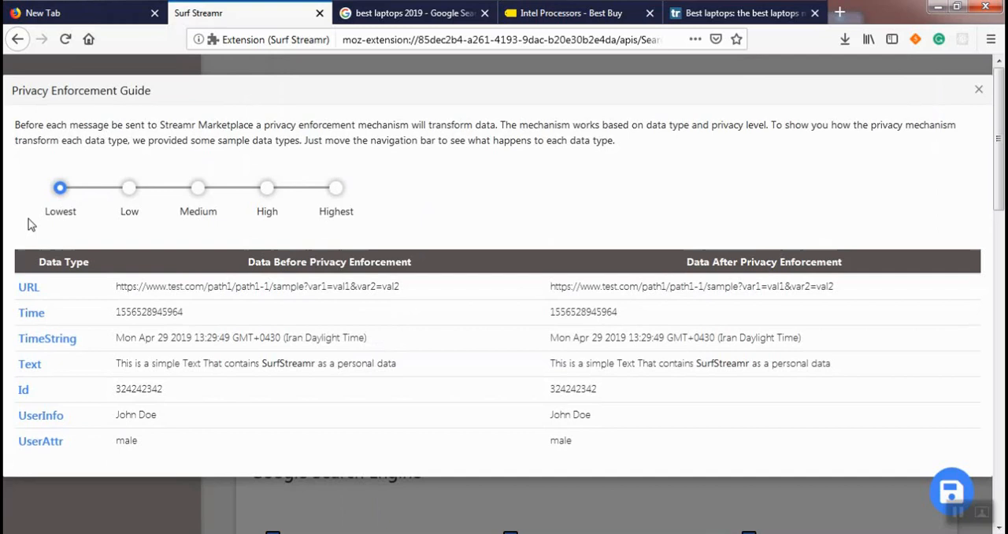
{"action": "mouse_move", "coordinate": [29, 248]}
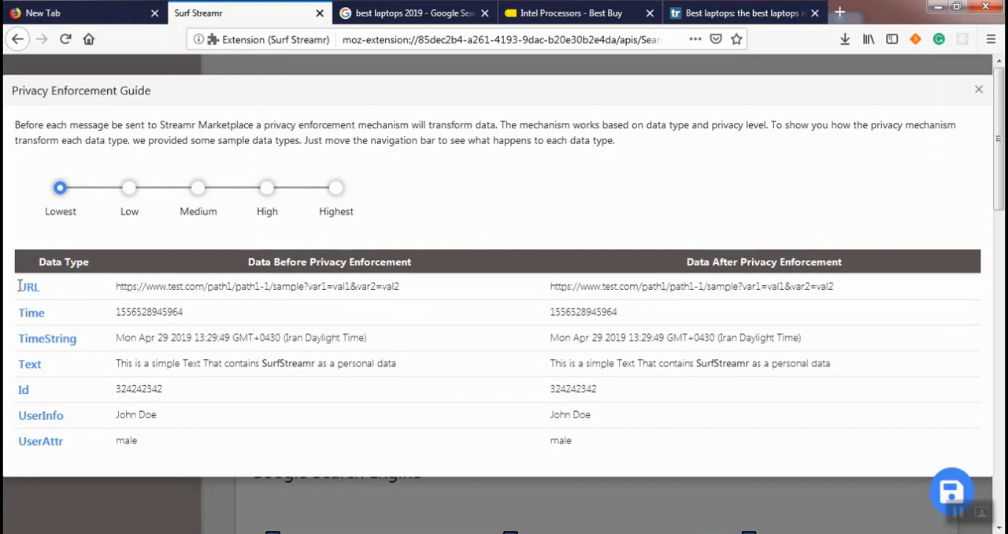
{"action": "double_click", "coordinate": [28, 287]}
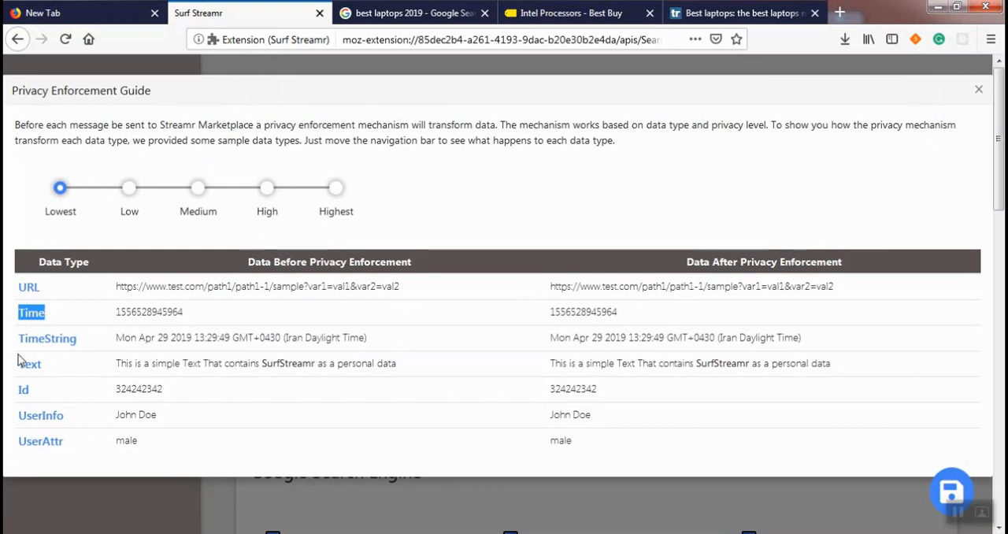
{"action": "mouse_move", "coordinate": [21, 302]}
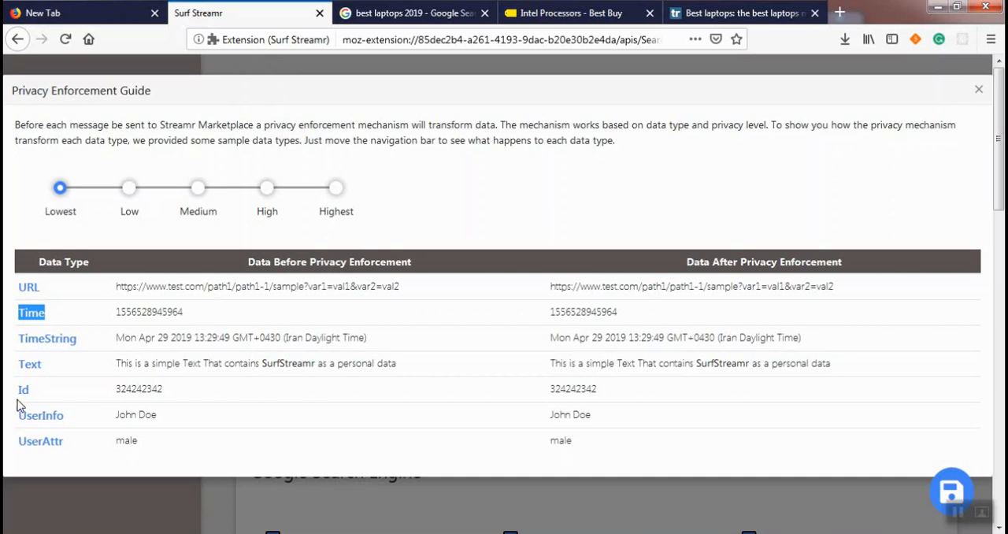
{"action": "mouse_move", "coordinate": [39, 217]}
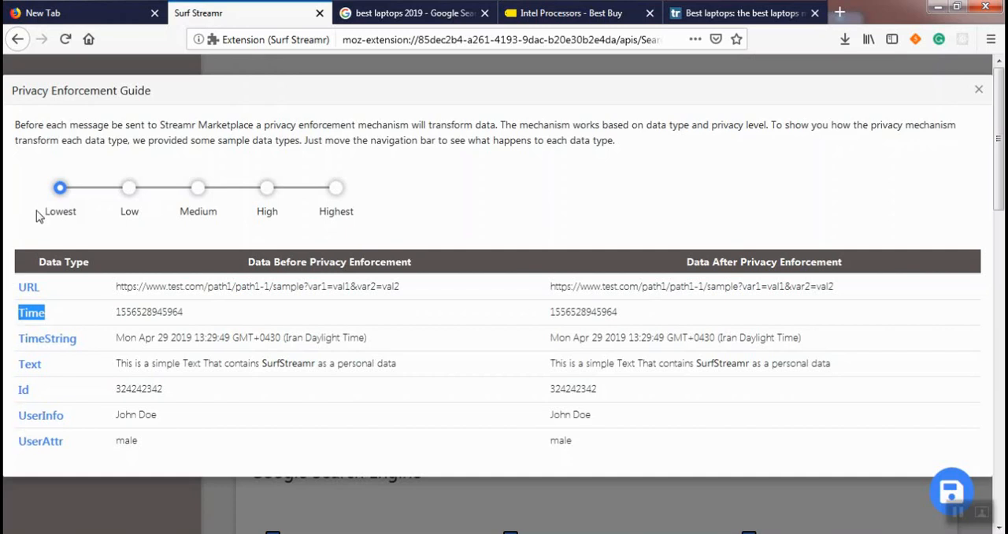
{"action": "mouse_move", "coordinate": [93, 194]}
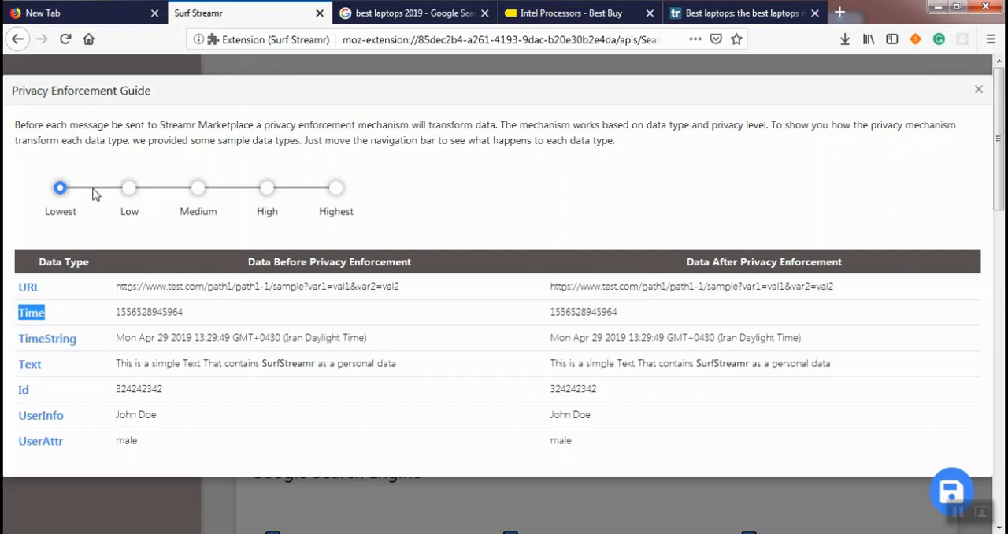
{"action": "mouse_move", "coordinate": [128, 203]}
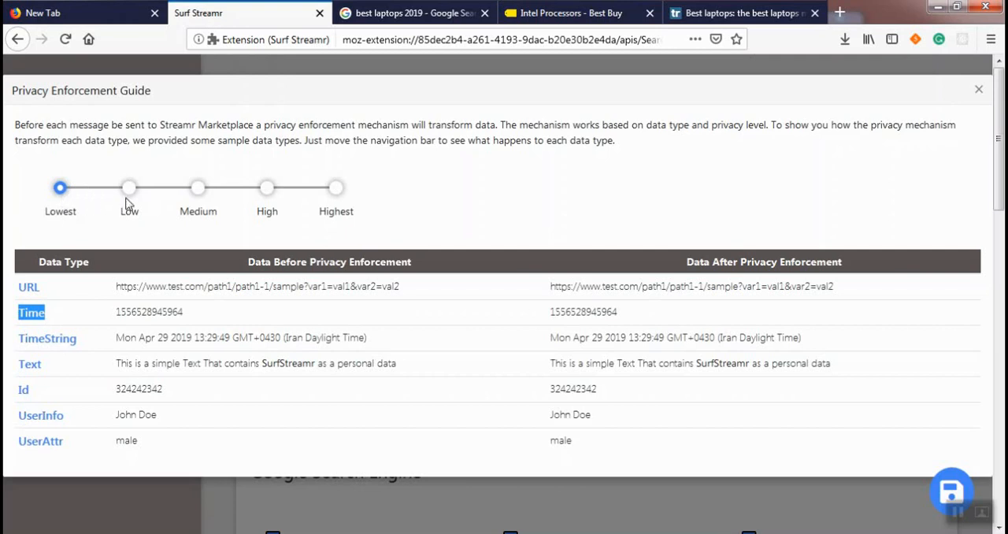
{"action": "mouse_move", "coordinate": [334, 211]}
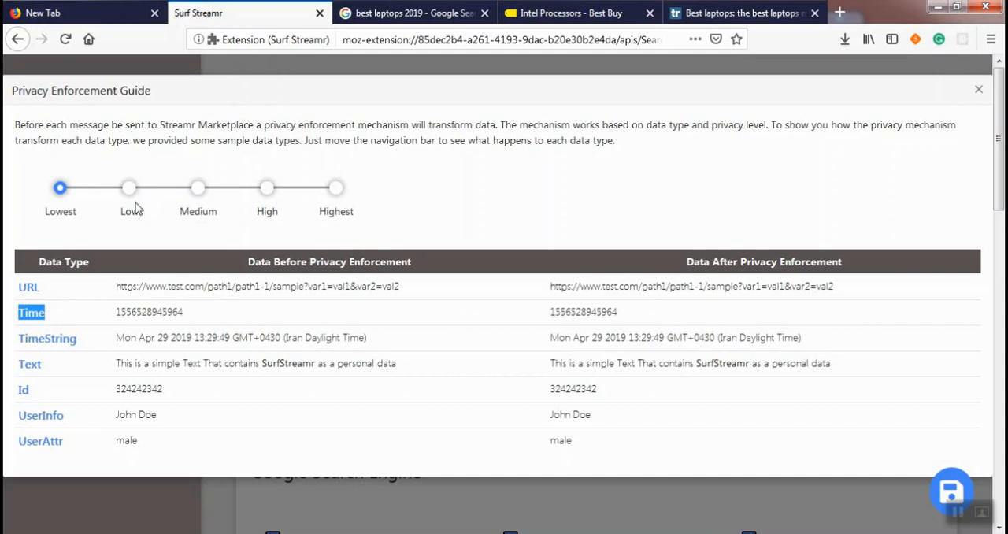
{"action": "mouse_move", "coordinate": [59, 189]}
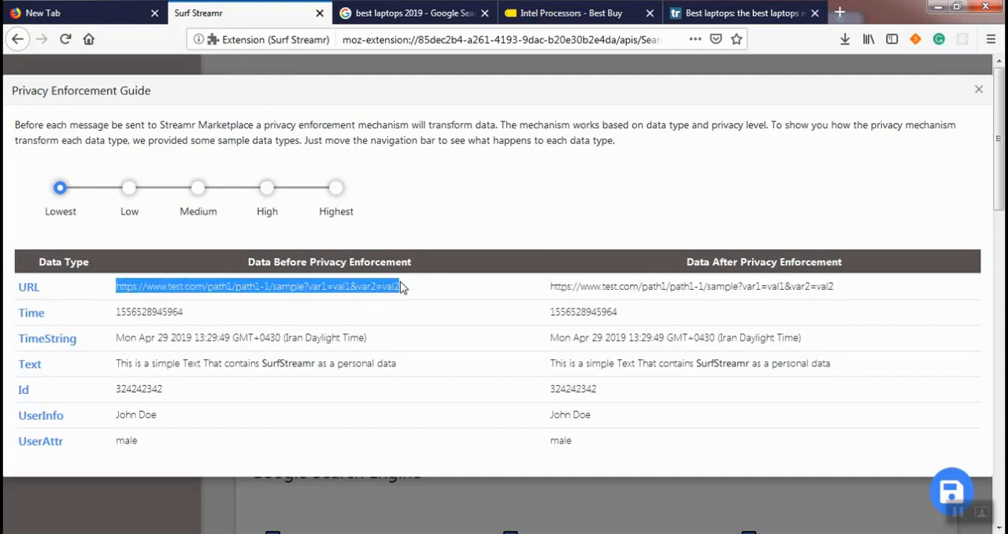
{"action": "mouse_move", "coordinate": [373, 300]}
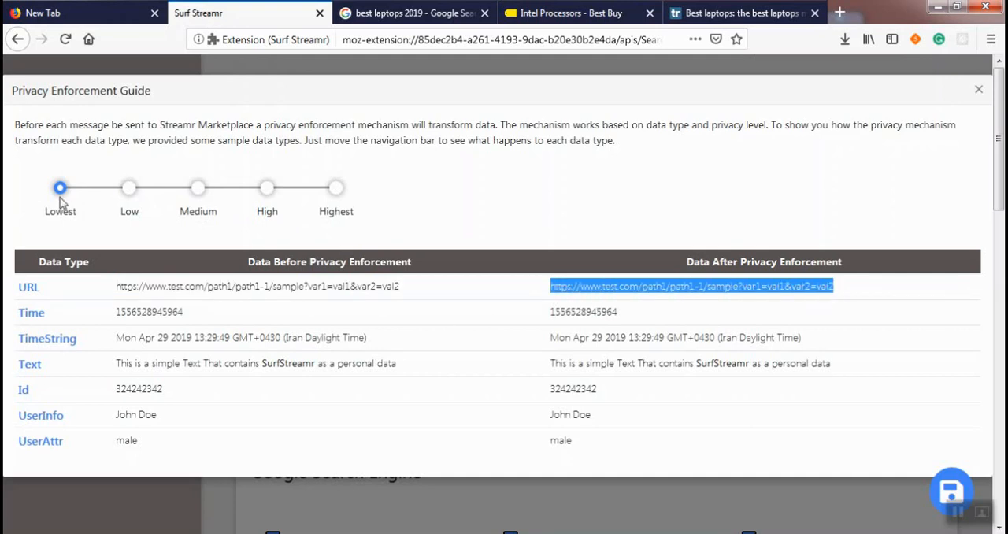
{"action": "left_click_drag", "start_coordinate": [61, 188], "coordinate": [129, 188]}
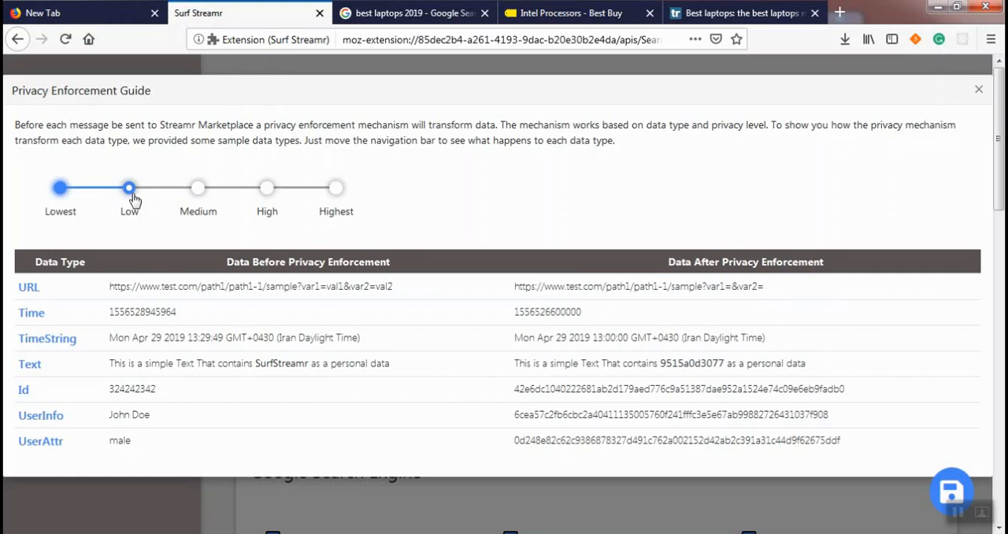
{"action": "mouse_move", "coordinate": [131, 203]}
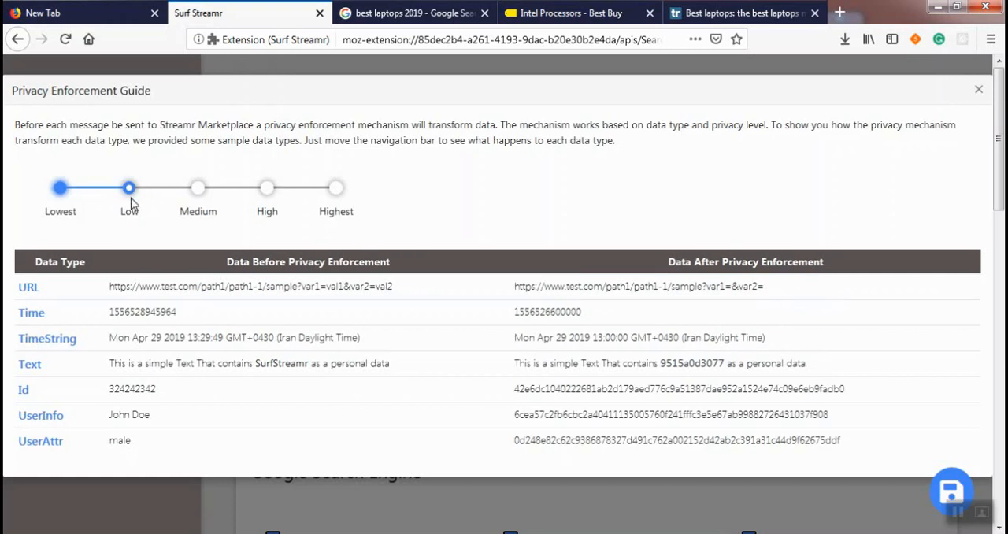
{"action": "mouse_move", "coordinate": [116, 300]}
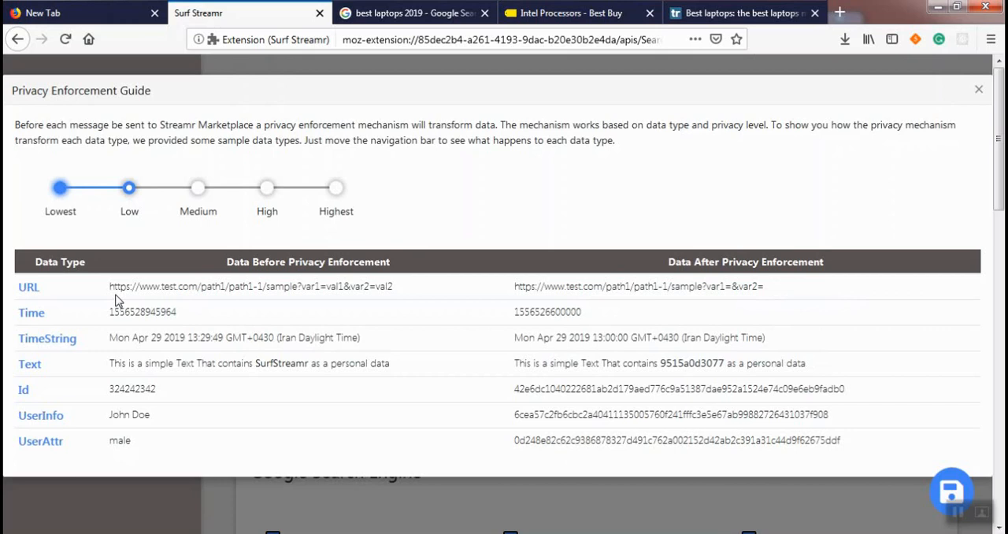
{"action": "mouse_move", "coordinate": [260, 294]}
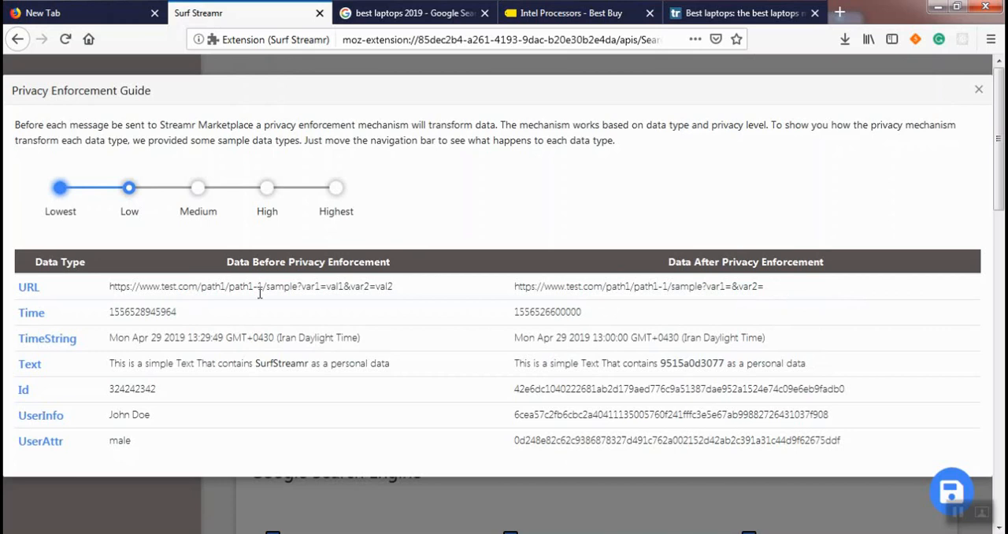
{"action": "mouse_move", "coordinate": [226, 286]}
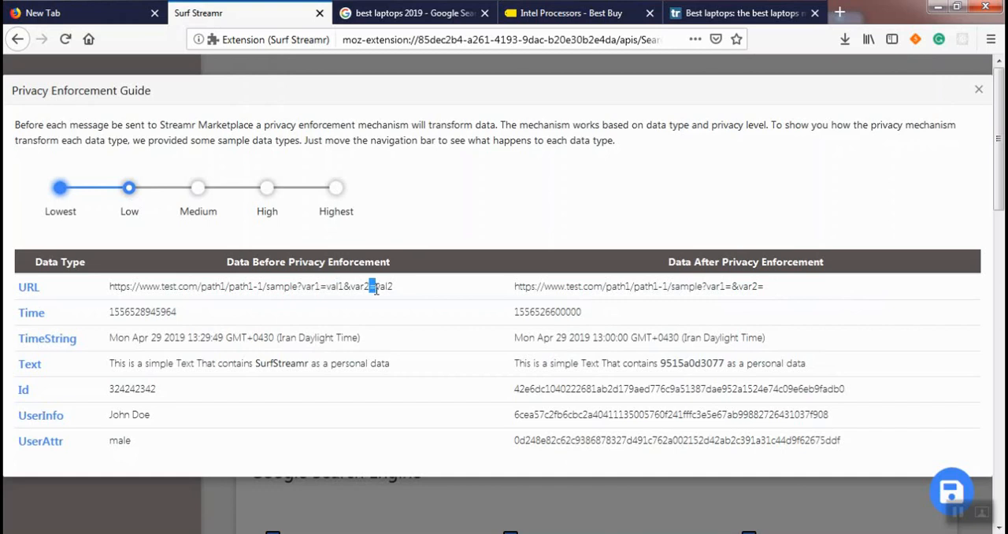
{"action": "mouse_move", "coordinate": [487, 311]}
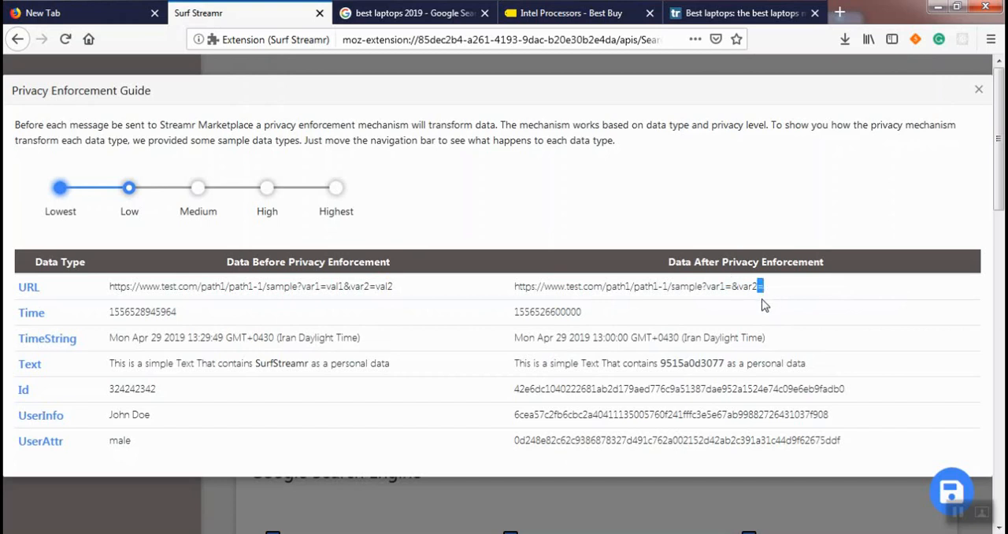
{"action": "mouse_move", "coordinate": [107, 351]}
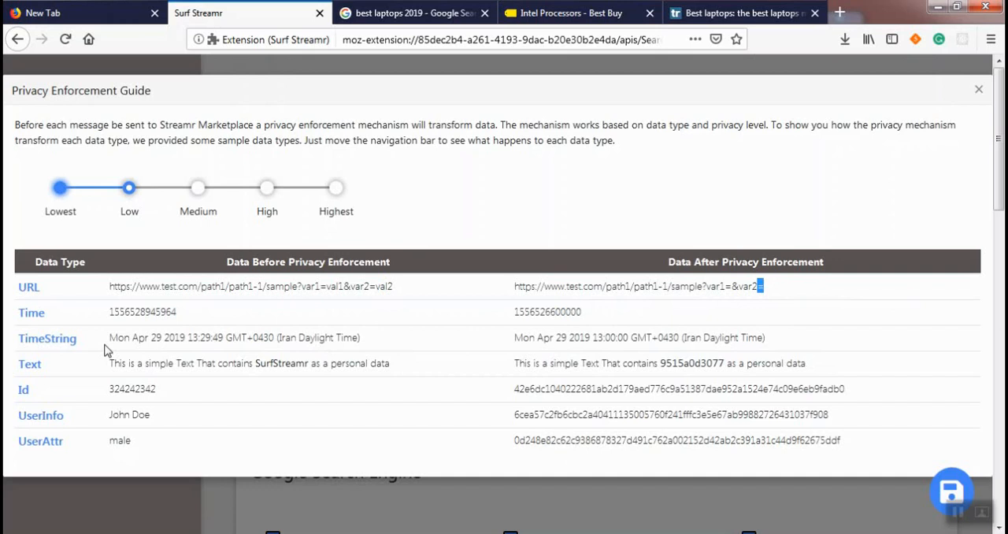
- Highlight the original TimeString clock time, then slide the preview to Medium privacy
{"action": "double_click", "coordinate": [207, 338]}
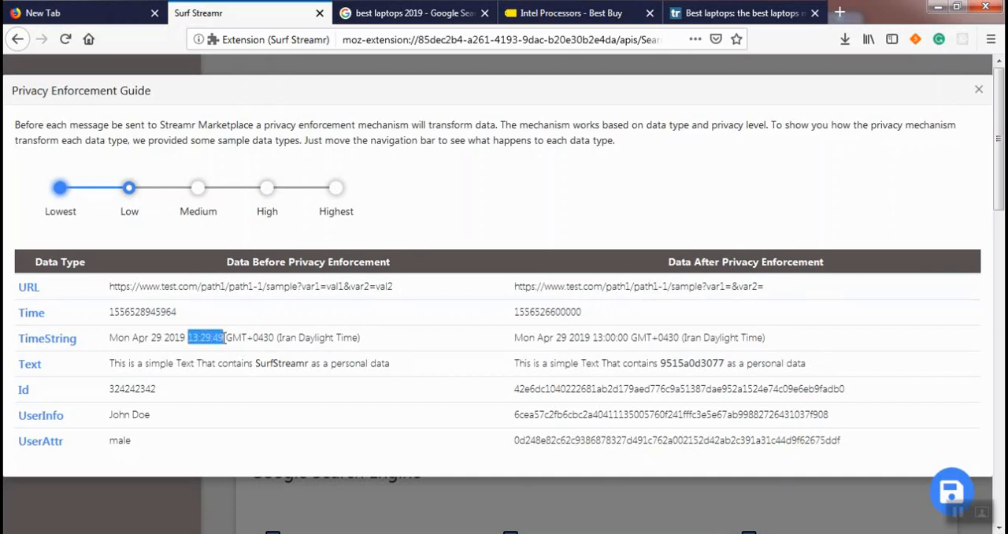
{"action": "mouse_move", "coordinate": [603, 337]}
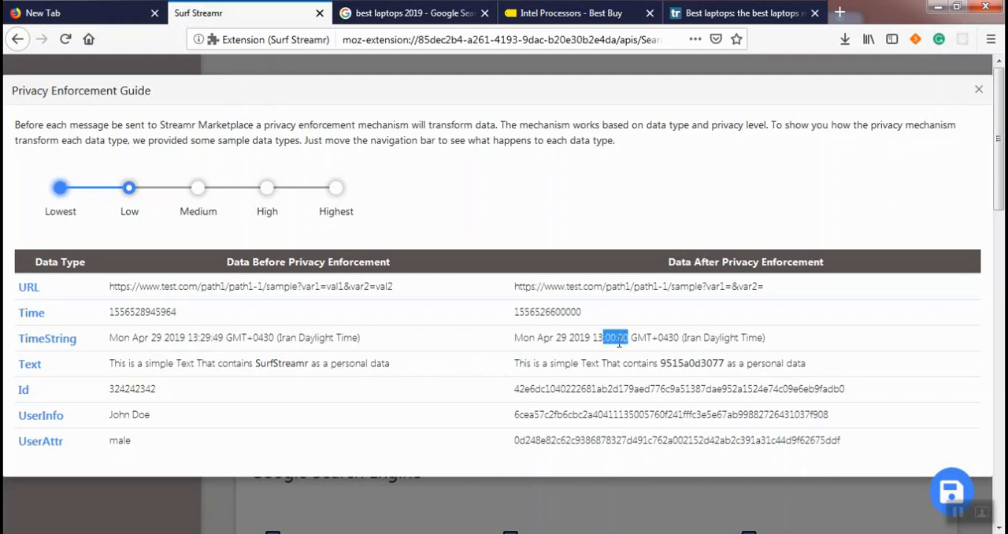
{"action": "mouse_move", "coordinate": [256, 356]}
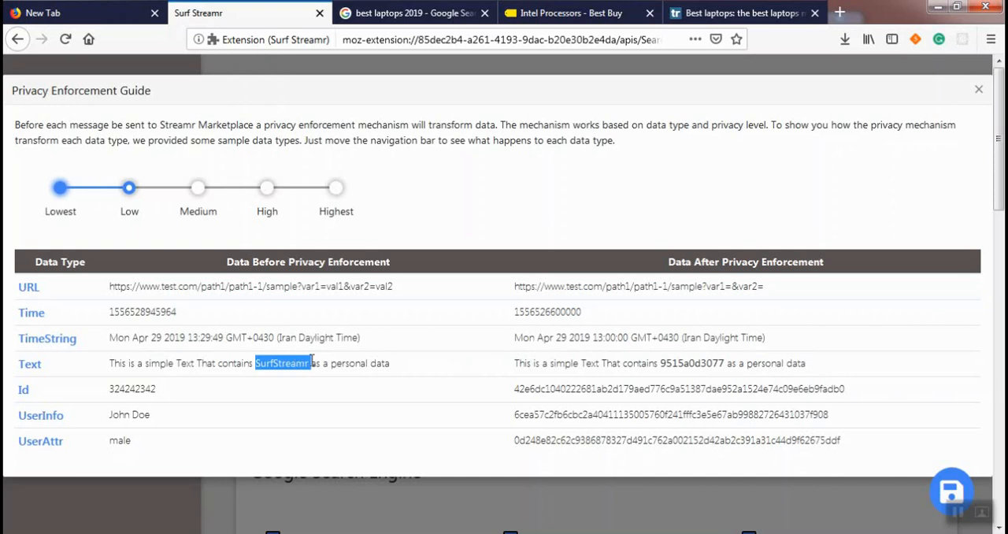
{"action": "mouse_move", "coordinate": [660, 362]}
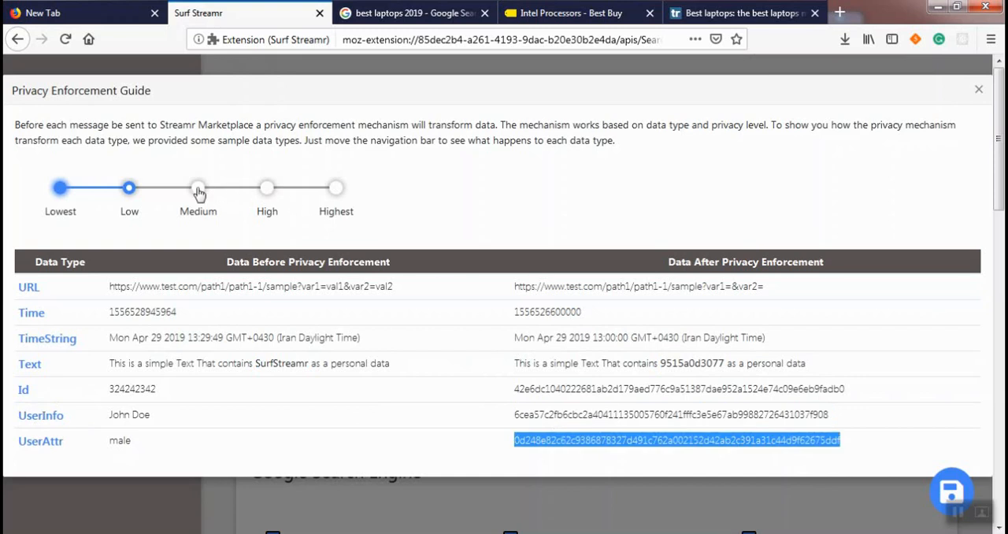
{"action": "left_click_drag", "start_coordinate": [129, 188], "coordinate": [198, 187]}
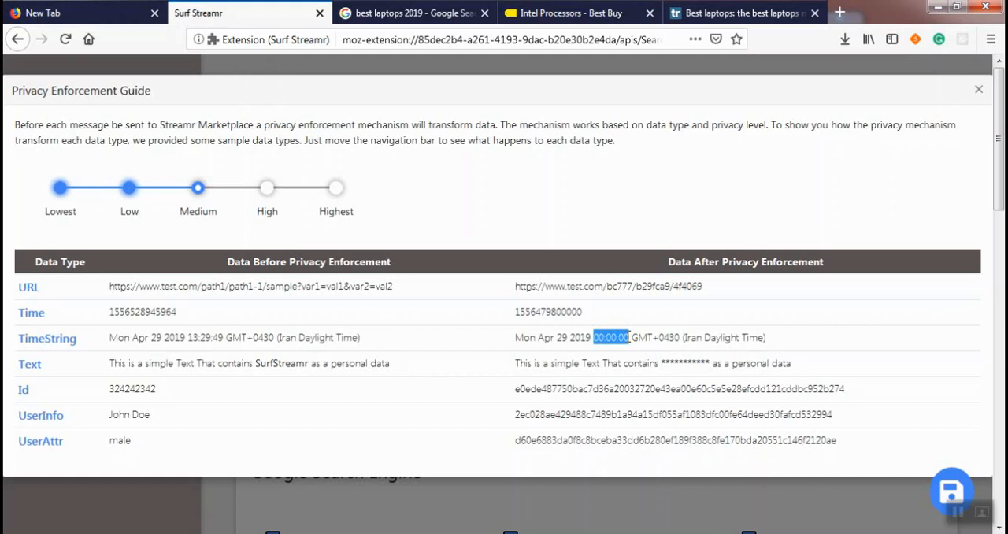
{"action": "mouse_move", "coordinate": [622, 289]}
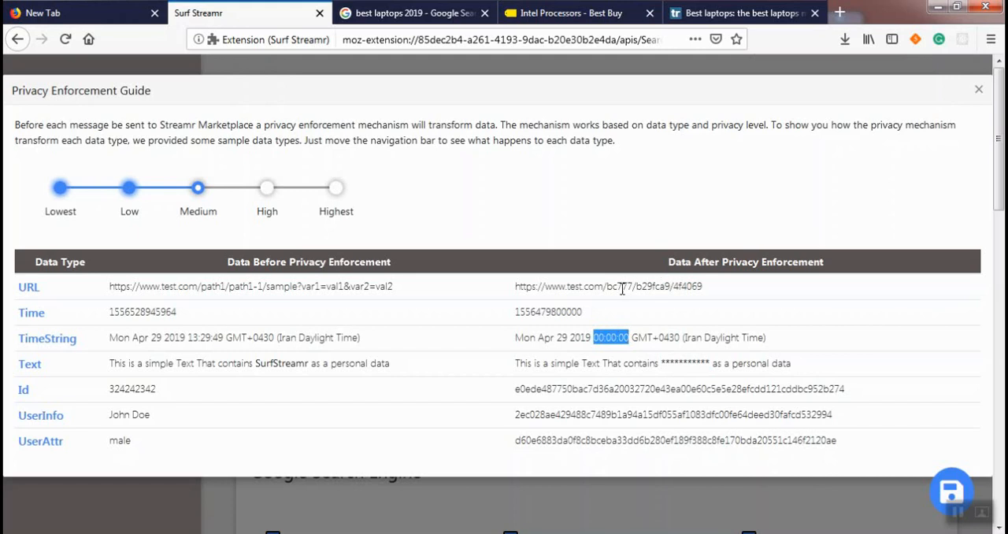
- Slide the preview to High and Highest, then close the enforcement guide
{"action": "left_click_drag", "start_coordinate": [606, 286], "coordinate": [700, 286]}
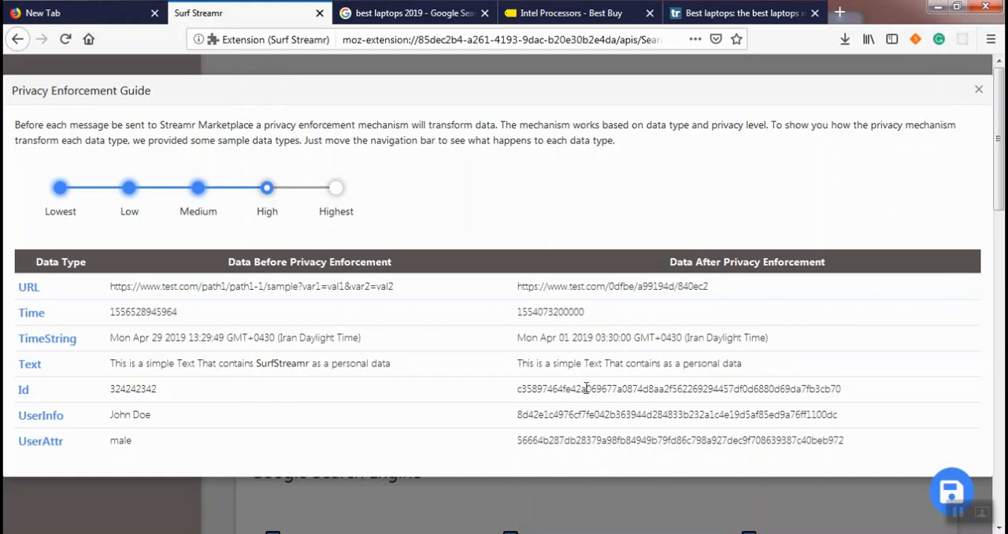
{"action": "mouse_move", "coordinate": [336, 196]}
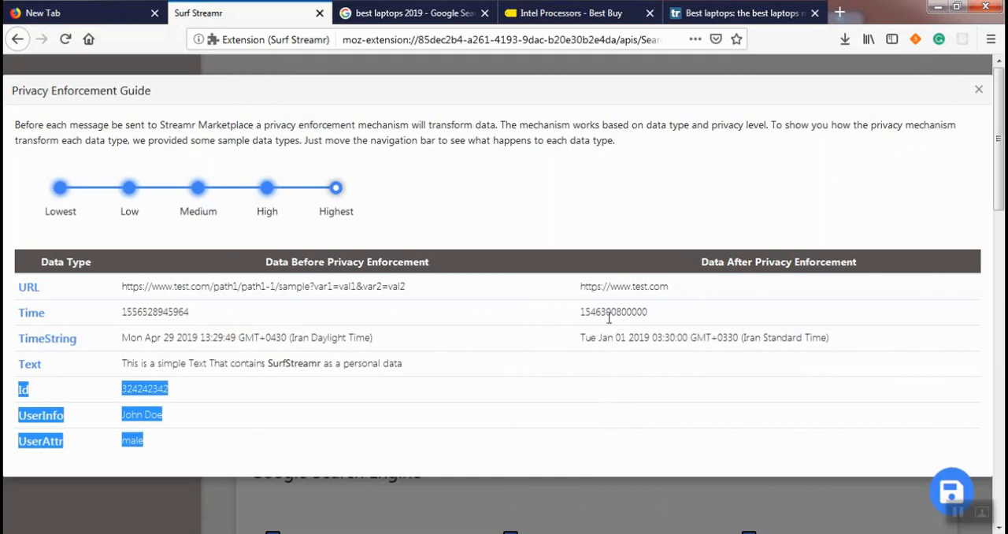
{"action": "mouse_move", "coordinate": [592, 307]}
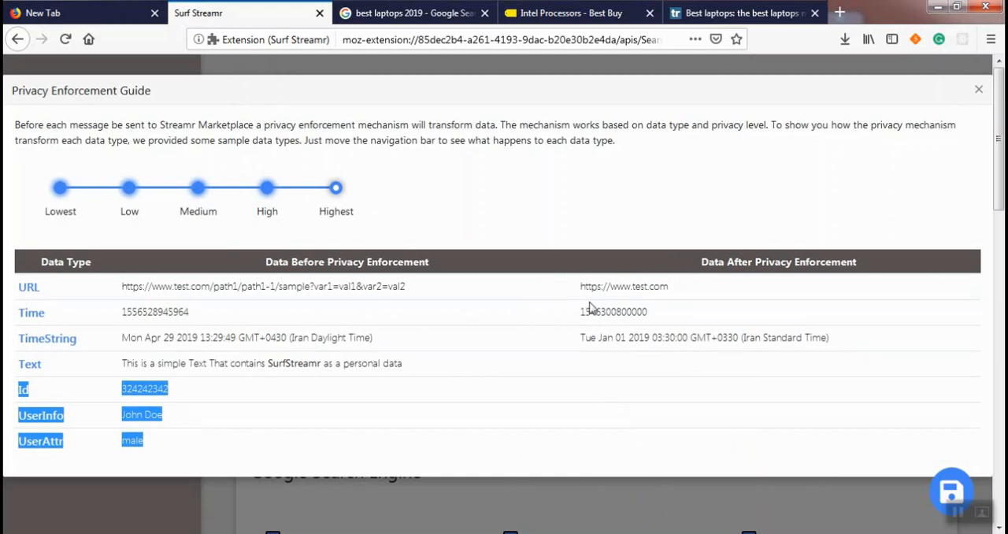
{"action": "mouse_move", "coordinate": [480, 282]}
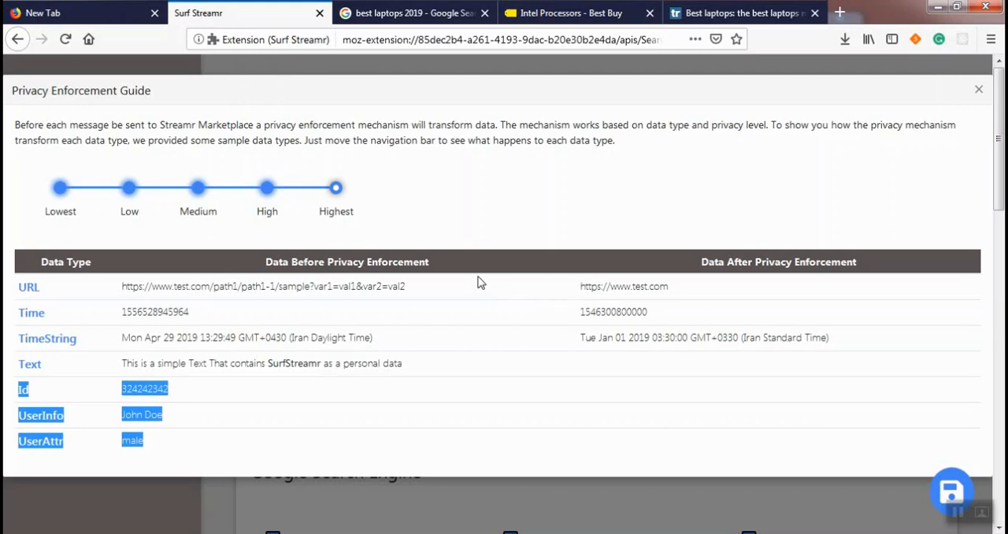
{"action": "mouse_move", "coordinate": [962, 122]}
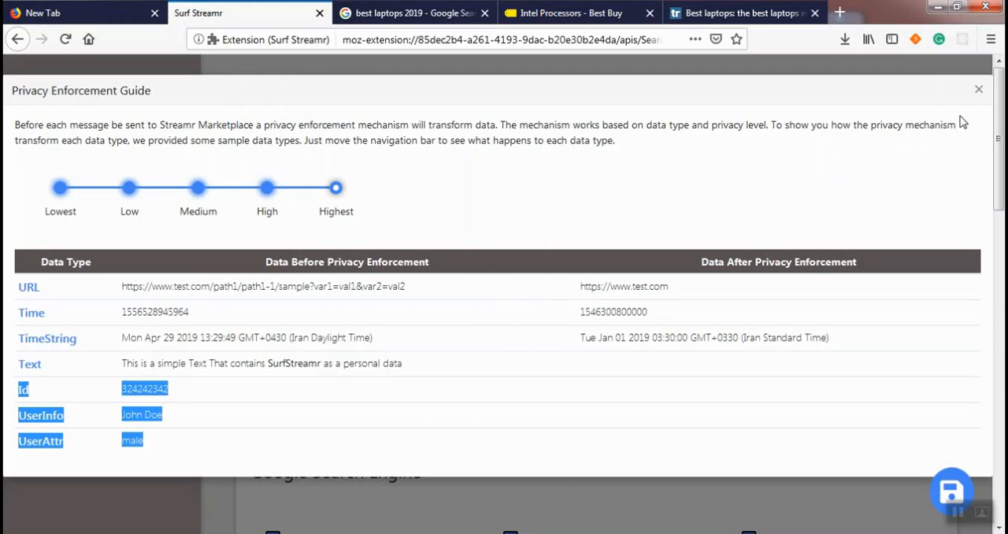
{"action": "left_click", "coordinate": [974, 88]}
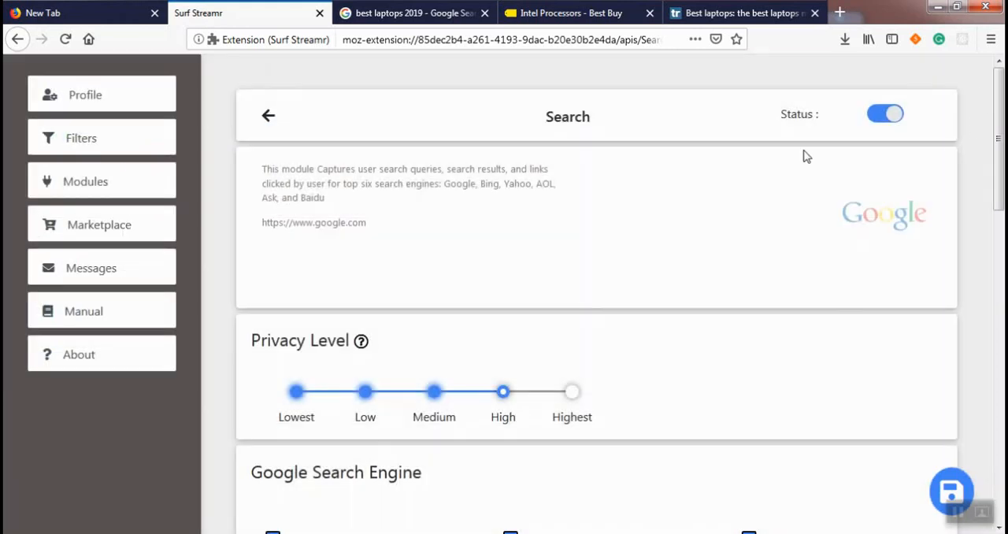
{"action": "mouse_move", "coordinate": [101, 314]}
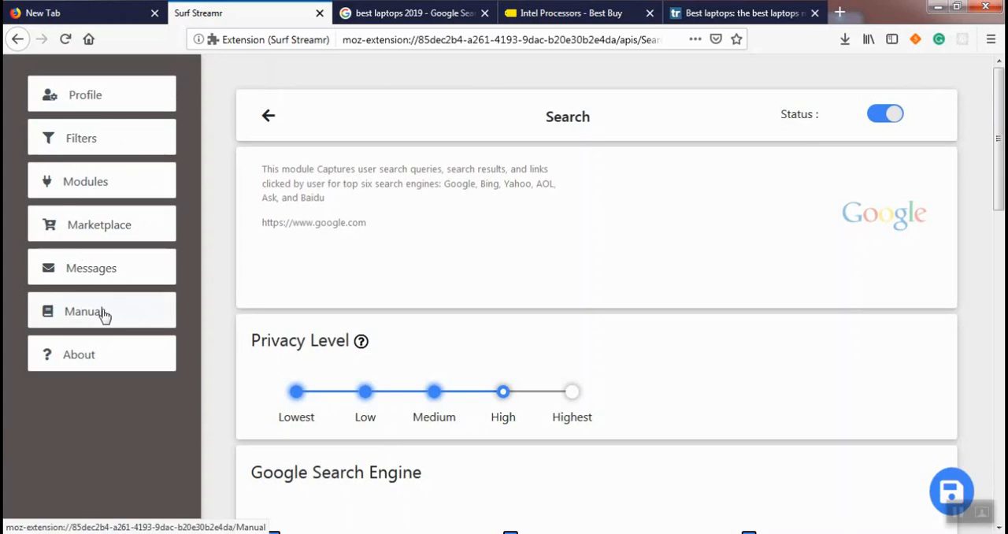
- Open the Manual and scroll to highlight the Privacy model table heading
{"action": "left_click", "coordinate": [83, 310]}
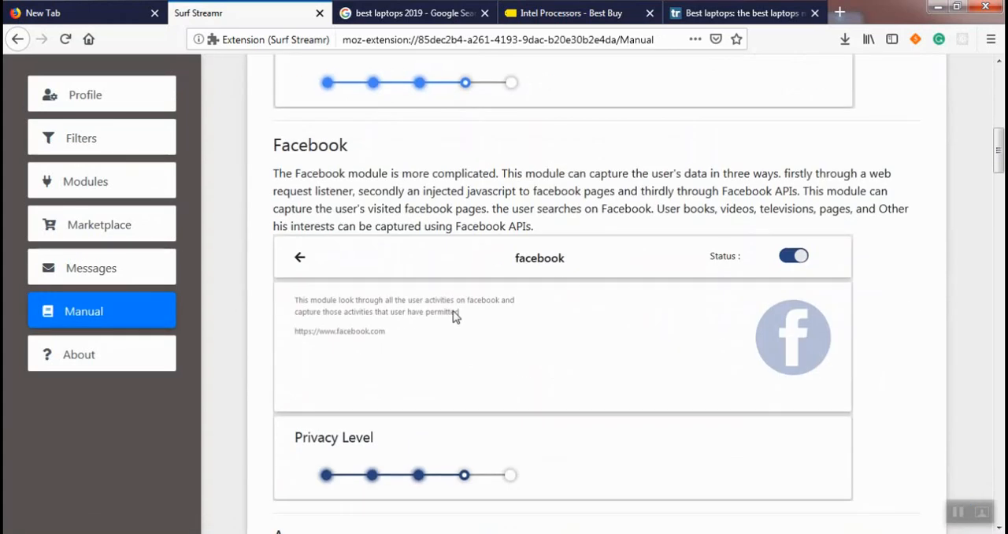
{"action": "scroll", "scroll_direction": "down", "scroll_amount": 3}
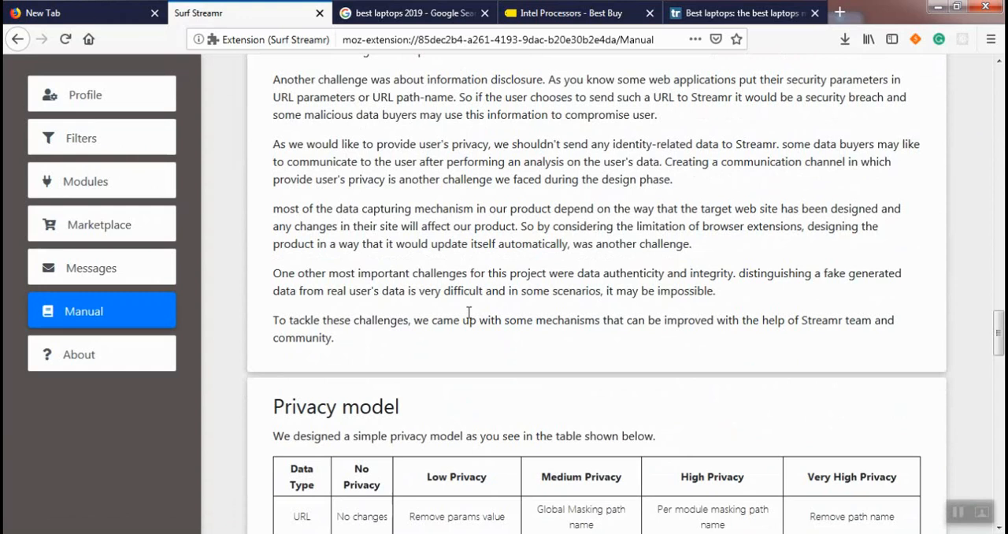
{"action": "scroll", "scroll_direction": "down", "scroll_amount": 3}
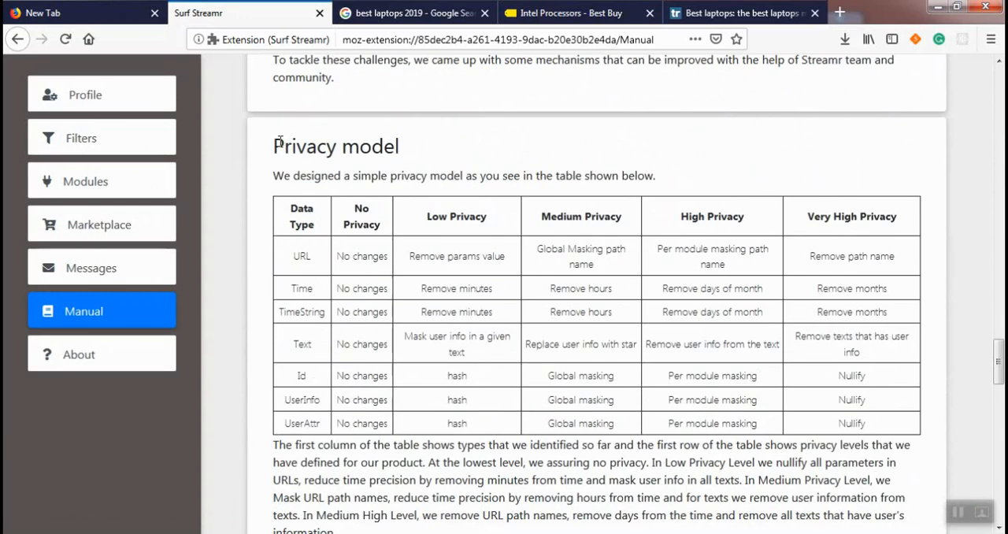
{"action": "left_click_drag", "start_coordinate": [283, 147], "coordinate": [399, 147]}
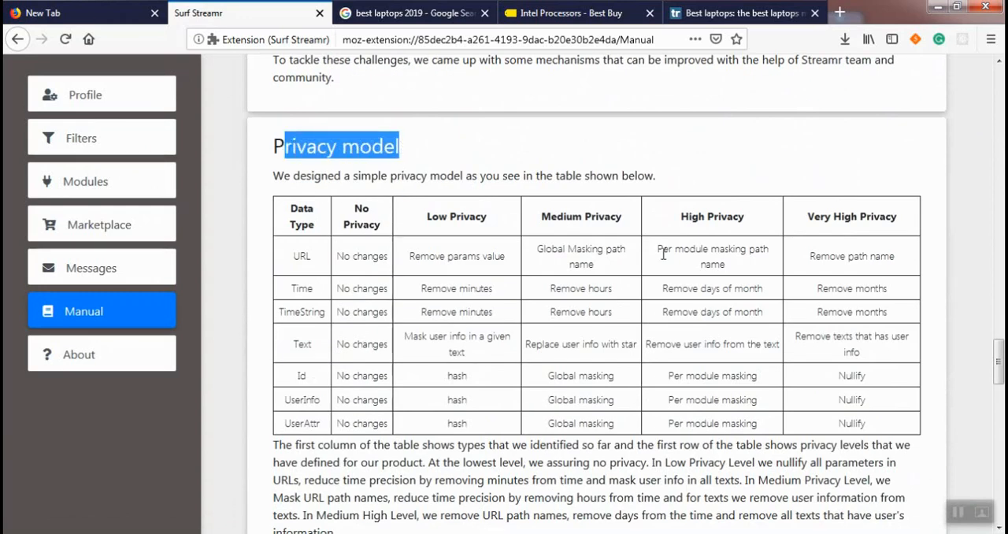
{"action": "mouse_move", "coordinate": [635, 452]}
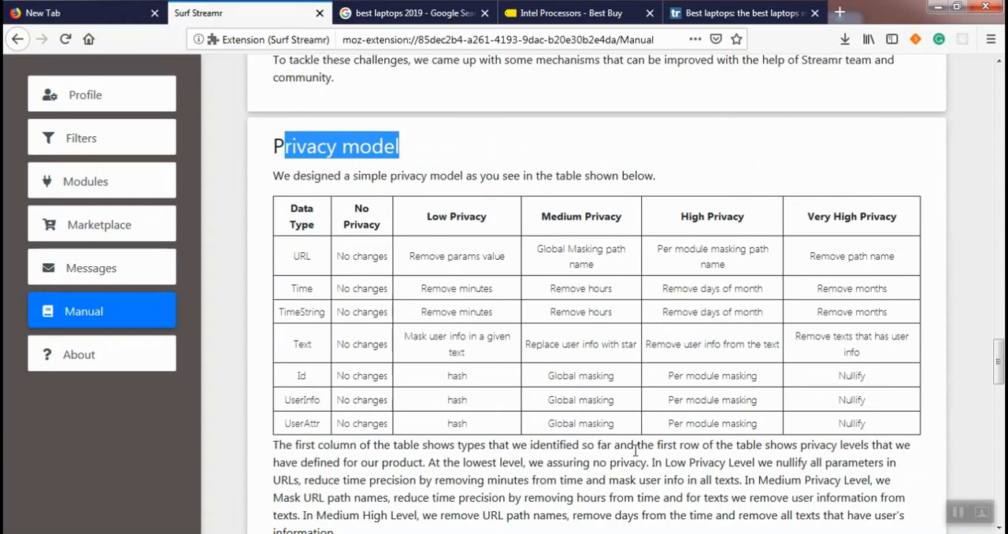
{"action": "mouse_move", "coordinate": [296, 256]}
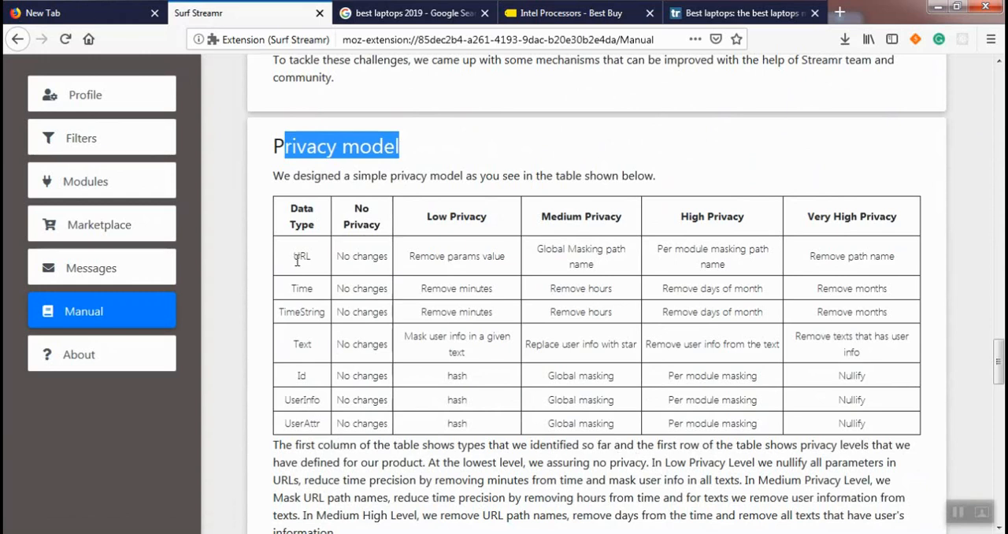
{"action": "mouse_move", "coordinate": [304, 427]}
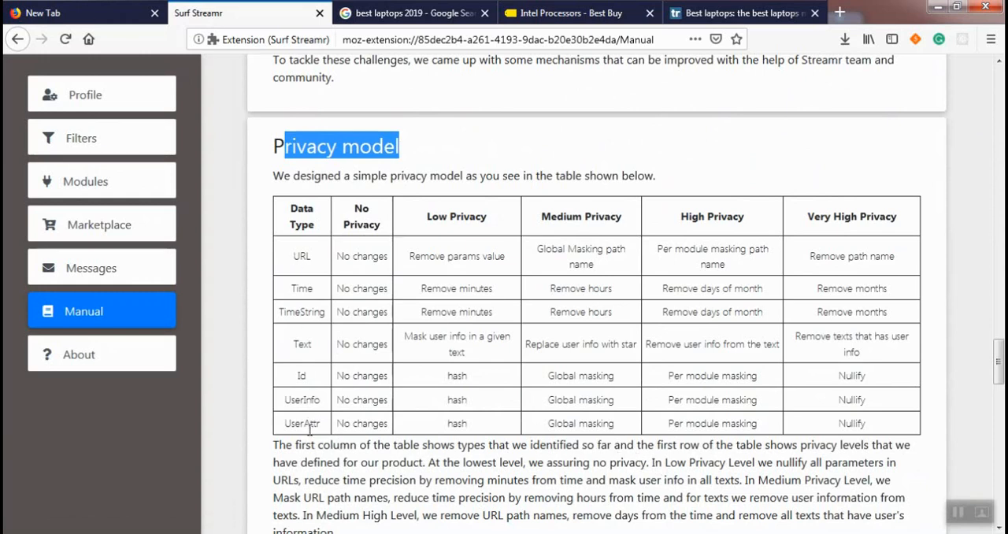
{"action": "mouse_move", "coordinate": [293, 441]}
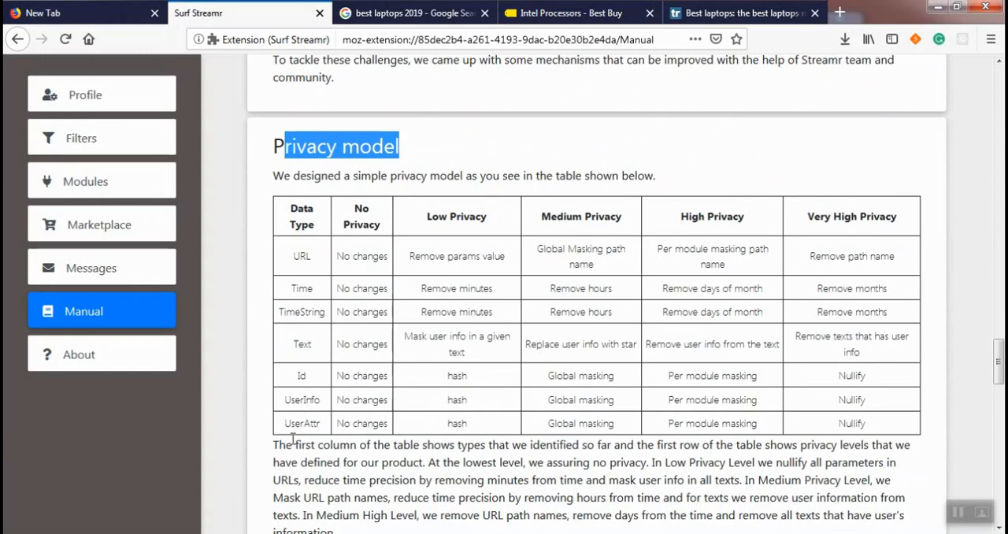